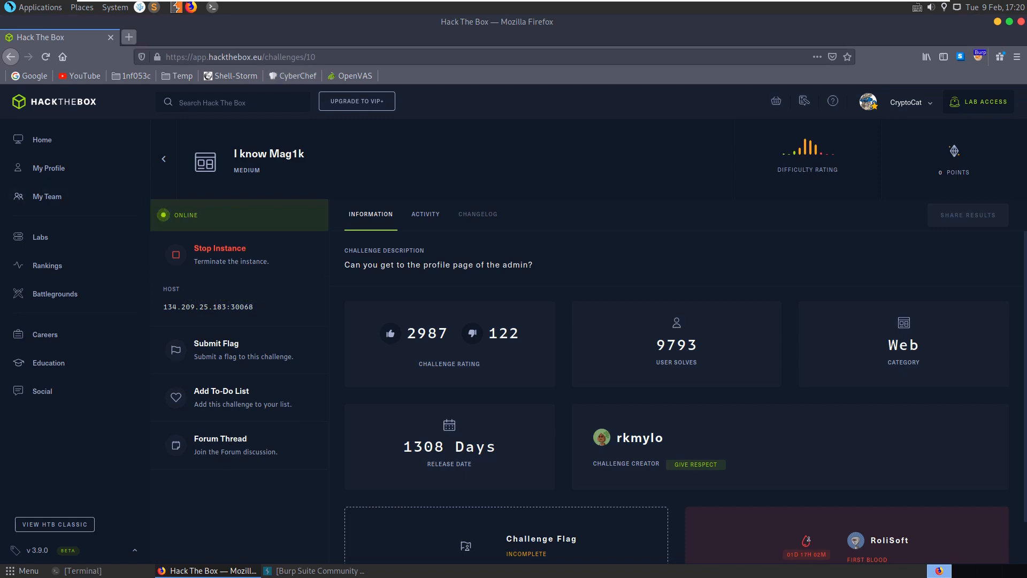
- Load the challenge instance host and port in a new tab to reach the I Know Mag1k login page
left_click(128, 38)
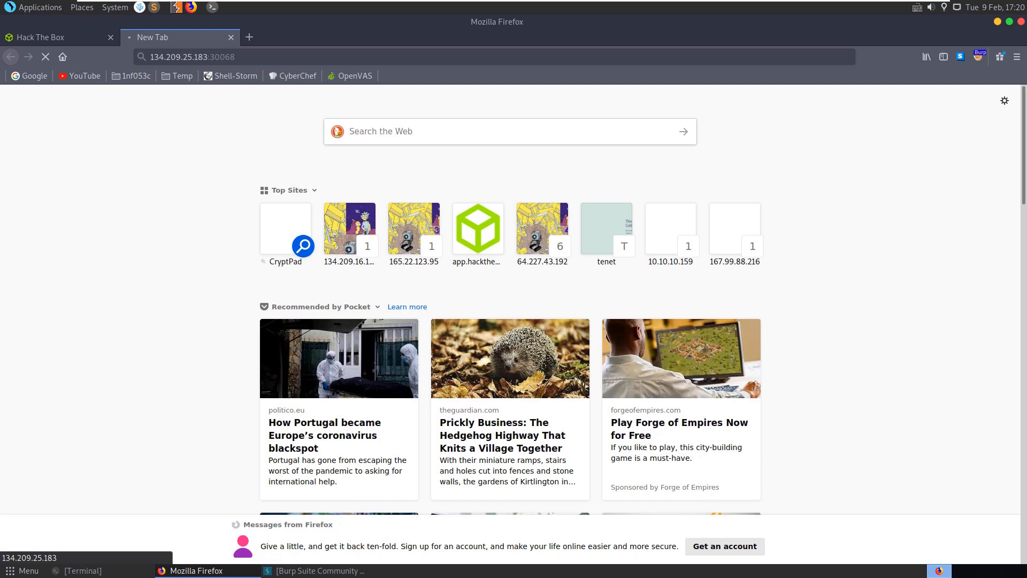
left_click(980, 57)
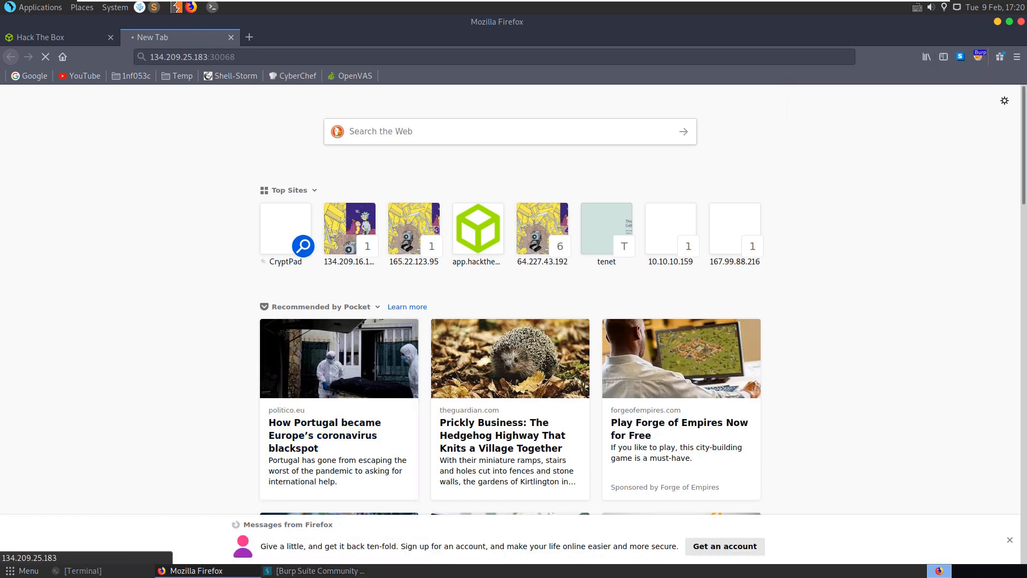
left_click(317, 570)
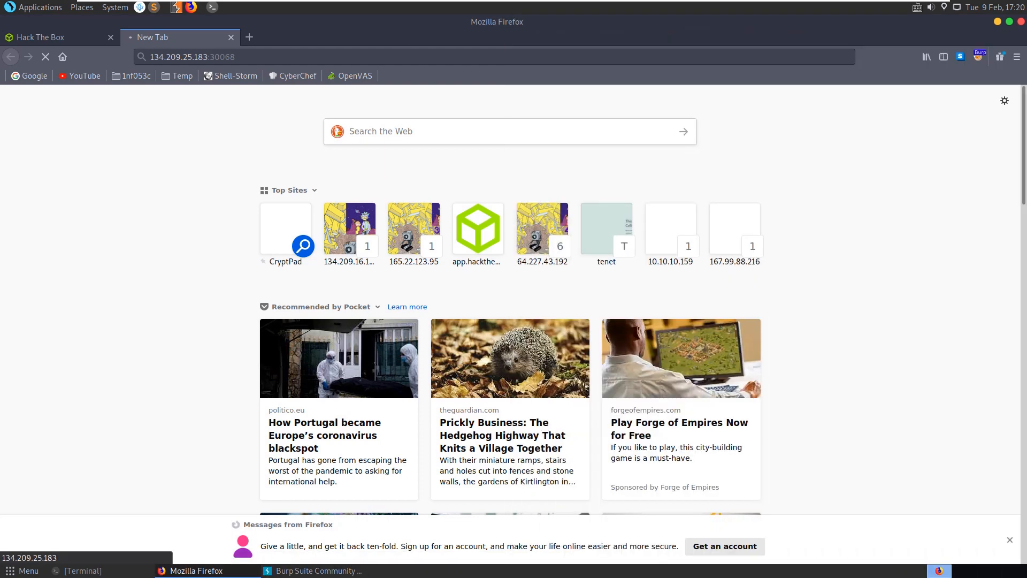
left_click(313, 570)
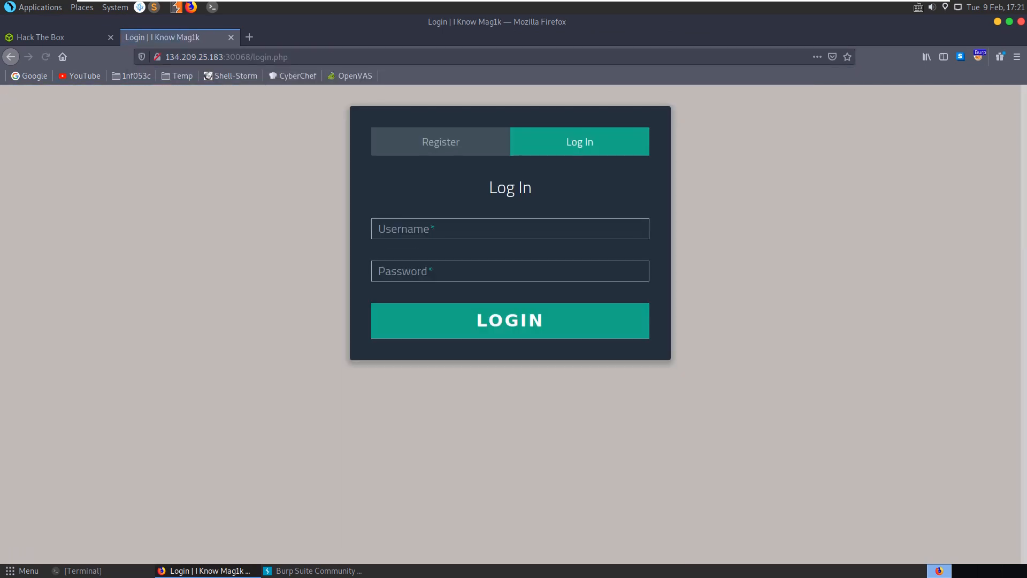
- Review the login page source, then attempt a guessed admin login that is rejected as invalid
left_click(509, 229)
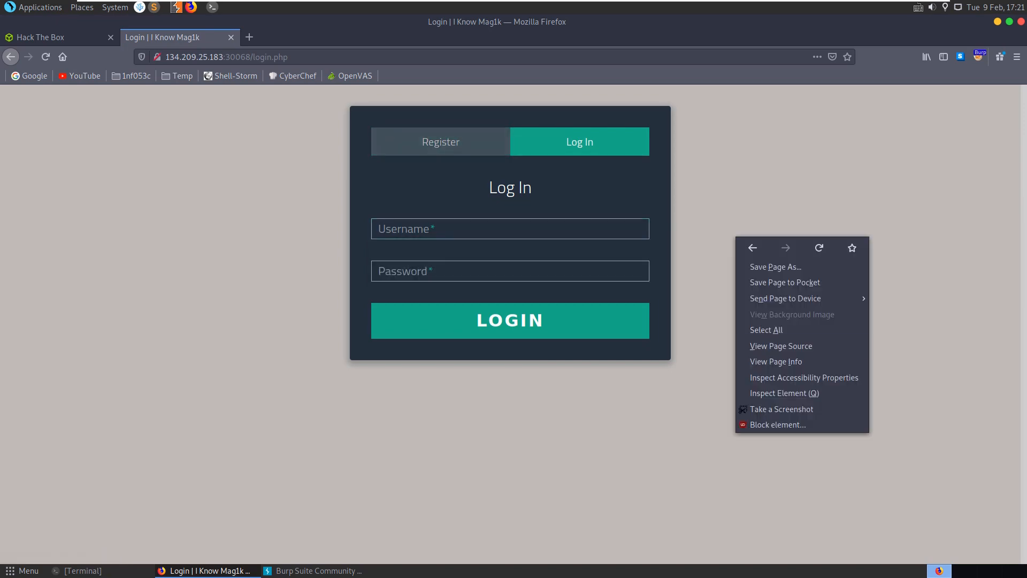
left_click(781, 346)
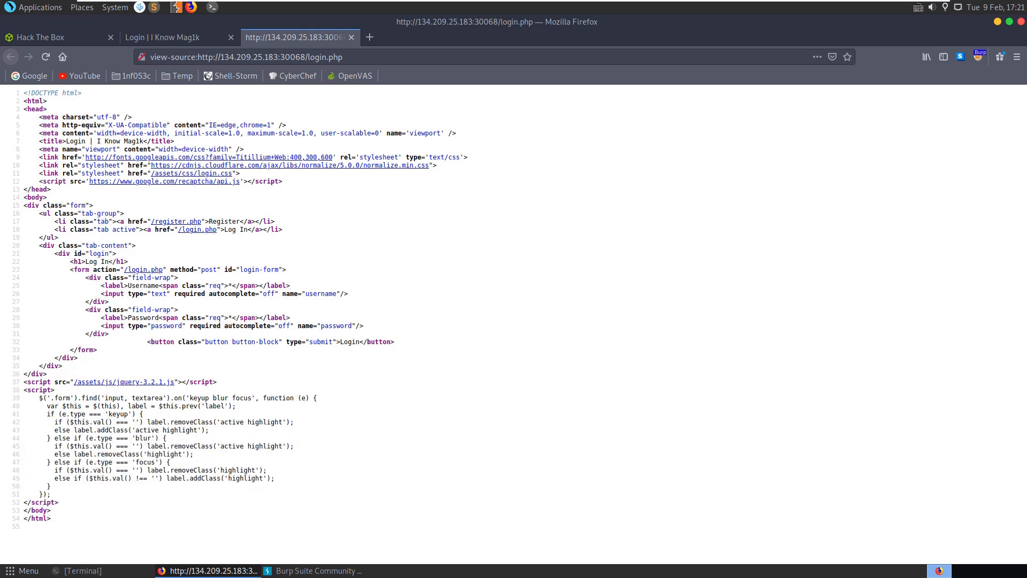
left_click(163, 37)
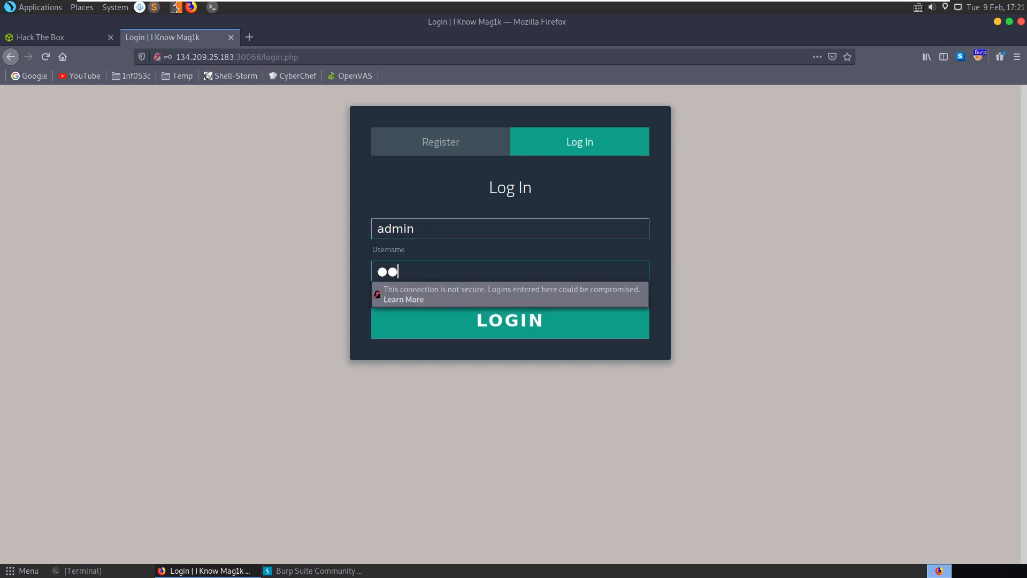
left_click(509, 321)
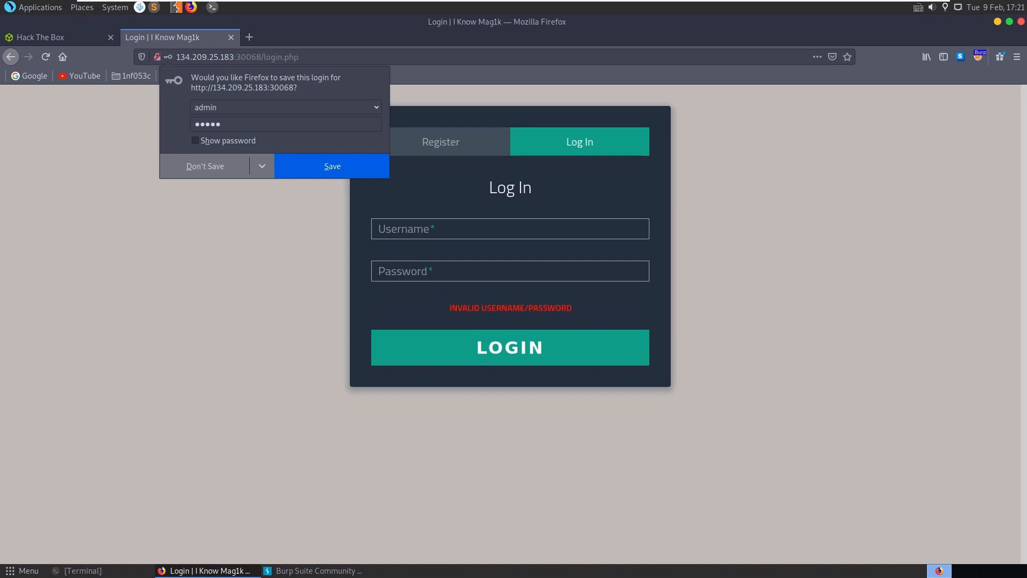
left_click(440, 141)
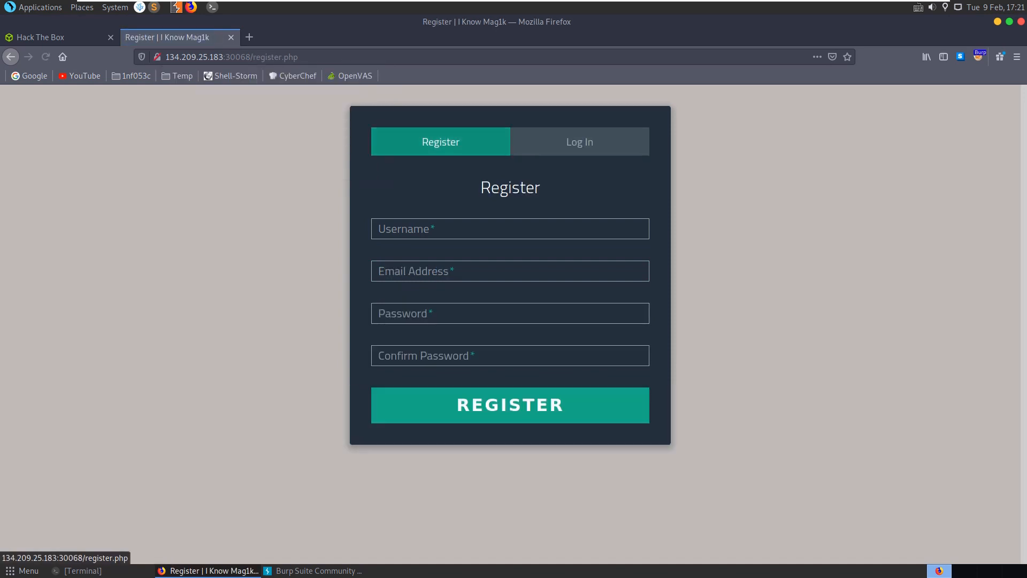
type("admin")
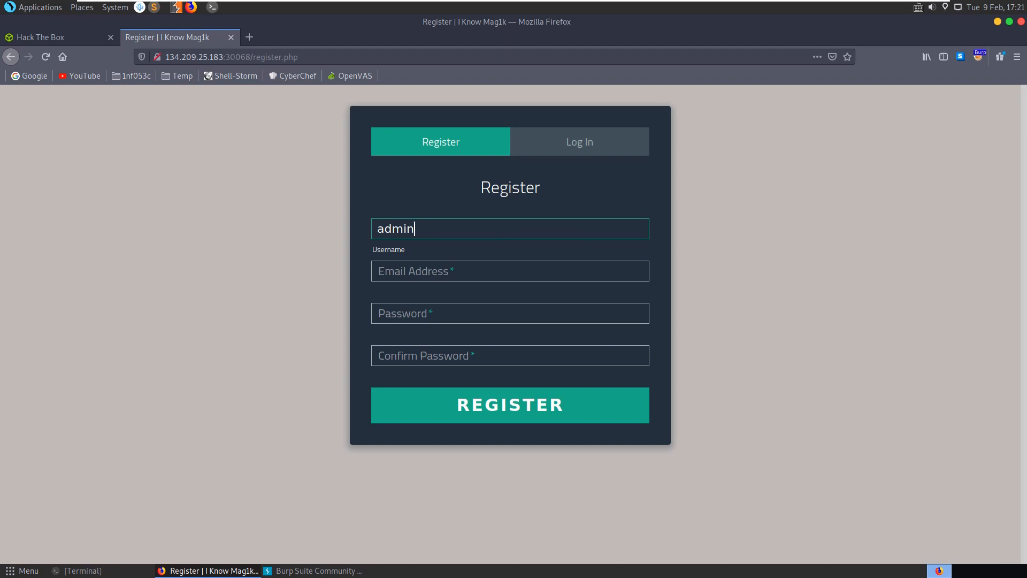
left_click(509, 271)
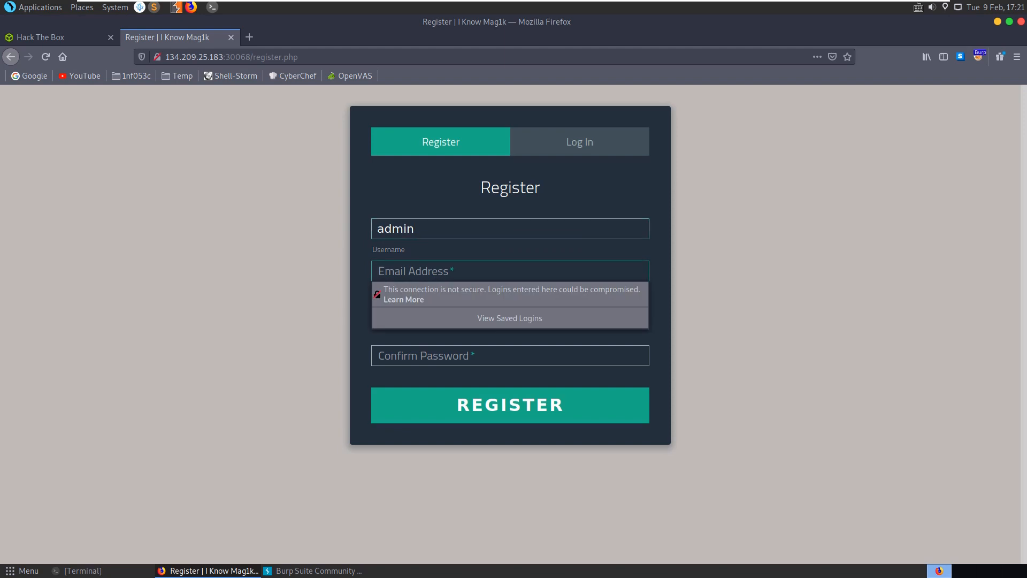
type("a@a.com")
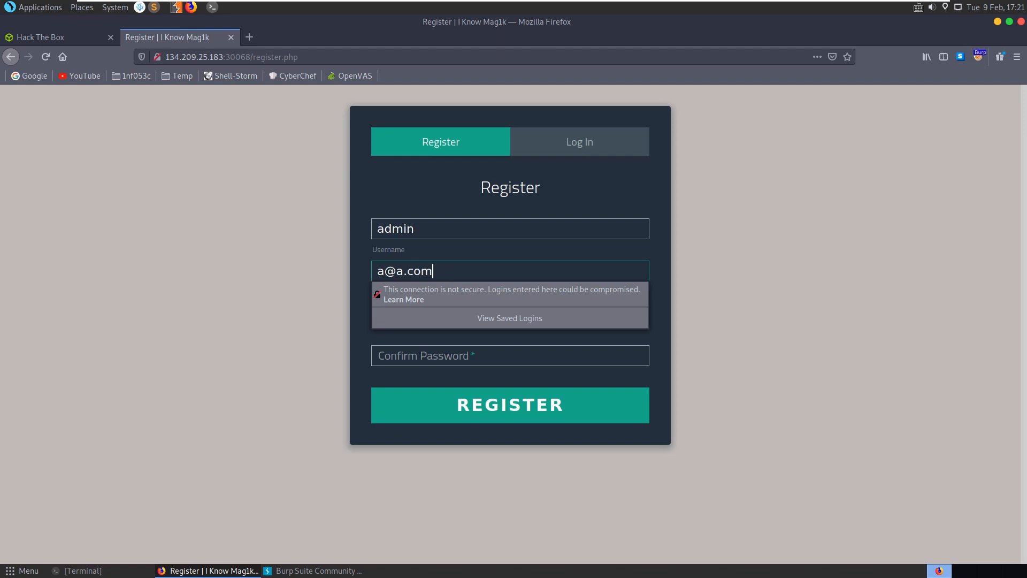
left_click(509, 313)
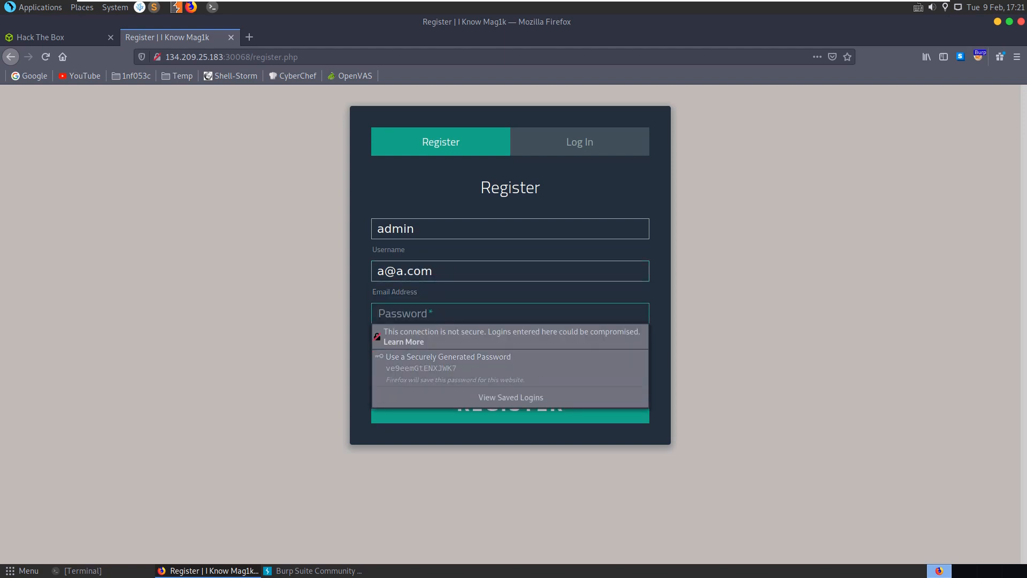
left_click(448, 356)
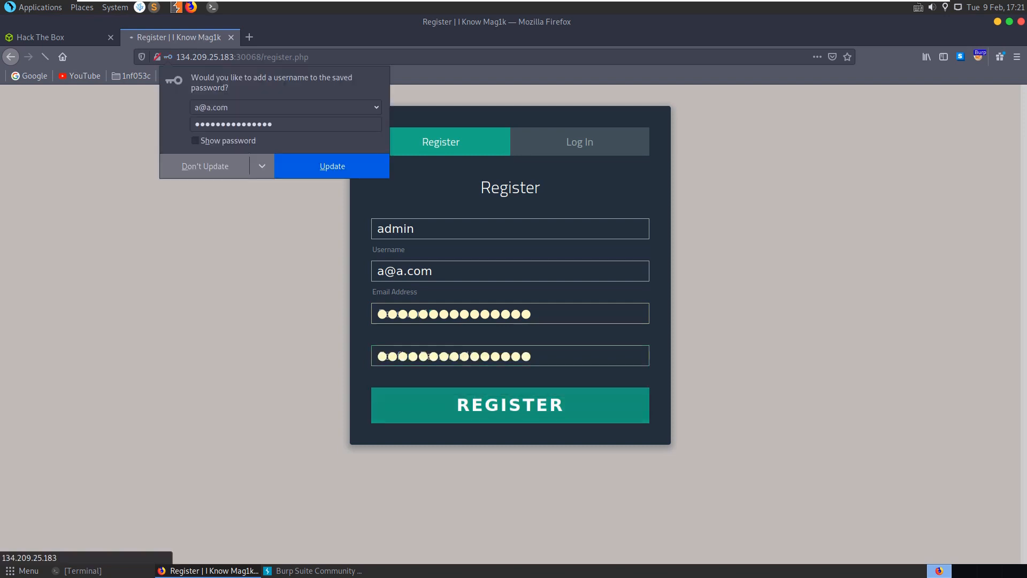
- Log in with the registered admin account and reach its profile page
left_click(578, 141)
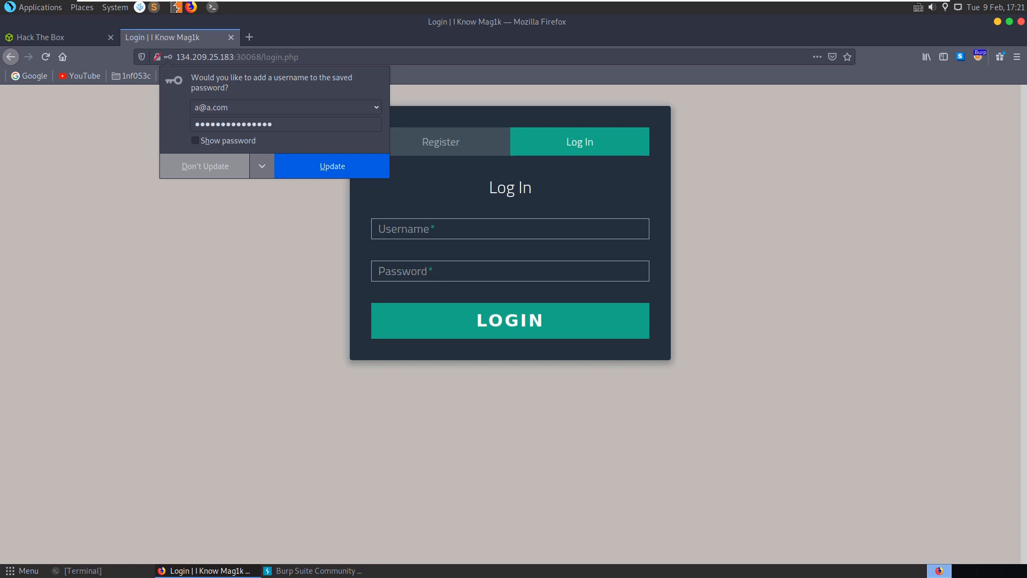
left_click(509, 228)
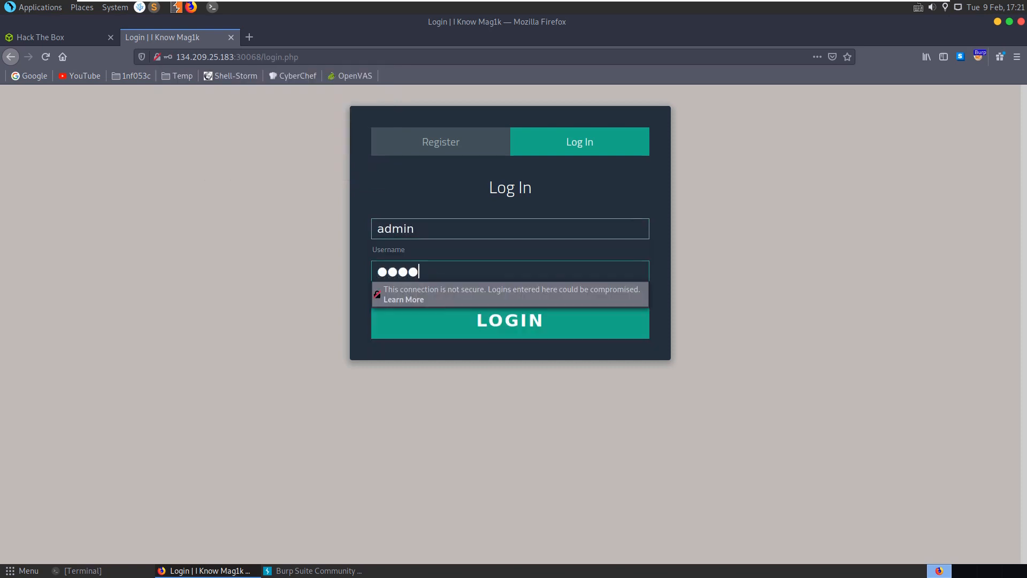
left_click(509, 320)
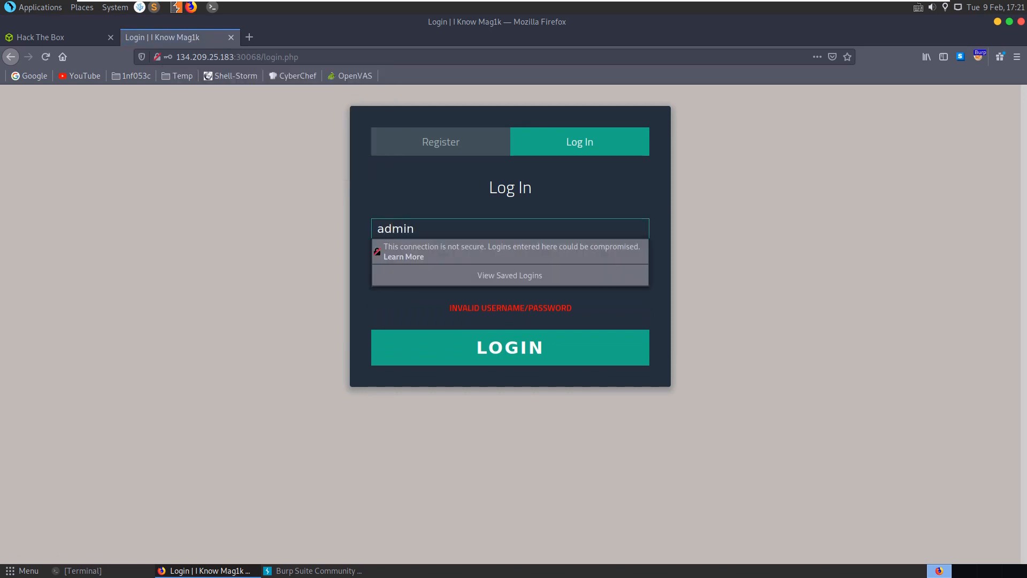
left_click(509, 271)
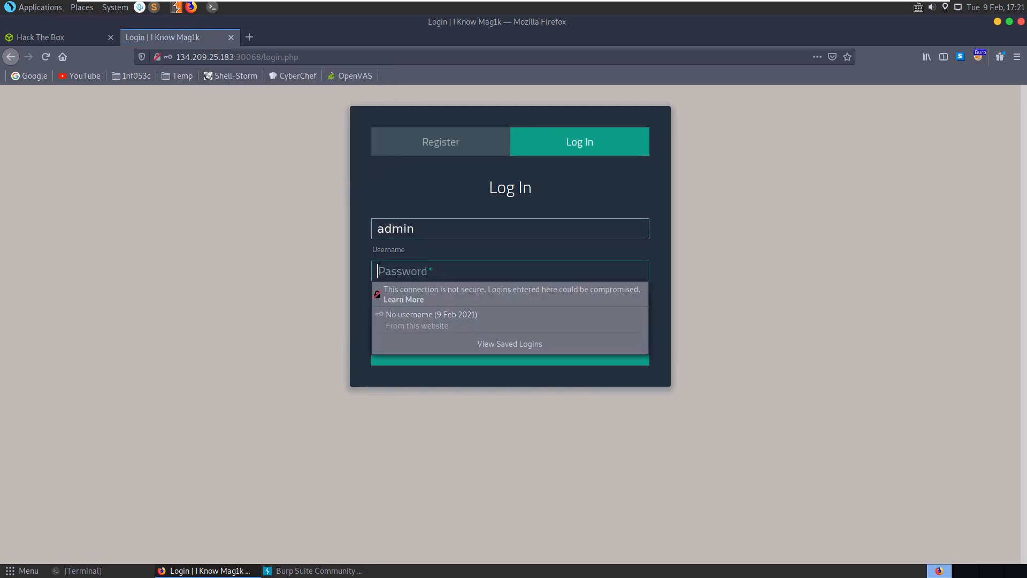
left_click(509, 347)
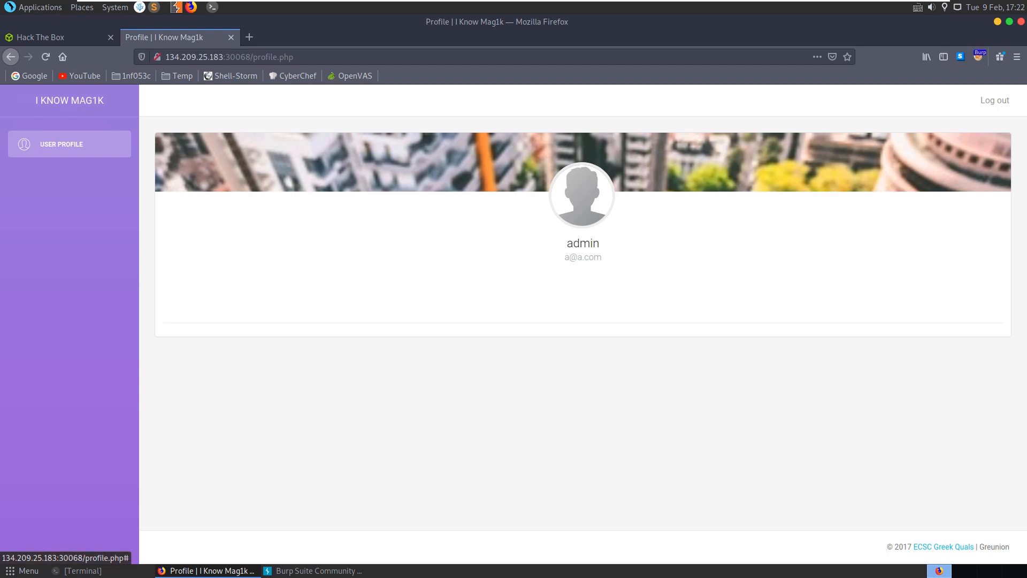
mouse_move(994, 100)
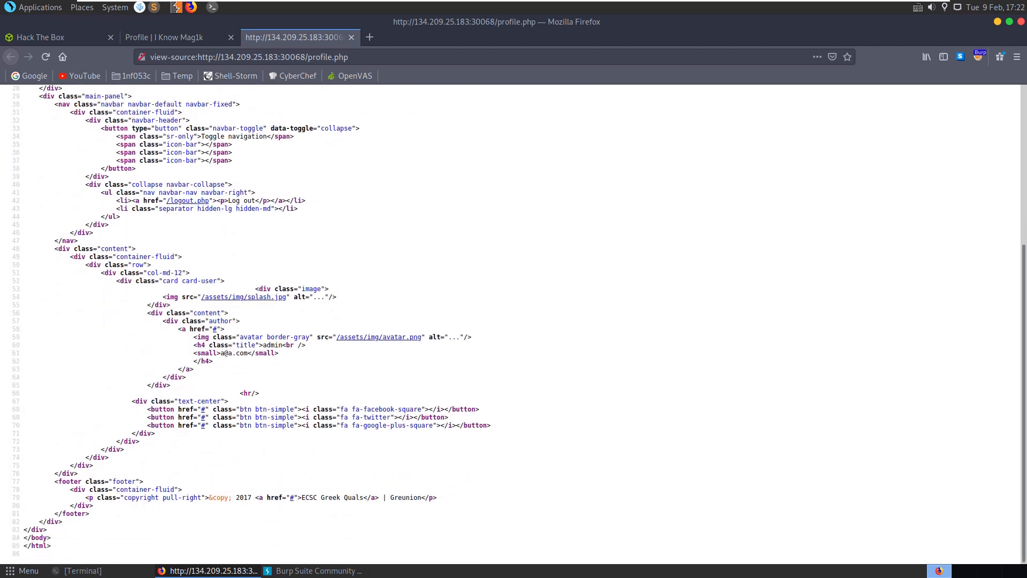
scroll("up", 3)
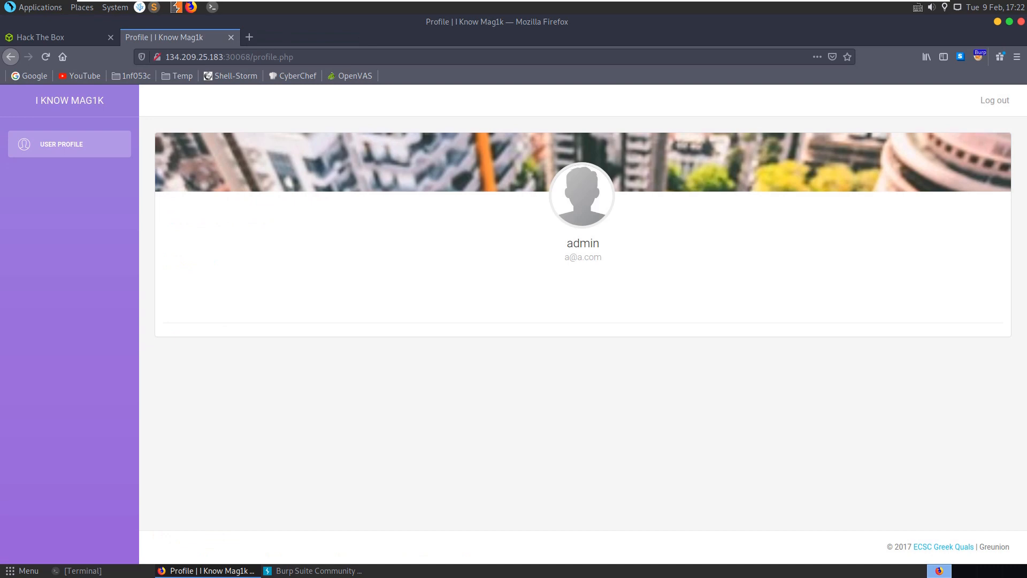
- Show Burp's proxy HTTP history filtered to in-scope traffic and inspect the login request
left_click(315, 570)
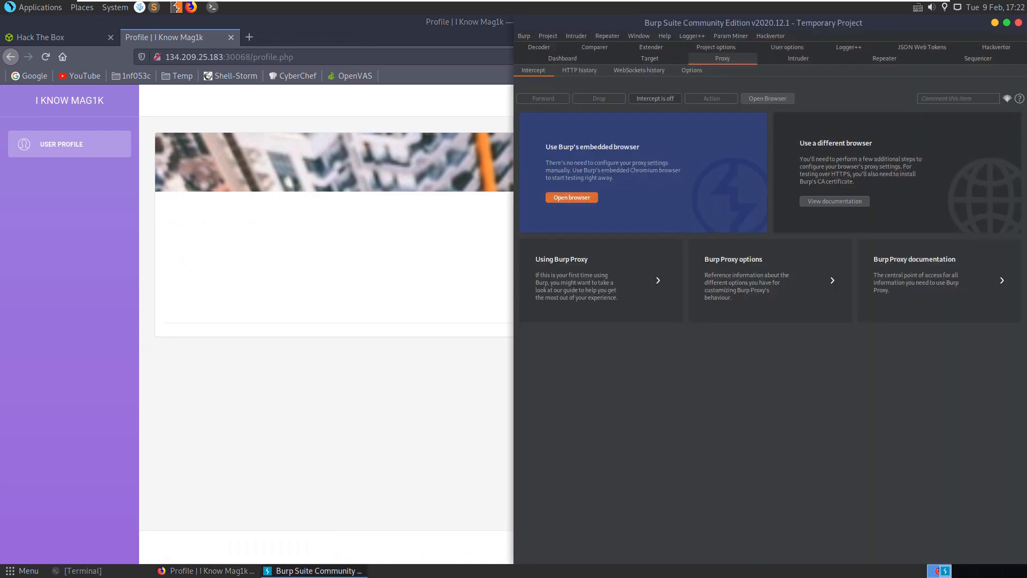
left_click(579, 71)
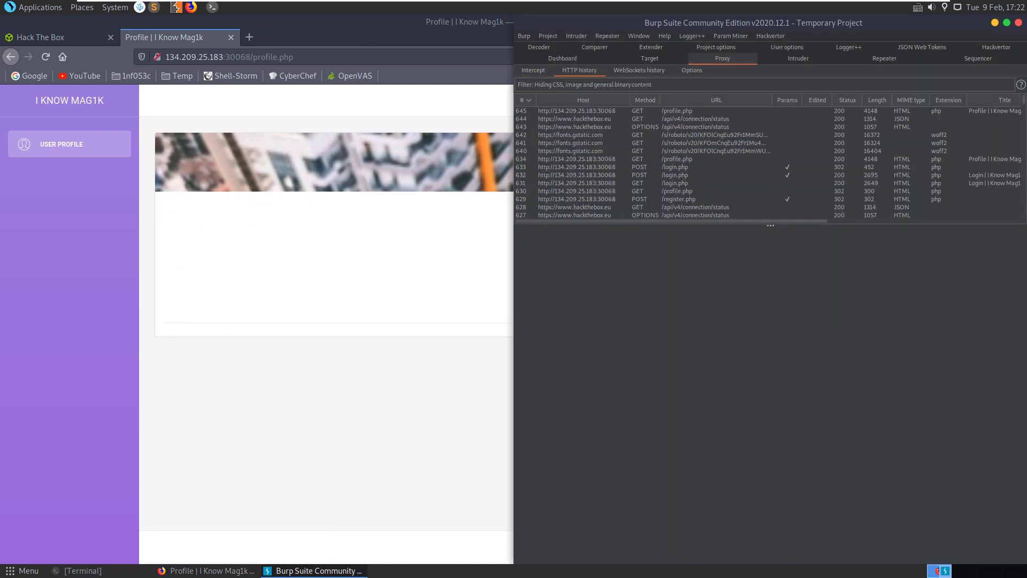
left_click(675, 167)
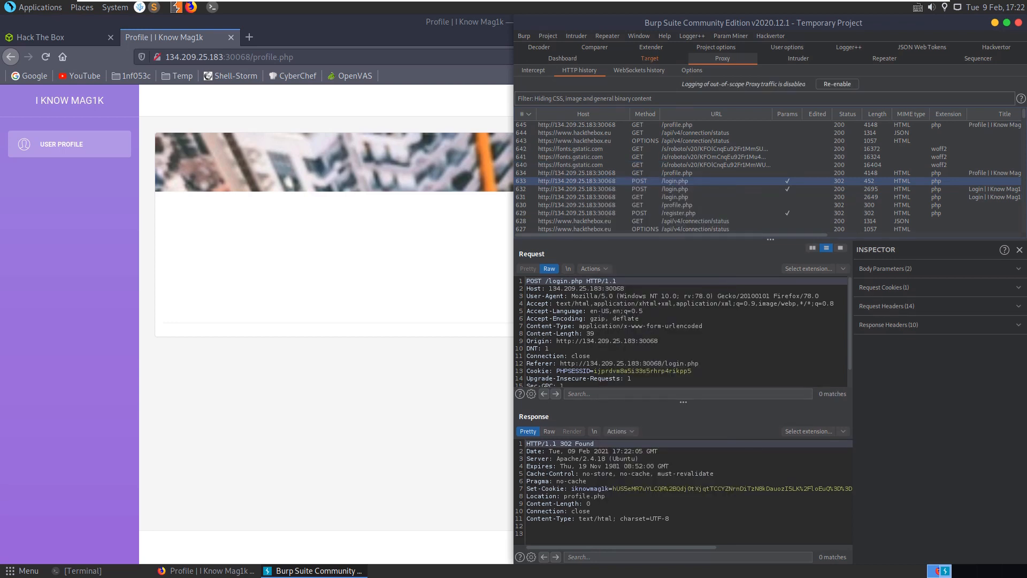
left_click(587, 98)
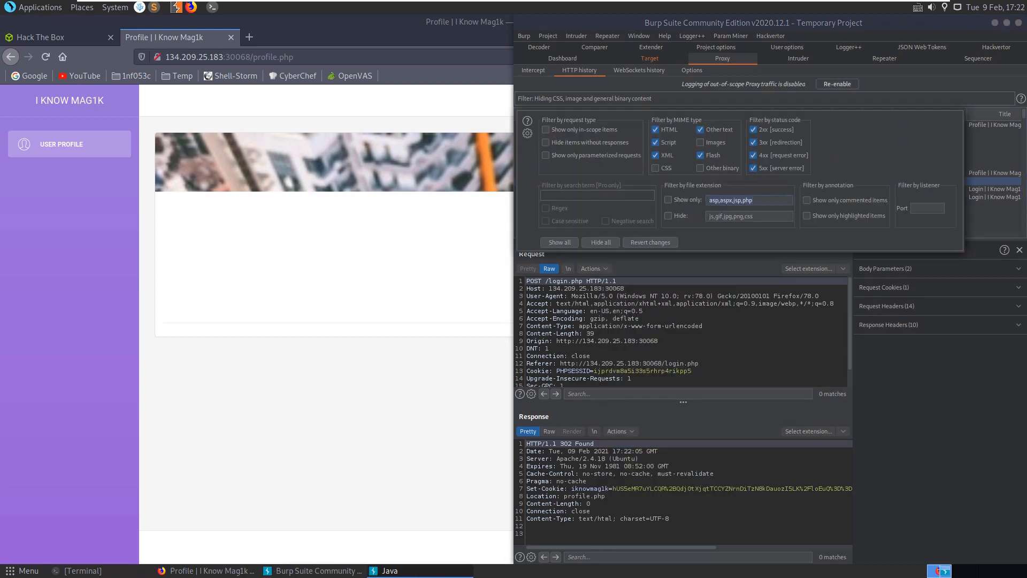
left_click(545, 130)
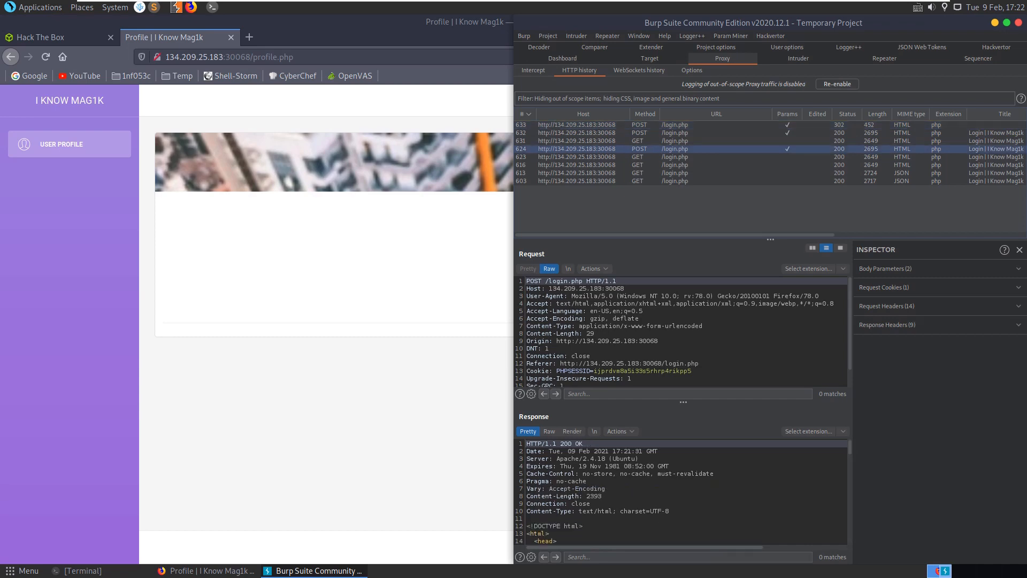
- Compare the earlier login request with the 302 one whose response sets the iknowmag1k cookie
left_click(812, 247)
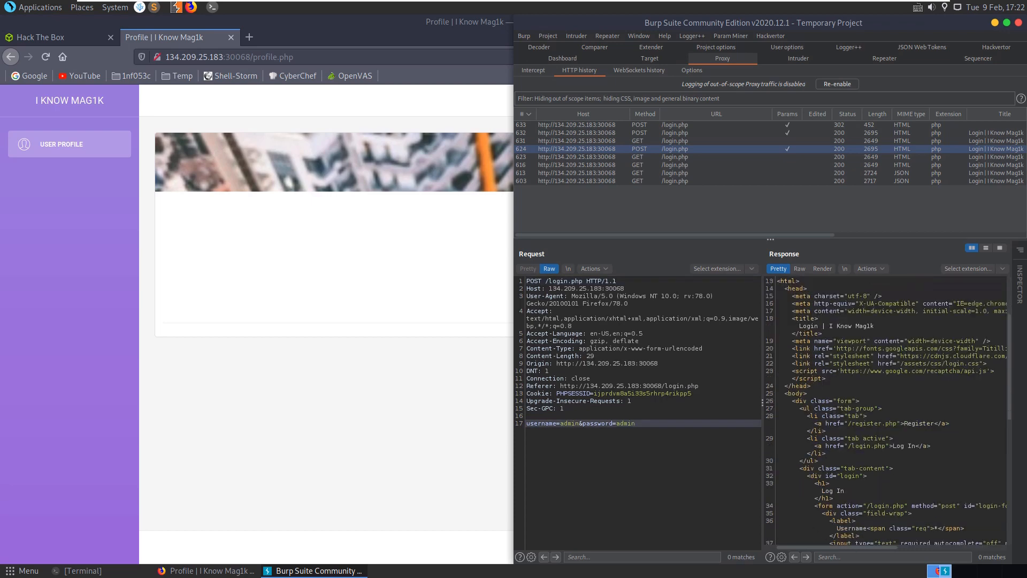
scroll("up", 3)
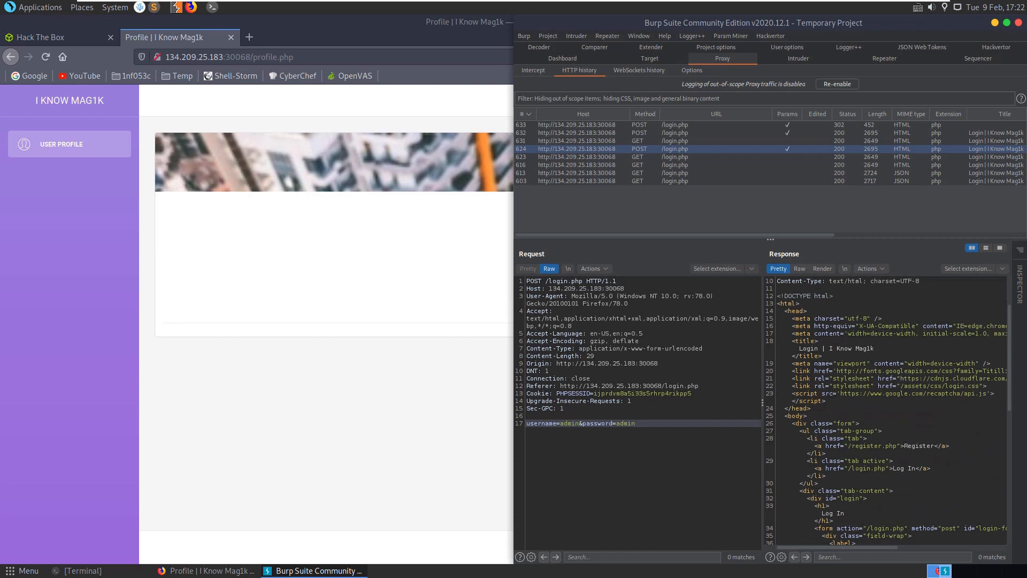
left_click(799, 268)
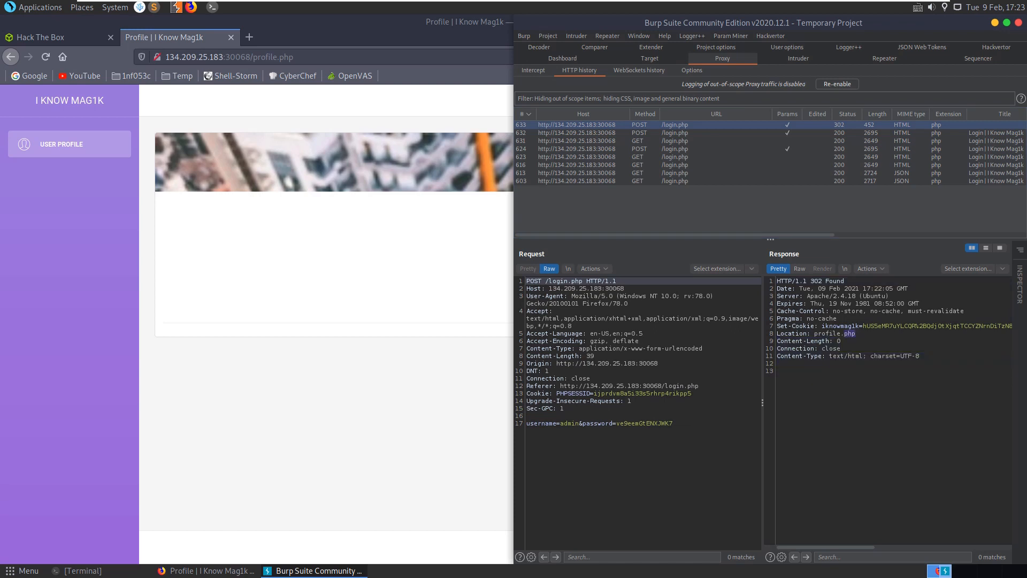
left_click(205, 570)
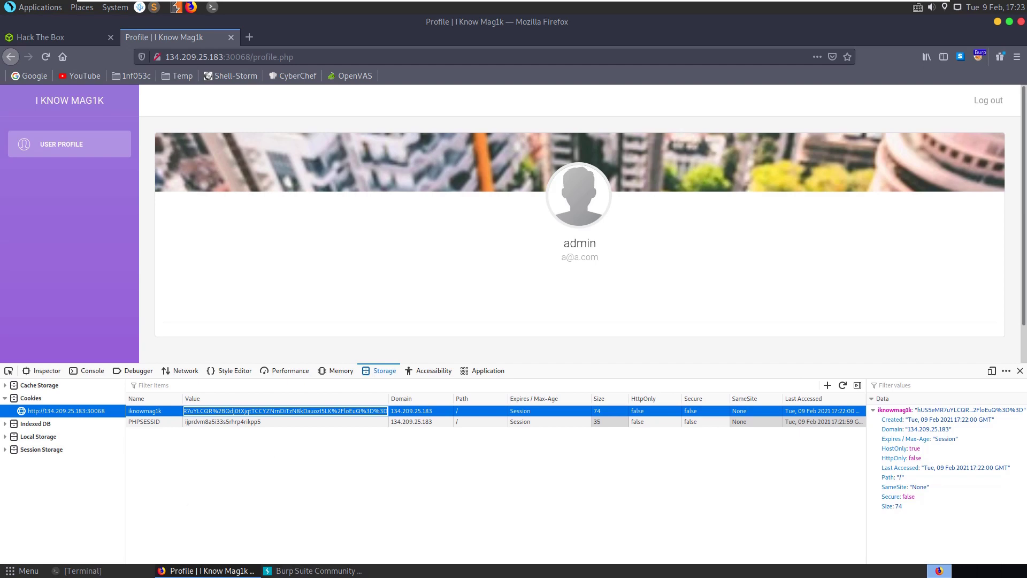
- Bring the iknowmag1k cookie value into Burp's Hackvertor encode/decode workspace
left_click(313, 570)
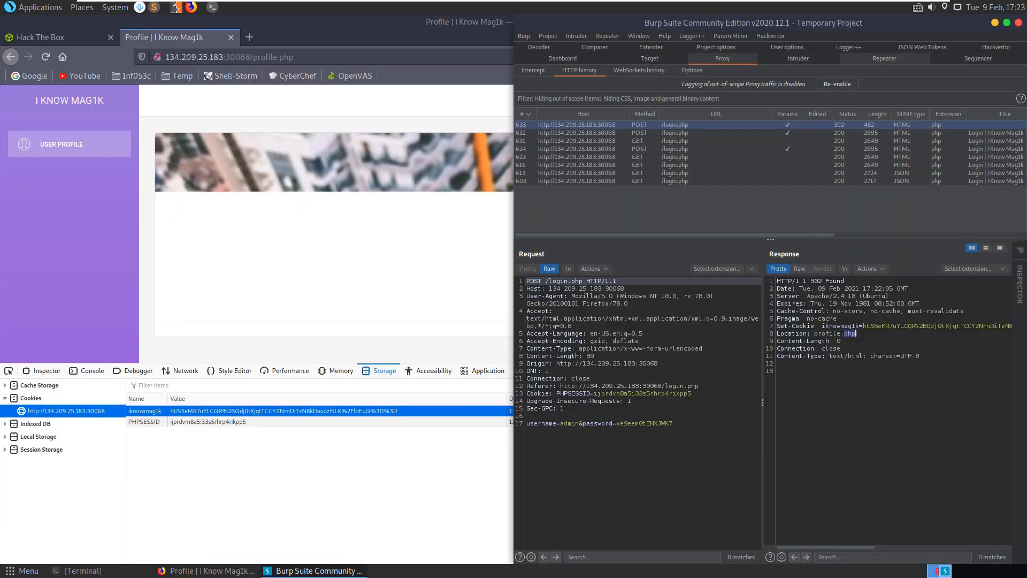
left_click(995, 58)
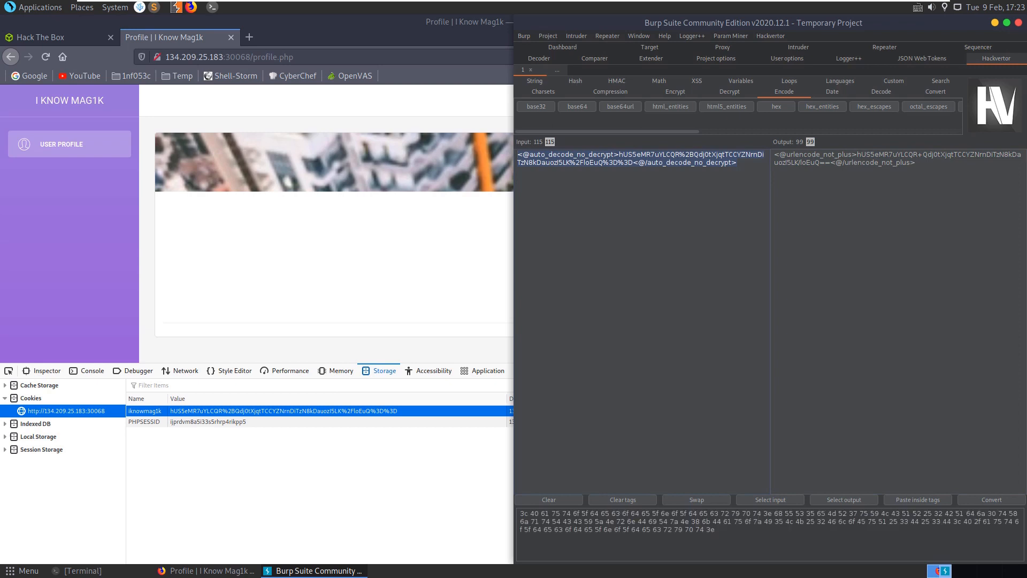
- Base64-decode the URL-decoded iknowmag1k cookie into binary bytes, then return to the admin profile page
left_click(548, 500)
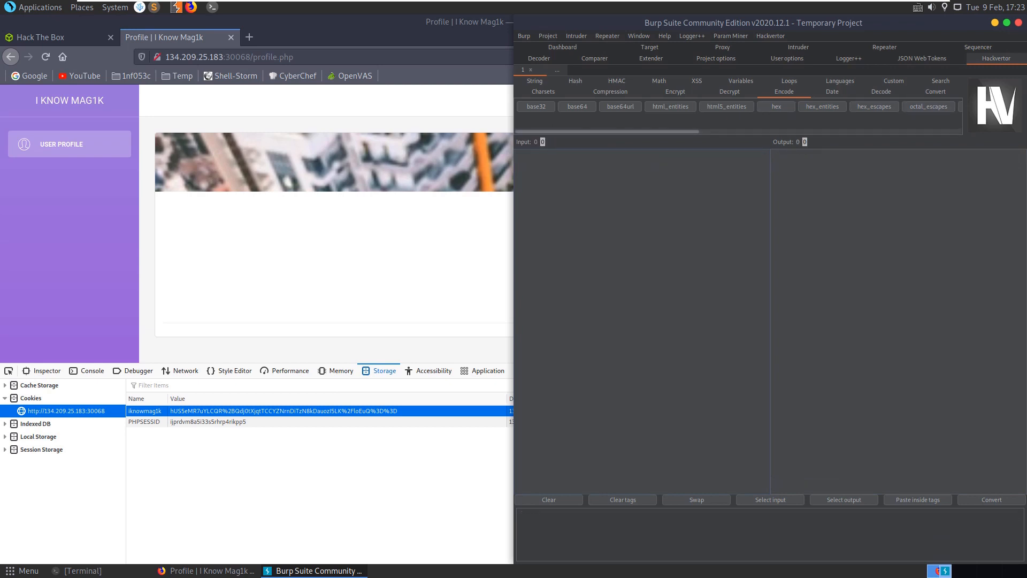
left_click(881, 92)
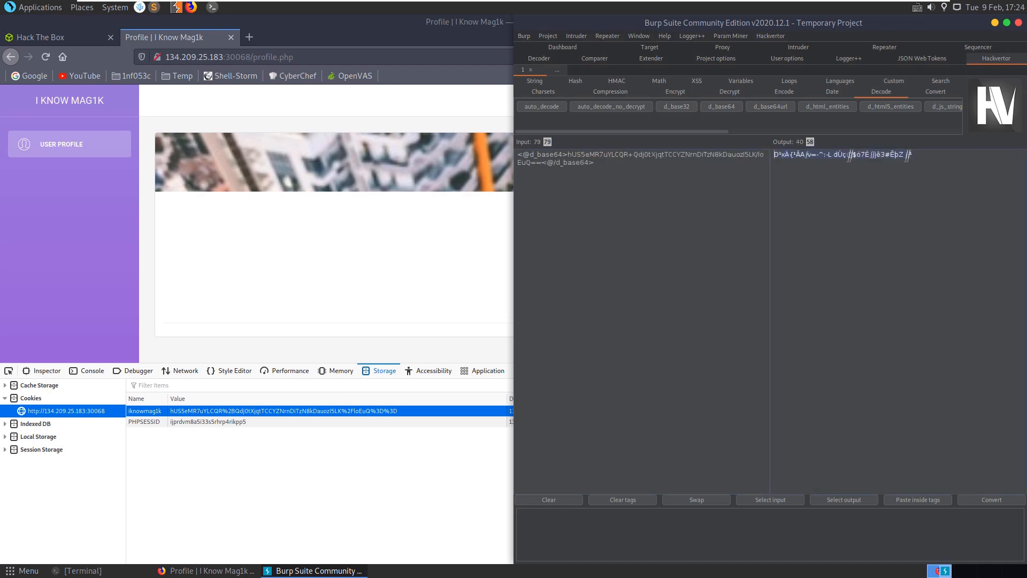
left_click(991, 500)
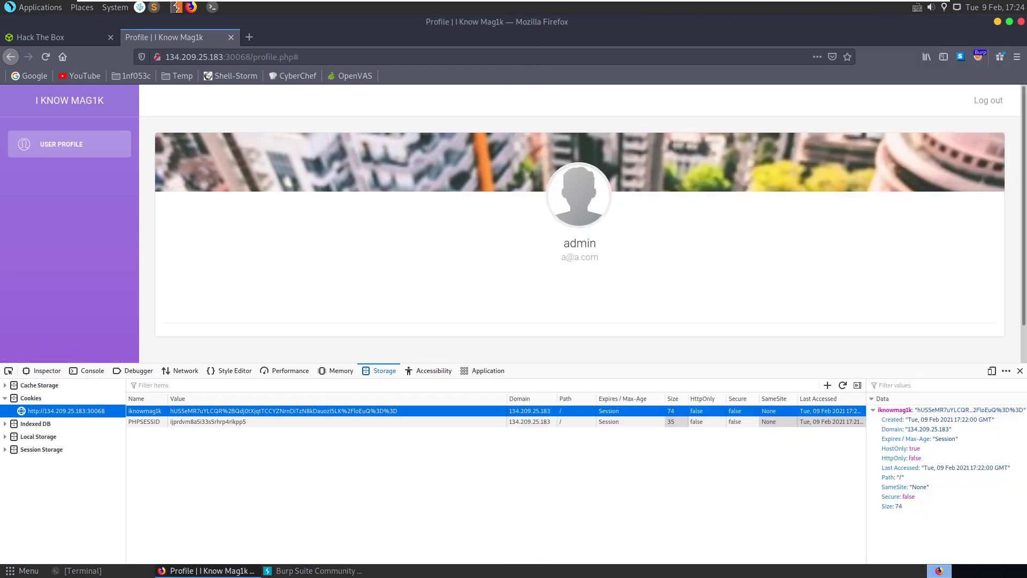
left_click(1020, 371)
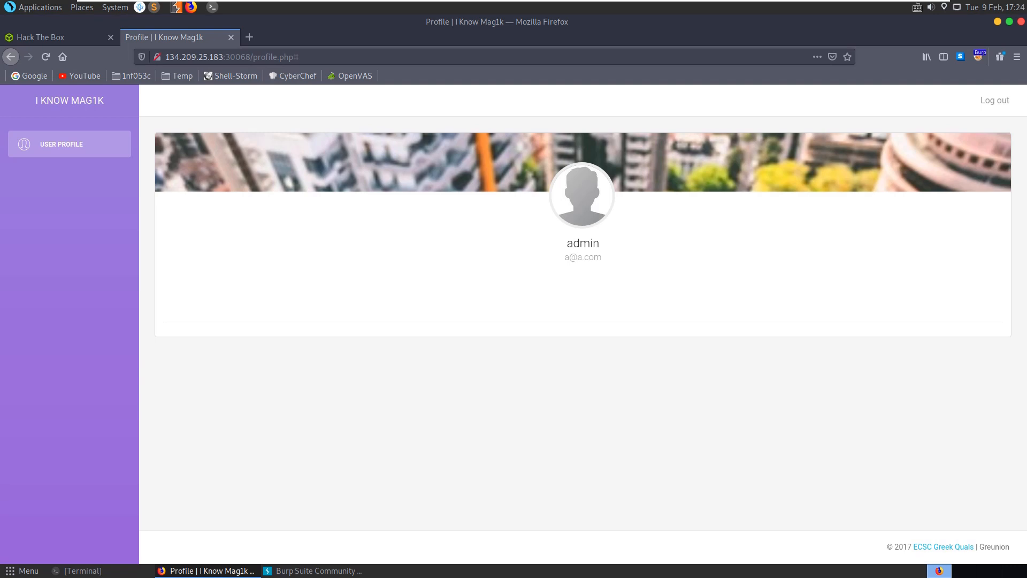
left_click(315, 570)
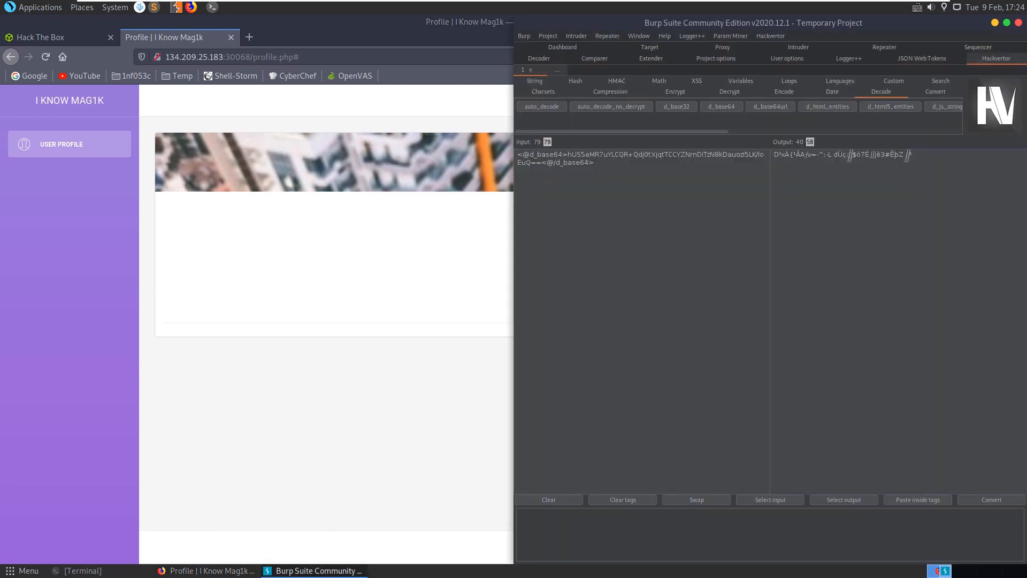
left_click(207, 571)
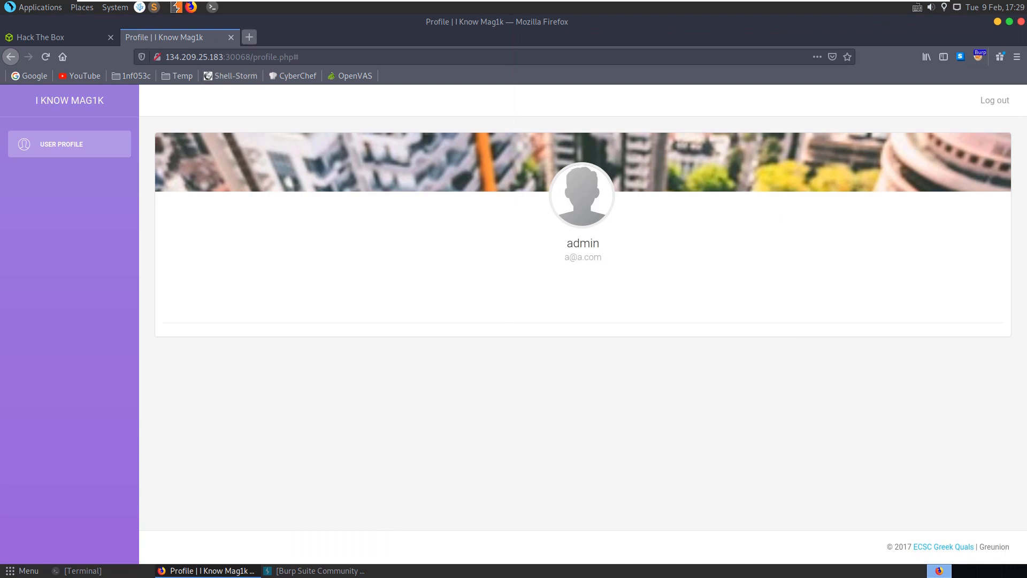
- Search 'padding oracle' in a new tab and read the passage about using the oracle's key
left_click(249, 37)
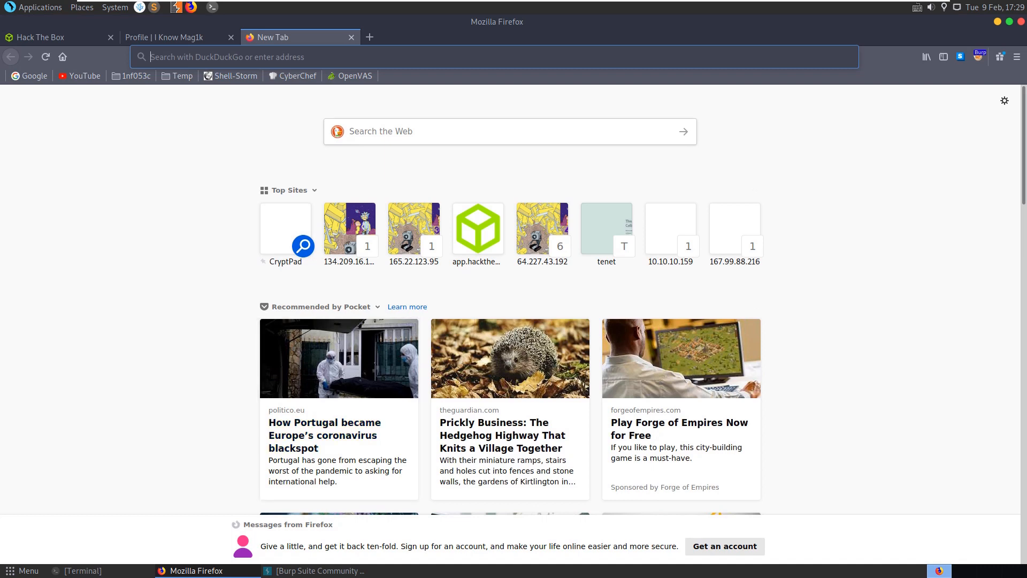
mouse_move(414, 229)
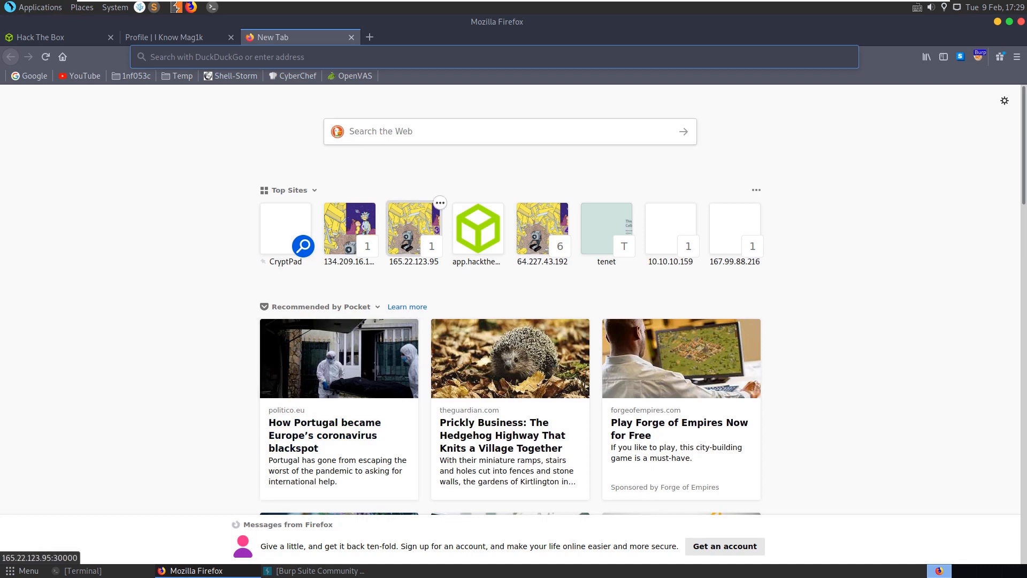
type("padding o")
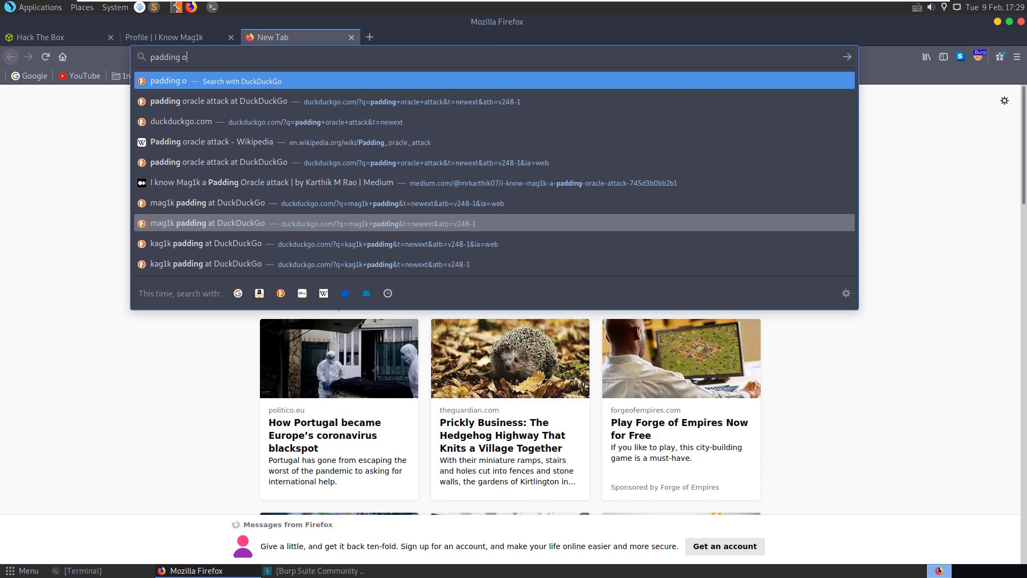
type("racle at")
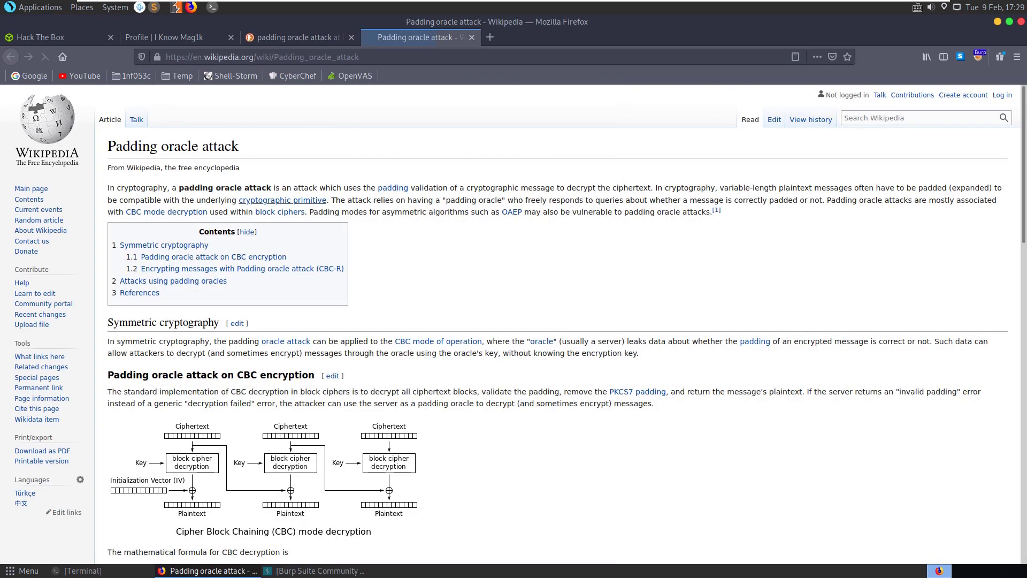
double_click(569, 188)
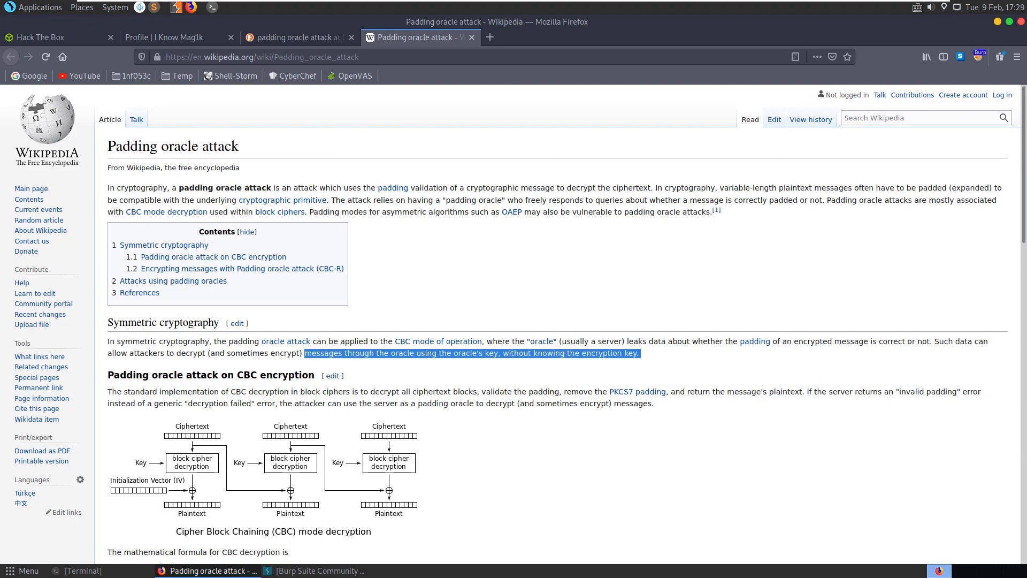
scroll("down", 3)
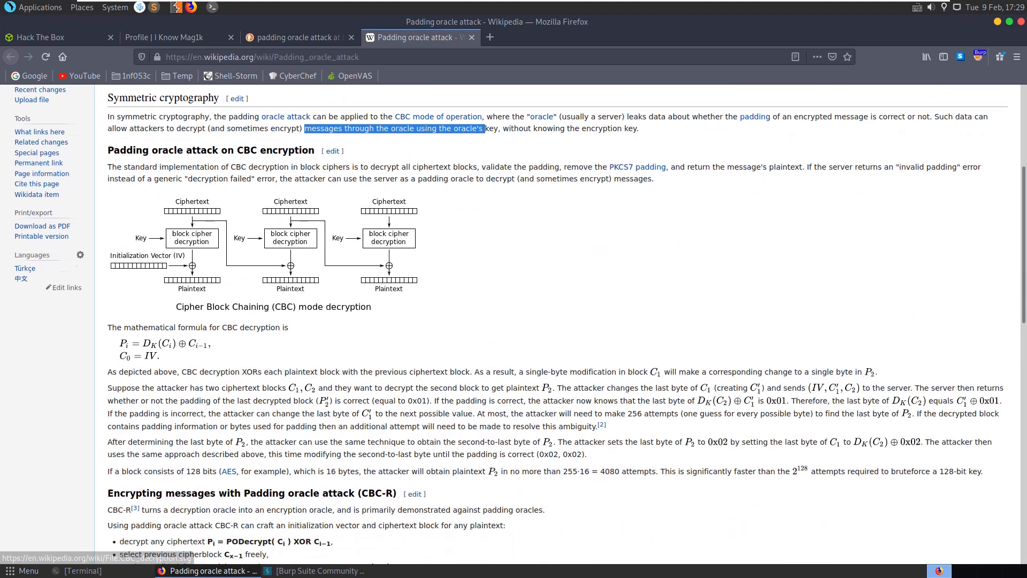
scroll("down", 3)
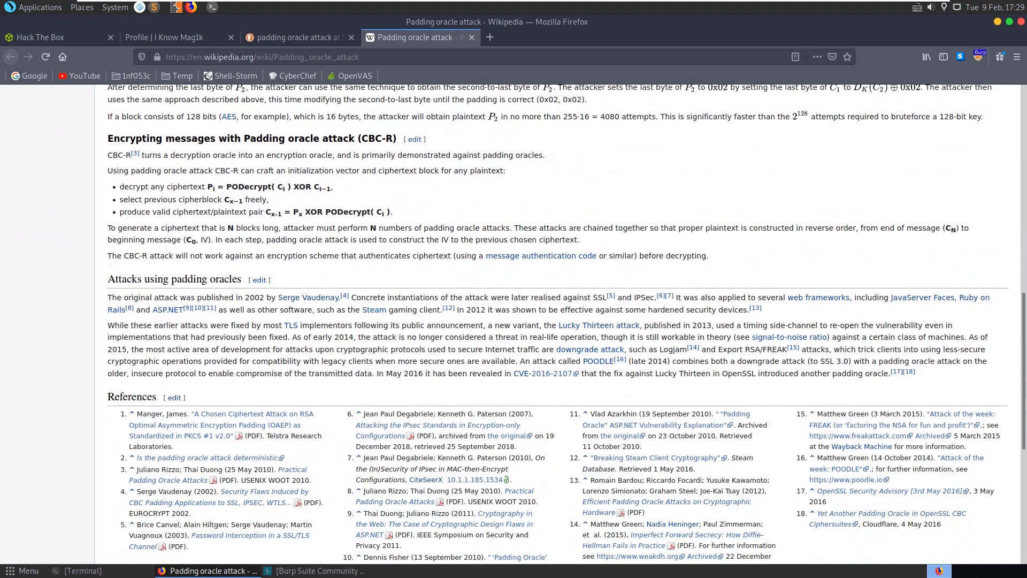
- Find the I know Mag1k padding-oracle Medium article and read down to its PadBuster cookie-decrypt example
left_click(299, 38)
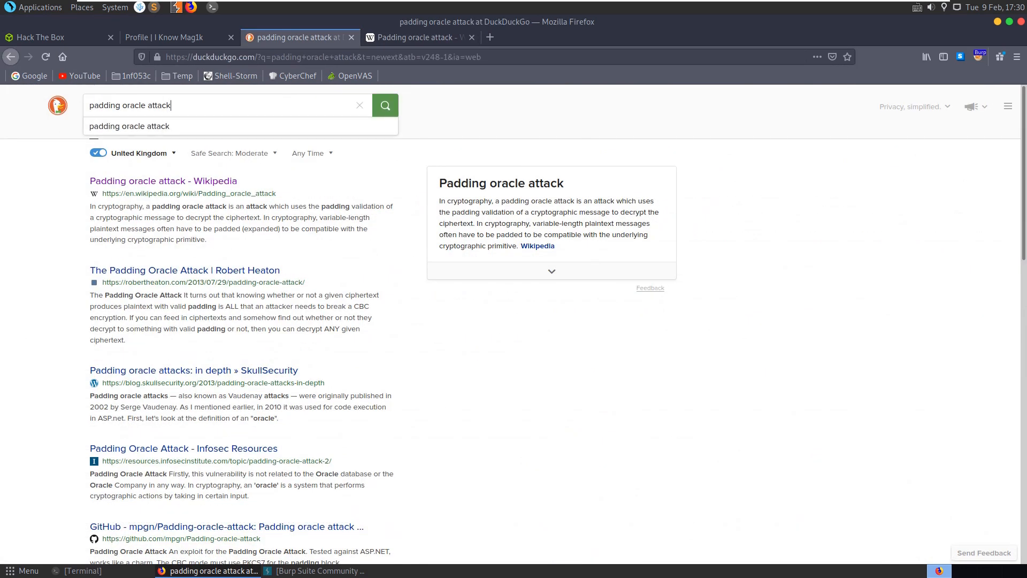
type("mag1k")
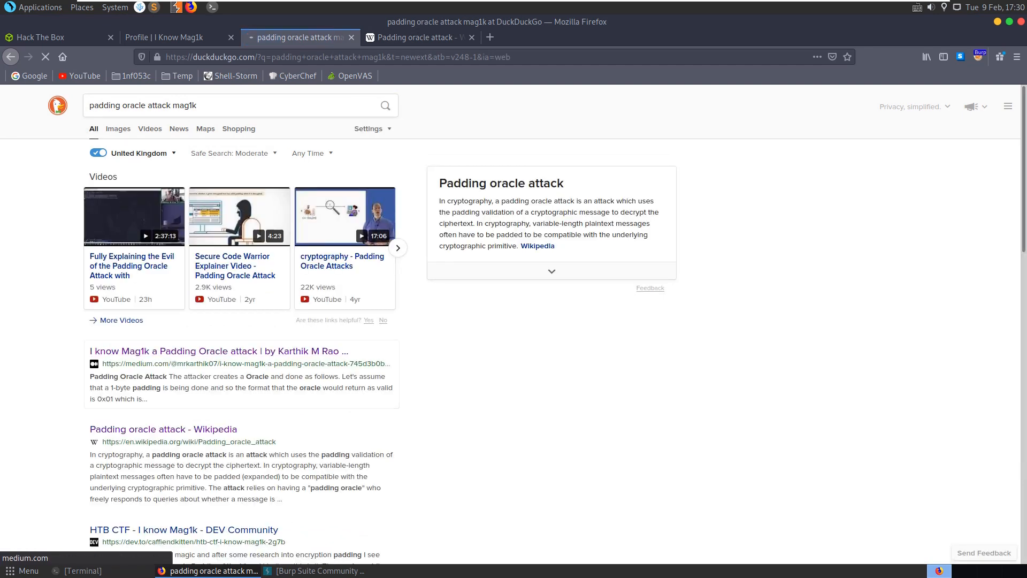
left_click(218, 351)
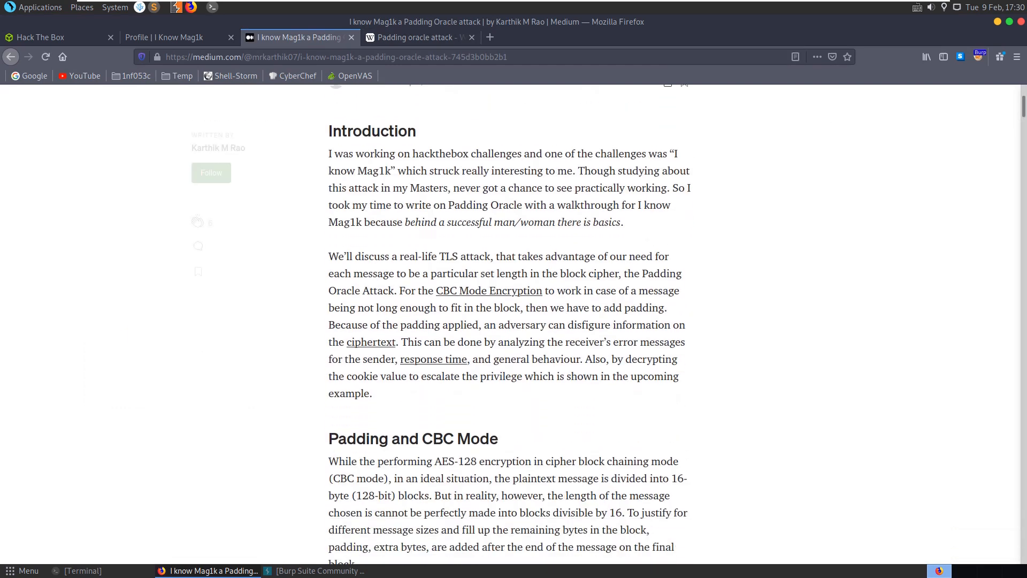
scroll("down", 3)
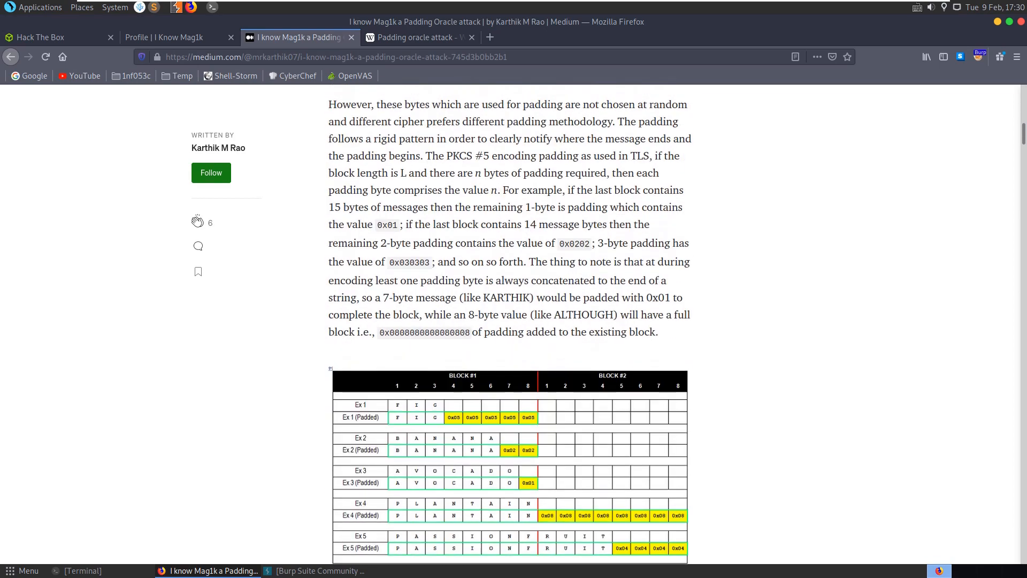
scroll("down", 3)
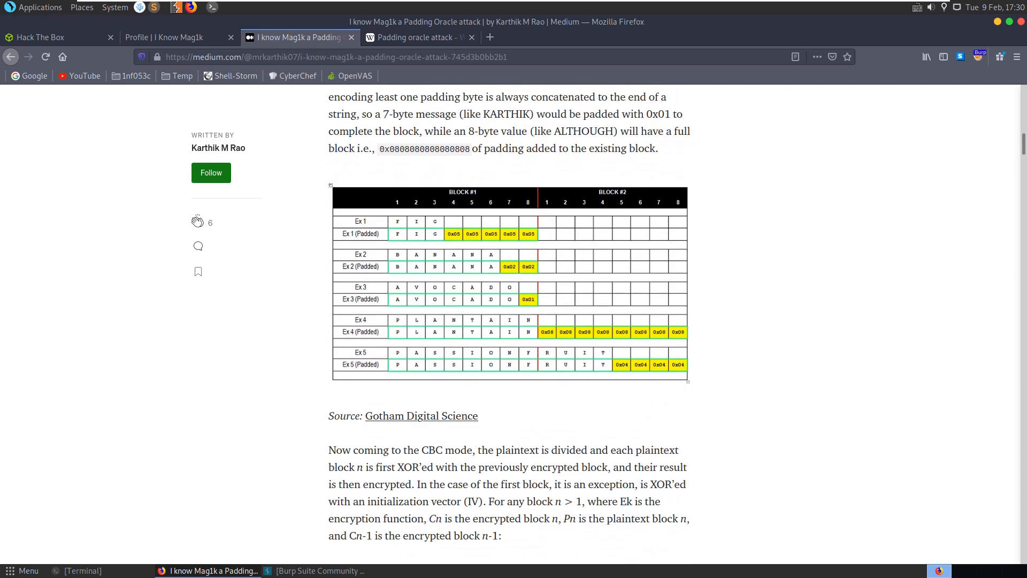
scroll("down", 3)
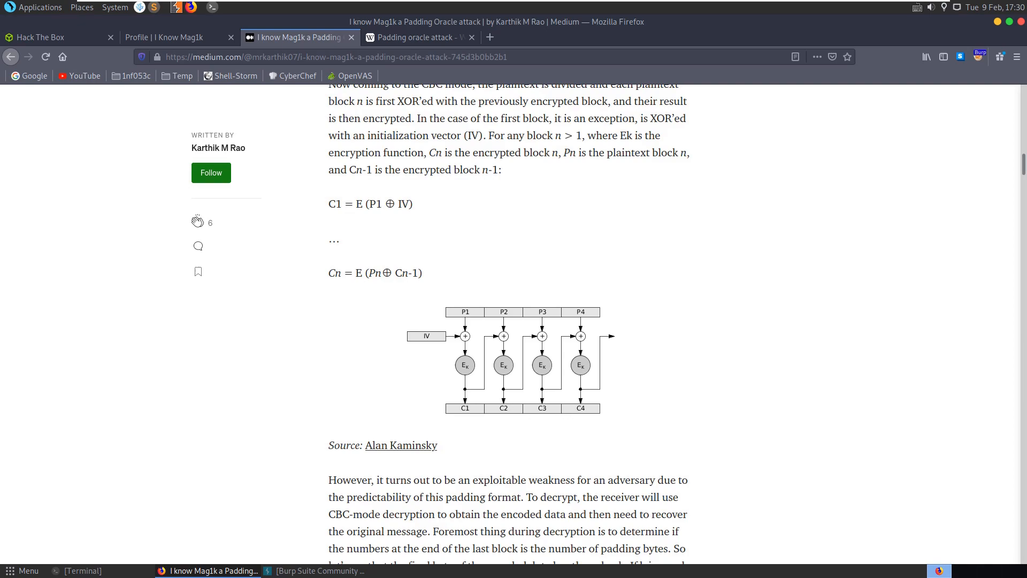
scroll("down", 3)
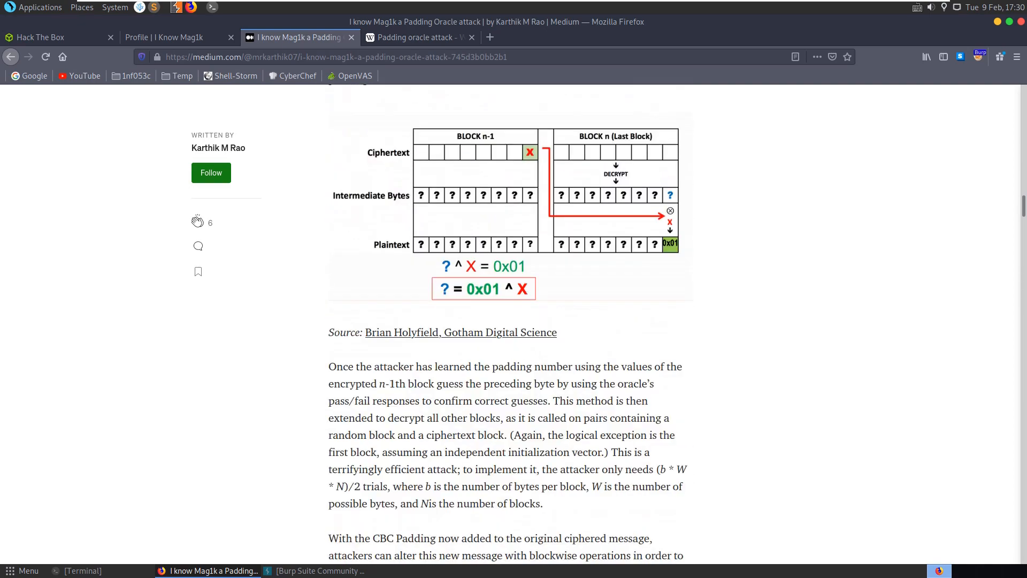
scroll("down", 3)
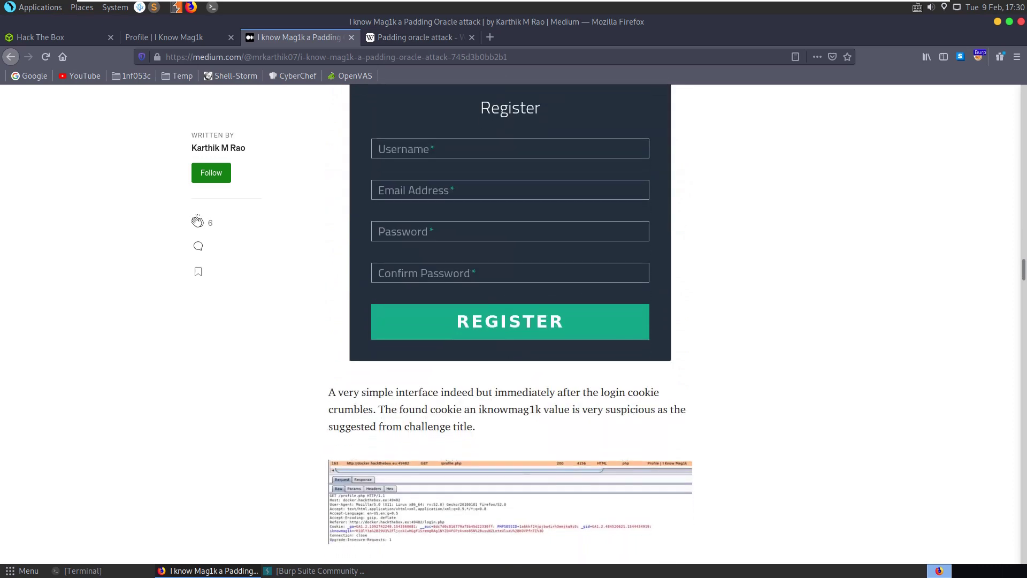
scroll("down", 3)
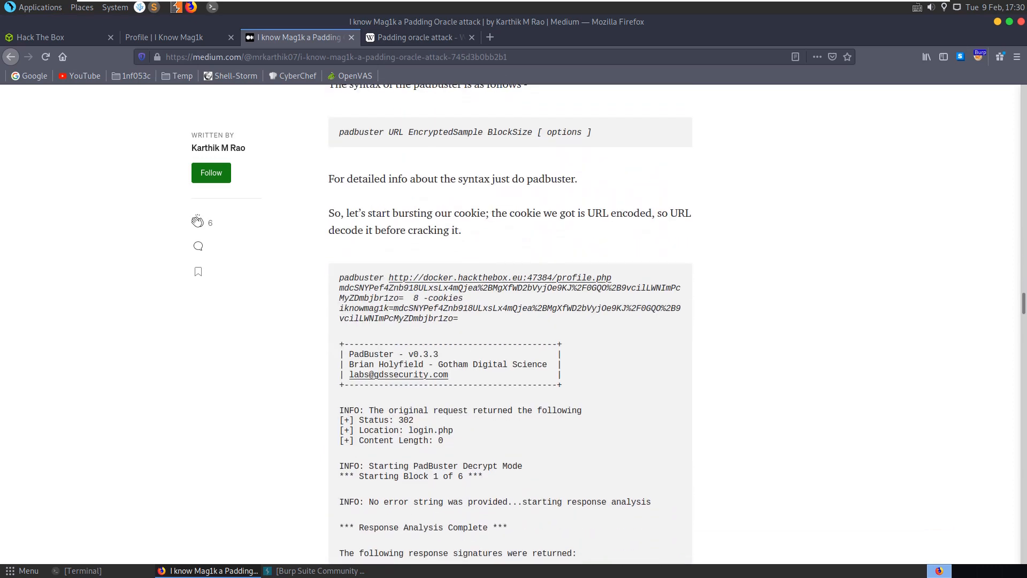
scroll("down", 3)
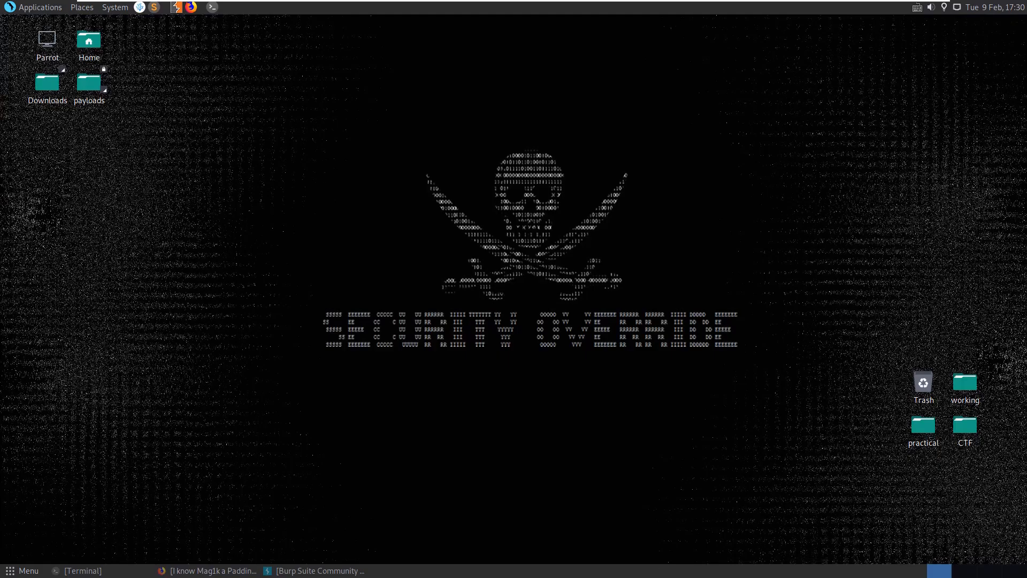
- Run padbuster in the Terminal to display its usage help with options like -cookies and -encoding
left_click(83, 570)
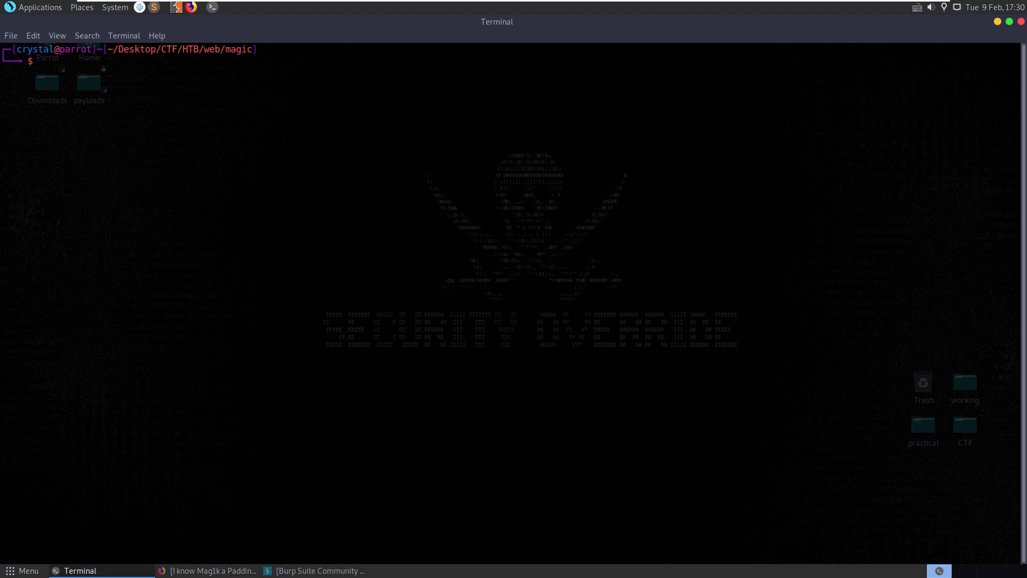
type("padbuster")
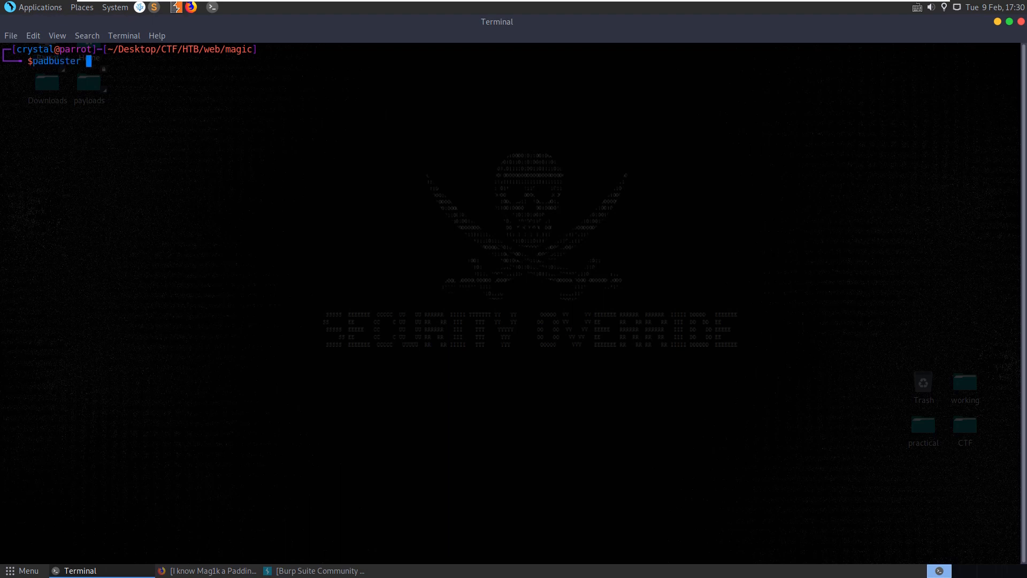
key("Return")
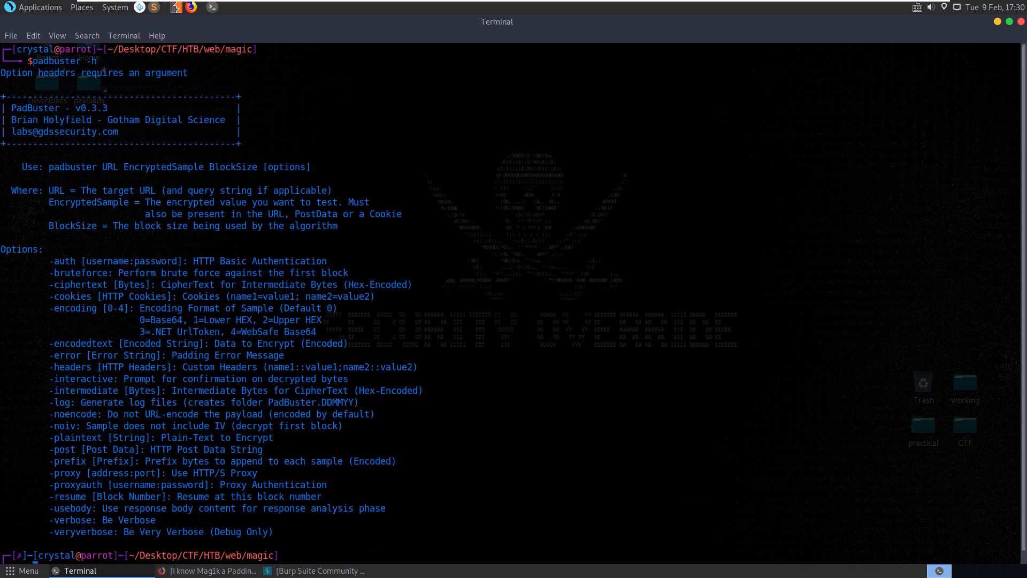
double_click(232, 167)
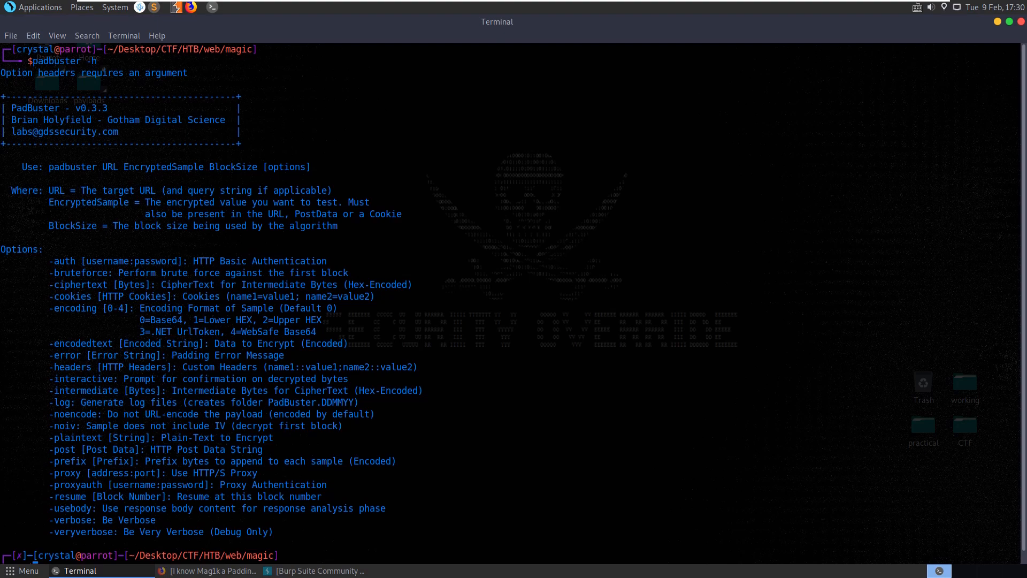
mouse_move(679, 293)
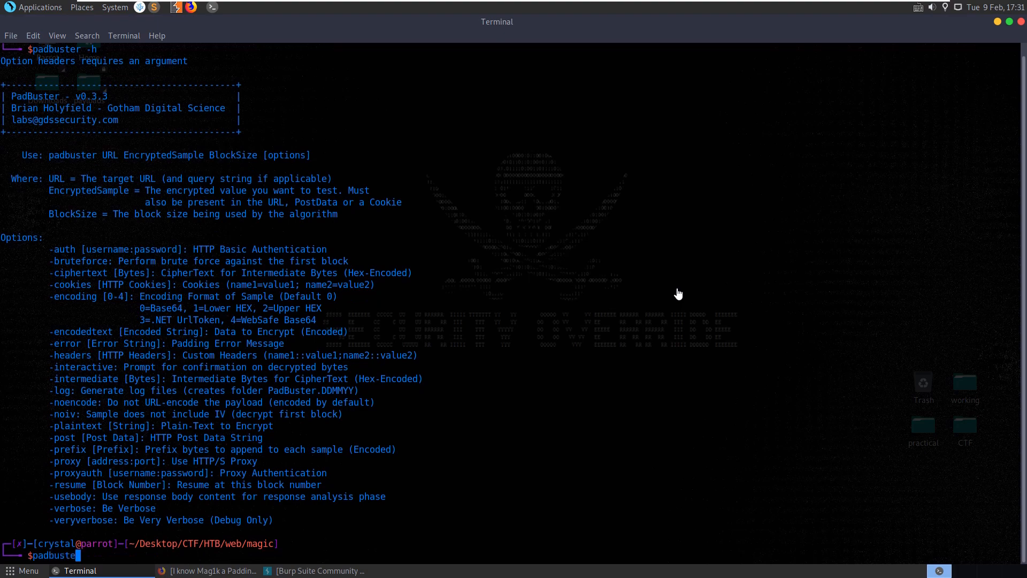
left_click(209, 570)
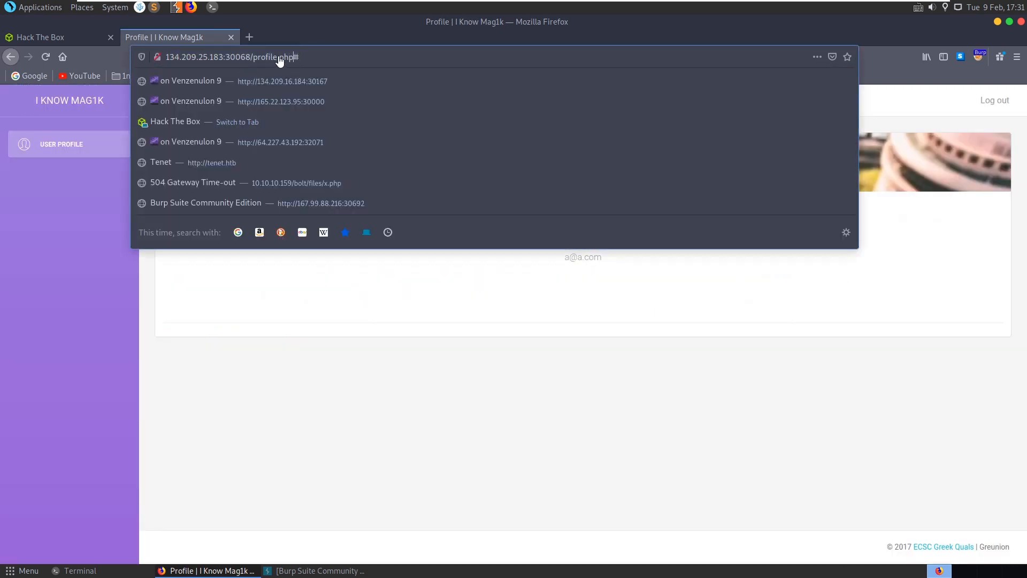
left_click(320, 571)
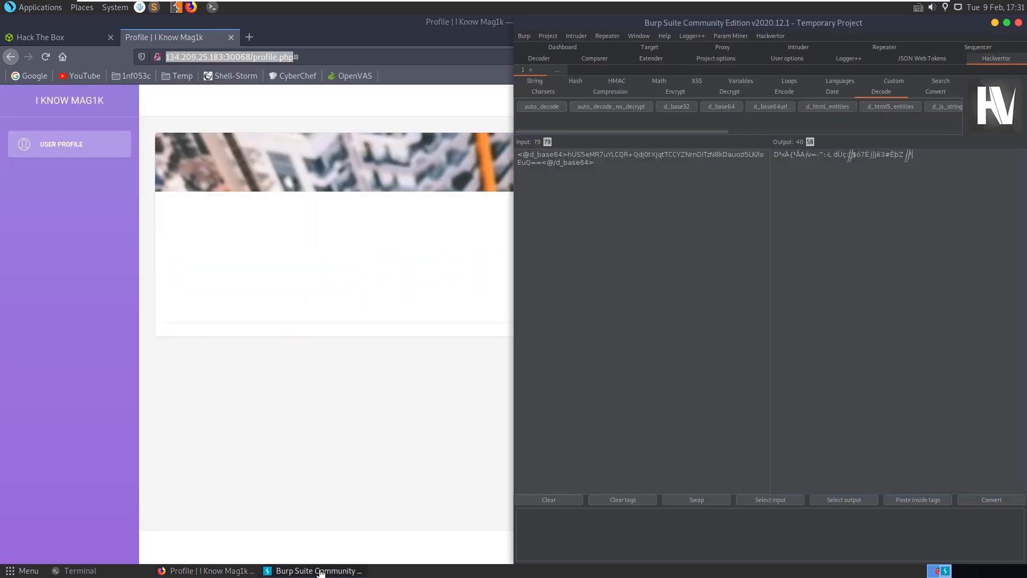
left_click(209, 570)
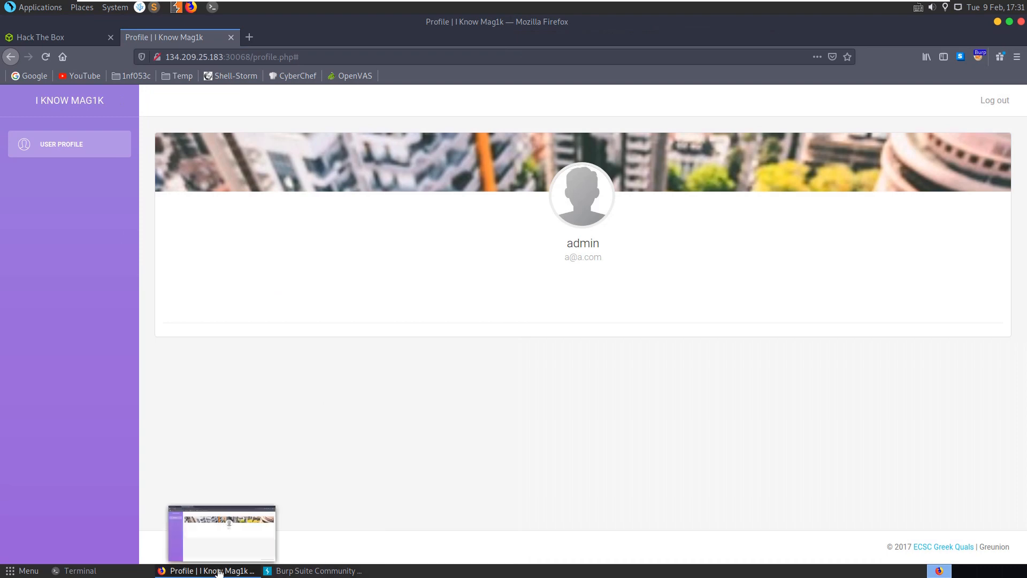
left_click(81, 570)
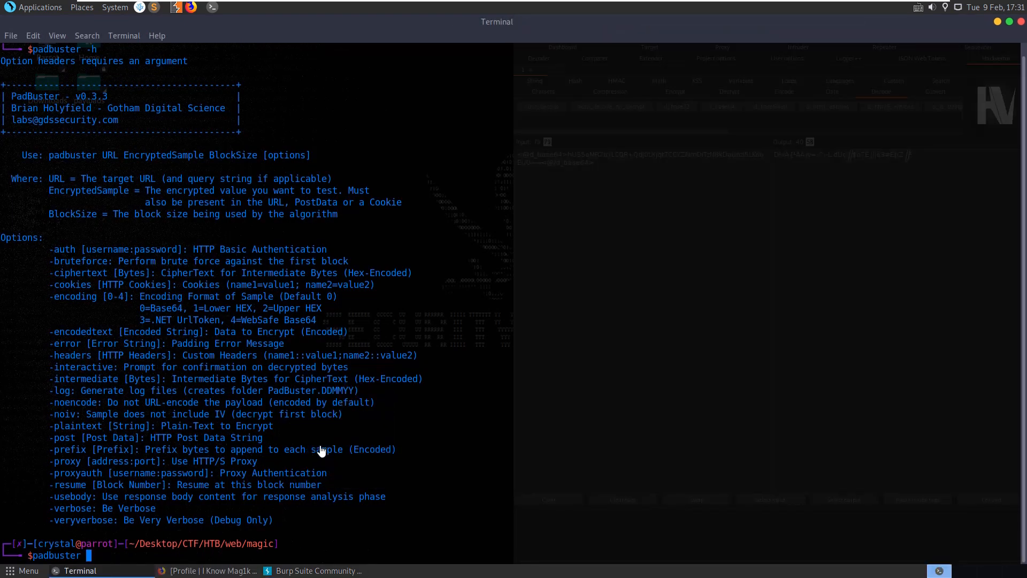
type("http://134.209.25.183:30068/profile.php")
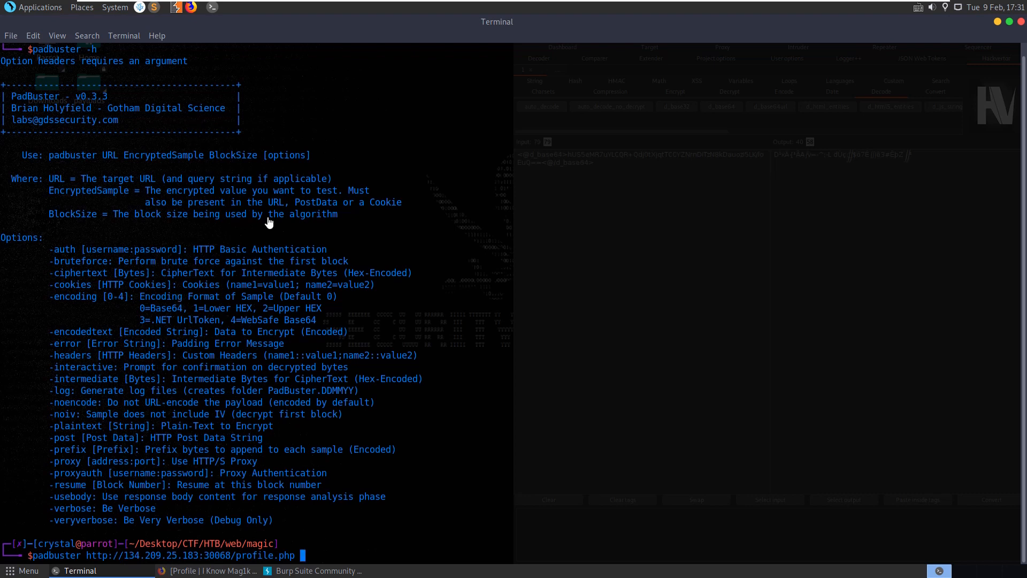
- Append the encrypted iknowmag1k cookie sample, block size 8 and the -cookies option
left_click(207, 570)
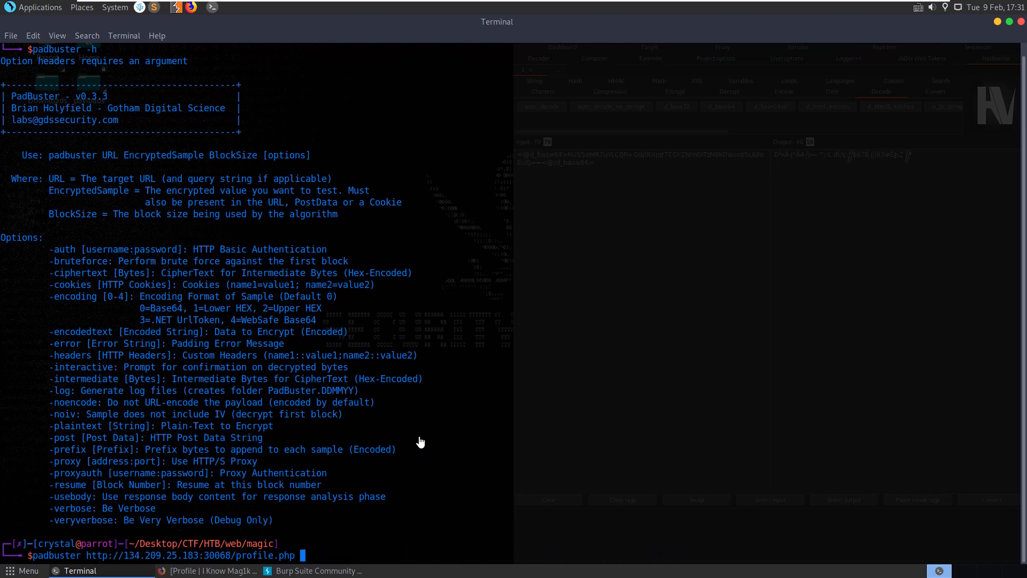
type("hUS5eMR7uYLCQR%2BQdj0tXjqtTCCYZNrnDiTzN8kDauozI5LK%2FloEuQ%3D%3D\"")
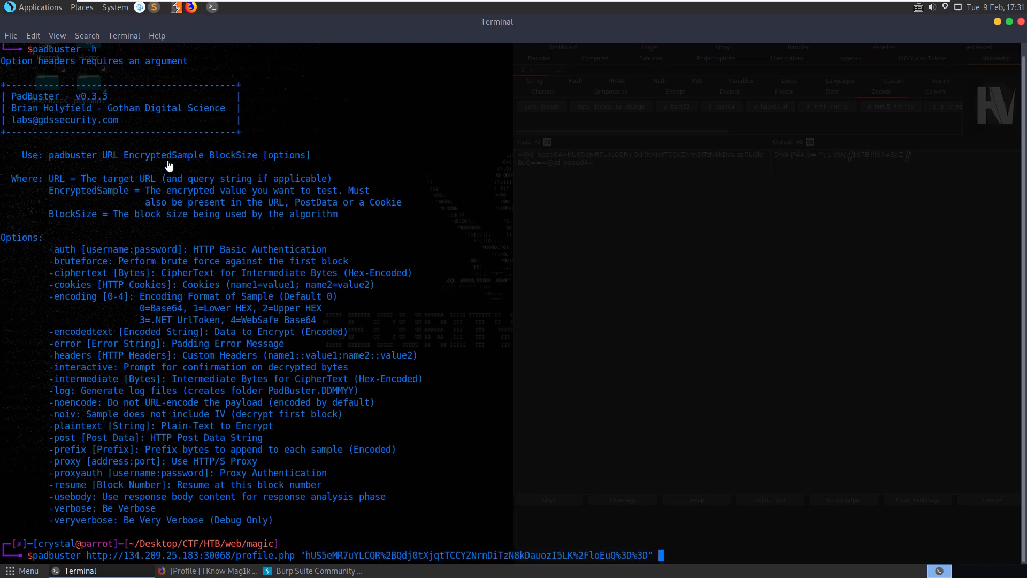
mouse_move(648, 456)
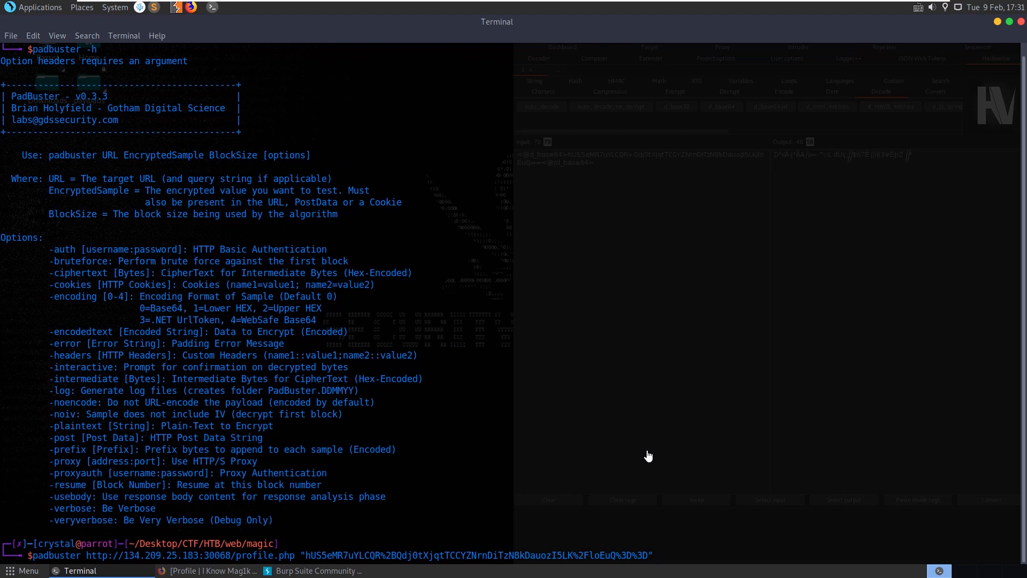
type("8")
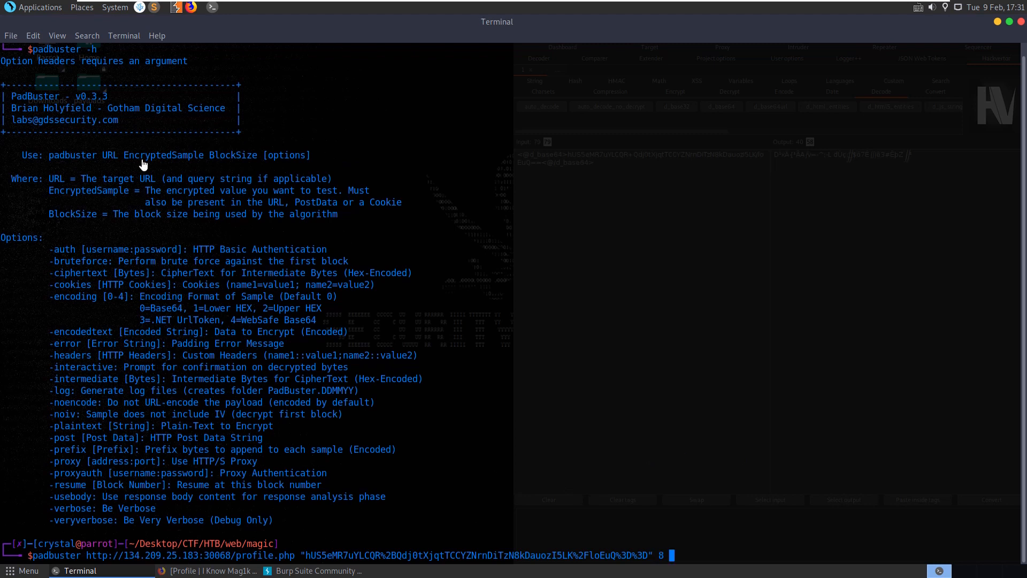
mouse_move(360, 267)
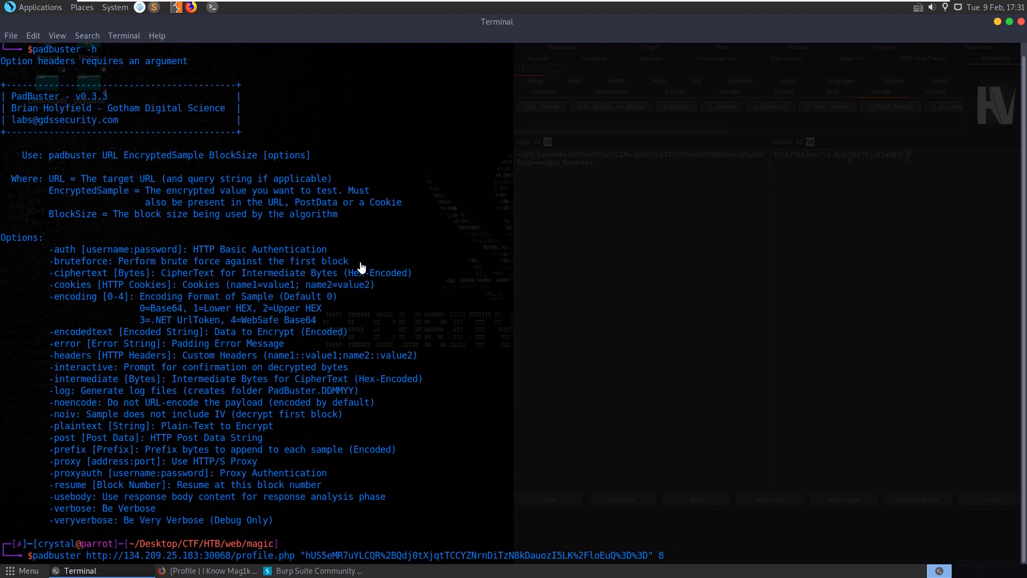
type("-cook")
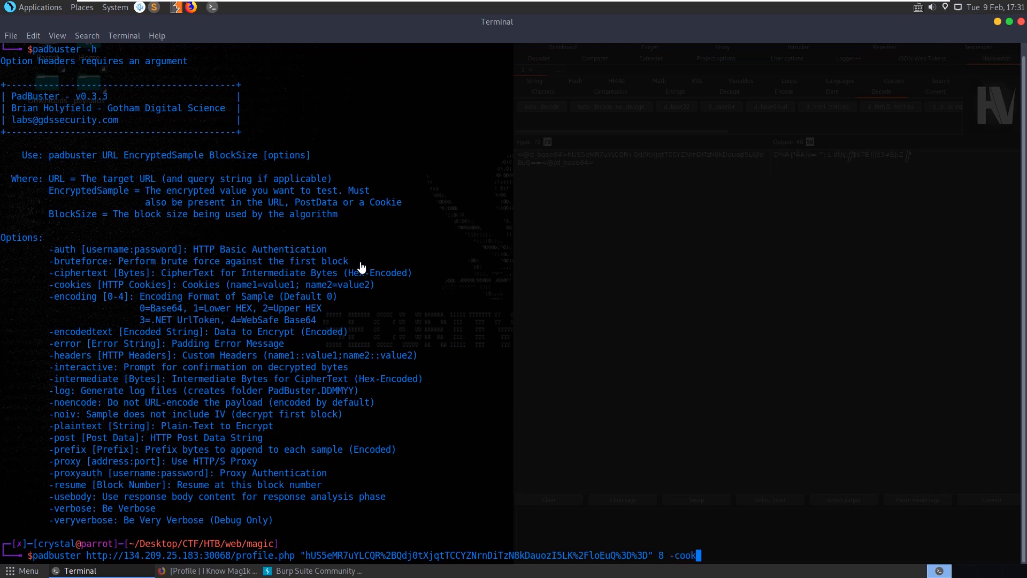
type("ies")
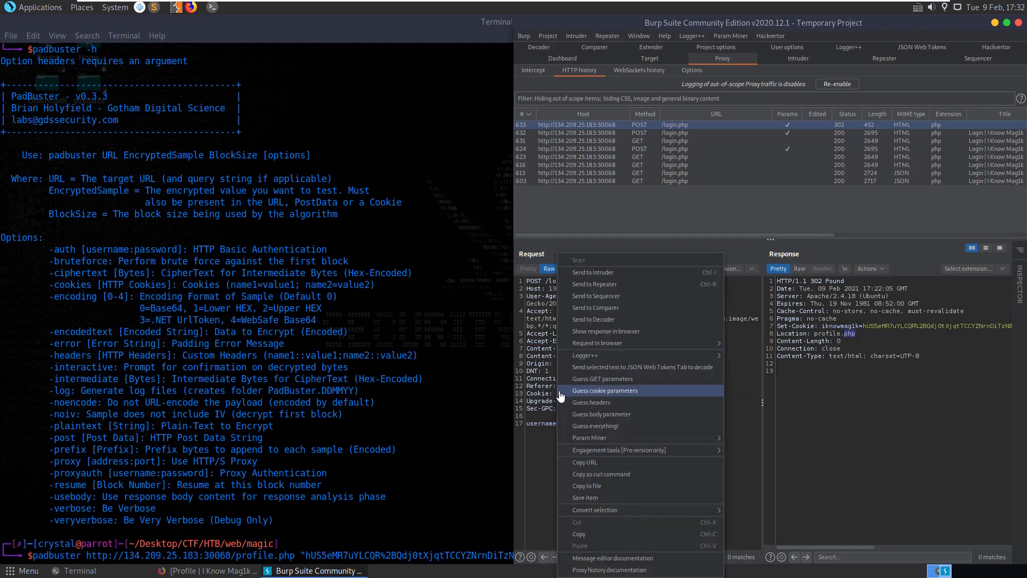
mouse_move(592, 534)
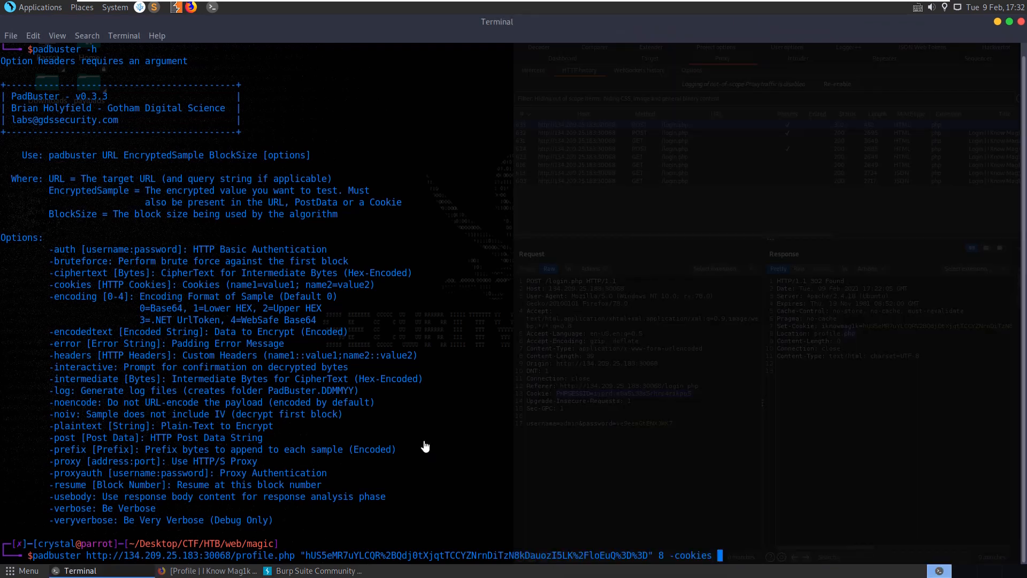
type("\"PHPSESSID=ijprdvm8a5i33s5rhrp4rikpp5;")
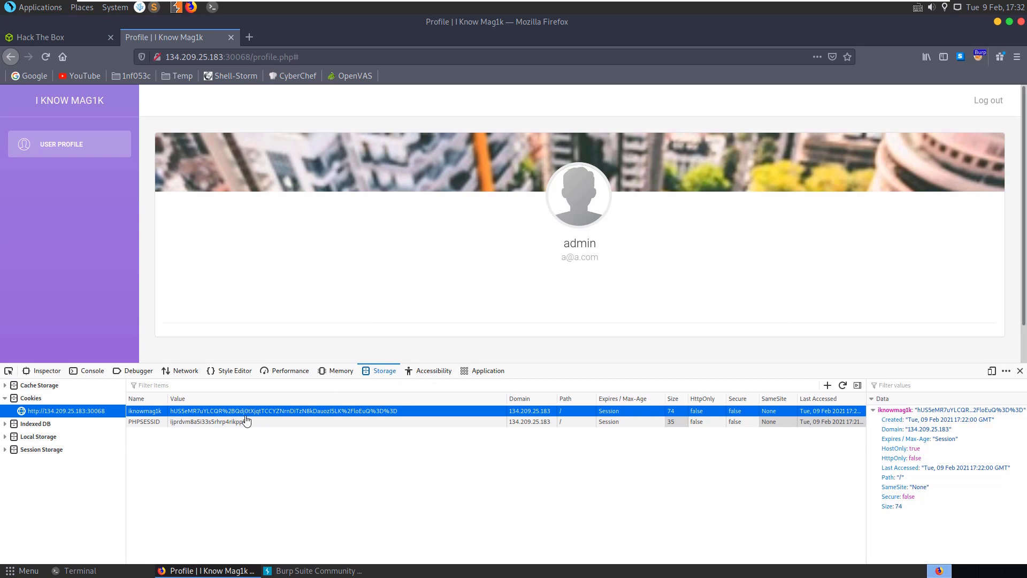
left_click(80, 570)
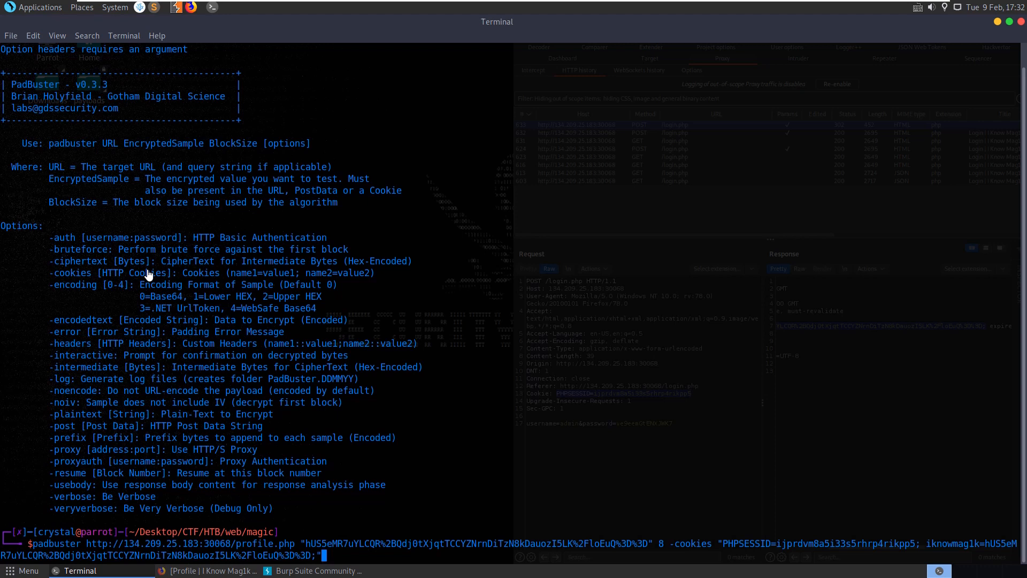
mouse_move(34, 80)
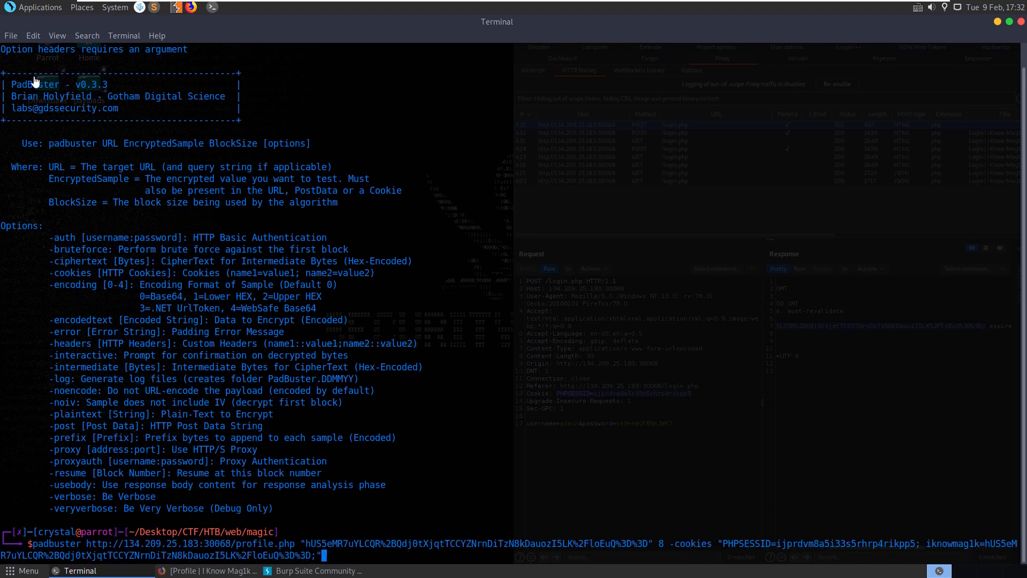
mouse_move(283, 224)
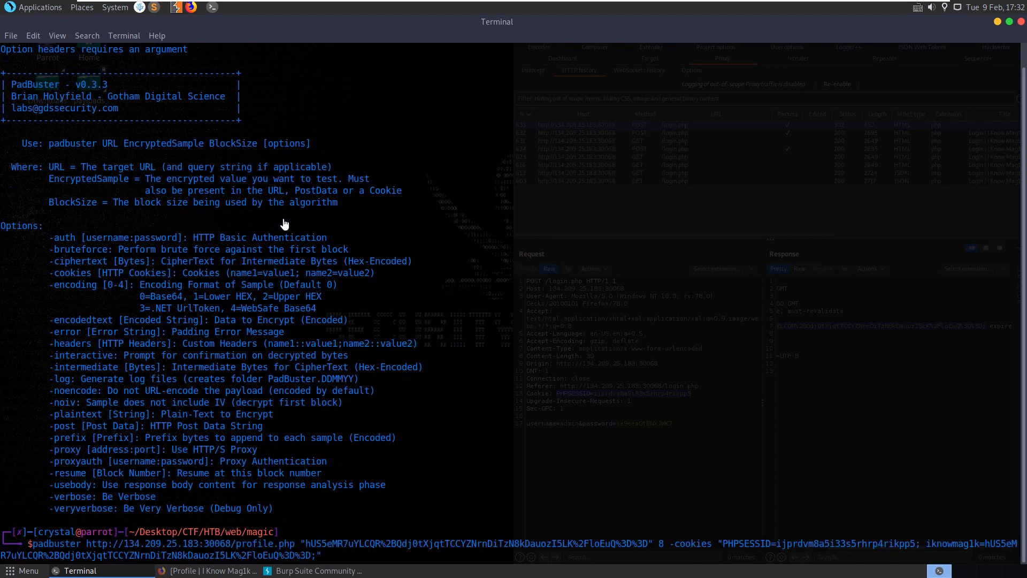
key("Return")
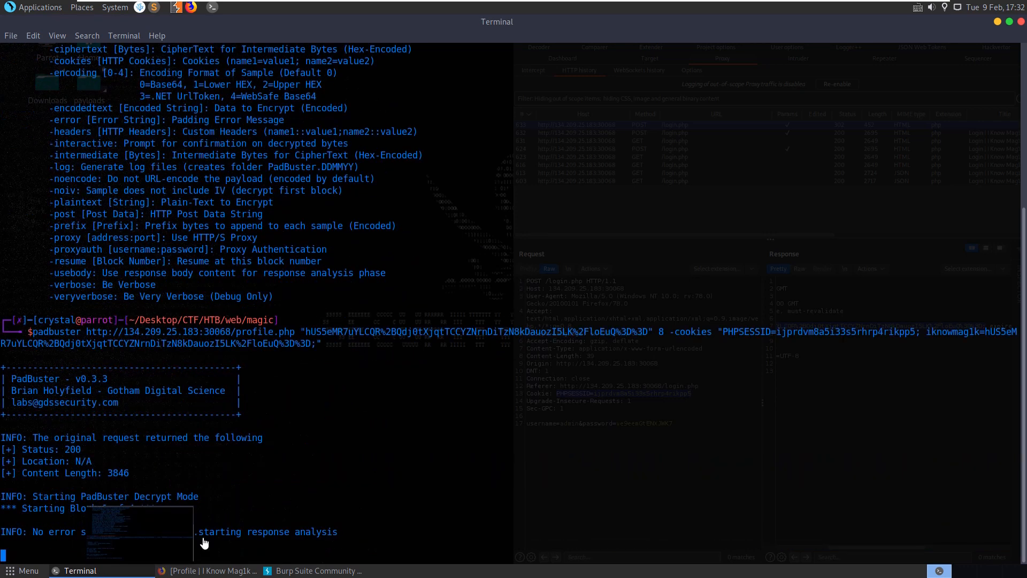
mouse_move(230, 538)
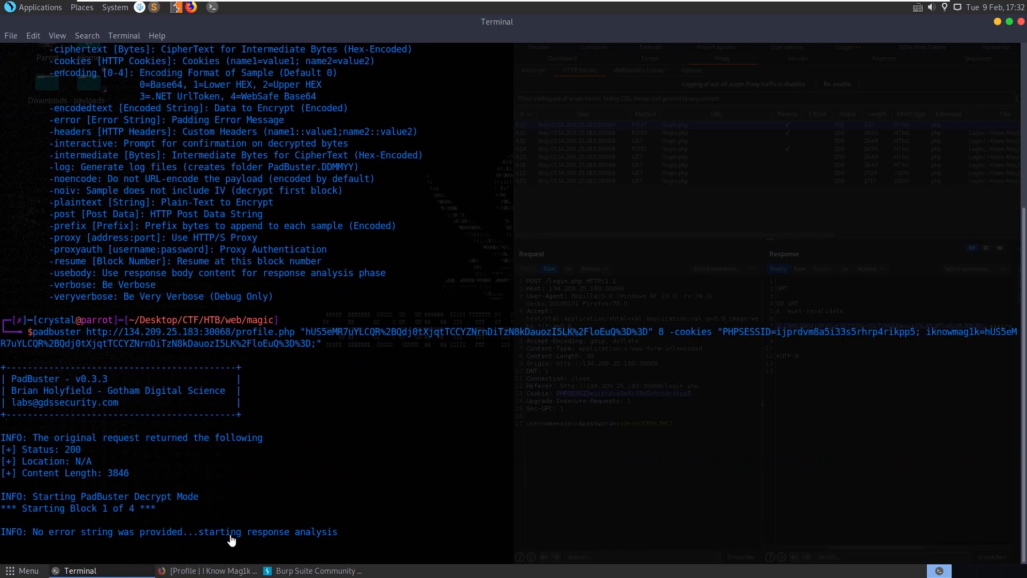
mouse_move(432, 499)
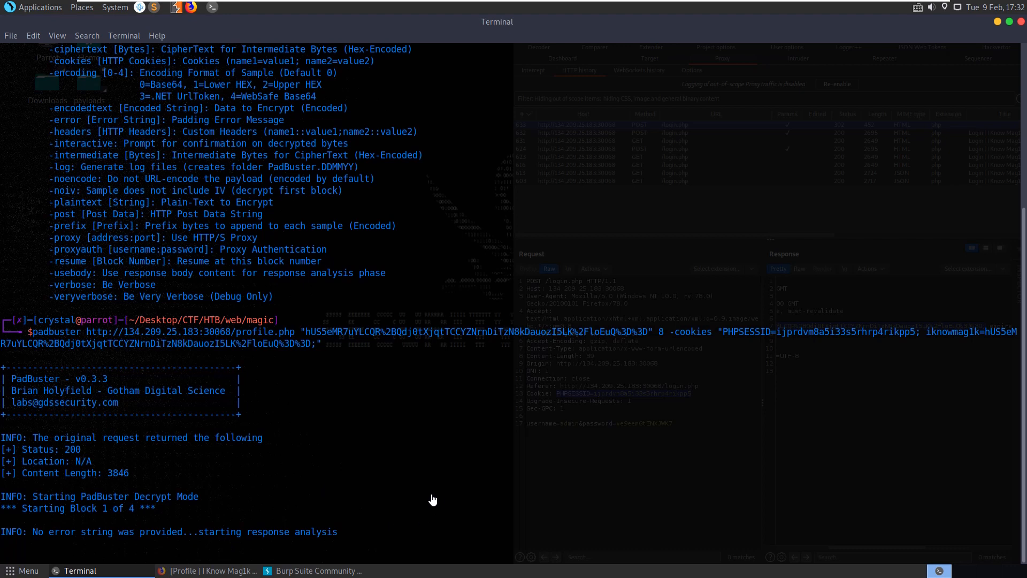
mouse_move(101, 533)
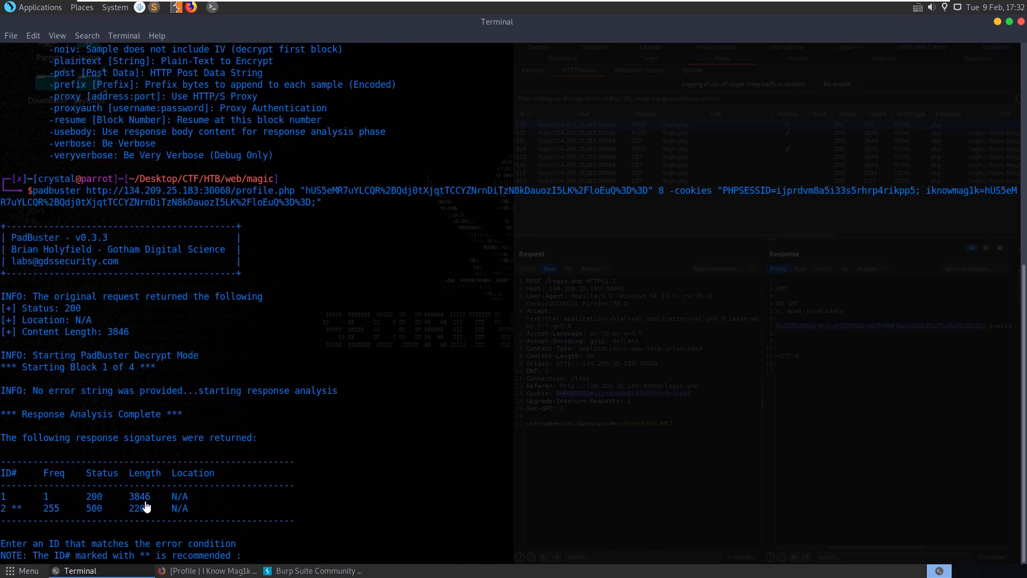
- Follow PadBuster's decrypt run through all four blocks to the plaintext {"user":"admin","role":"user"}
double_click(51, 507)
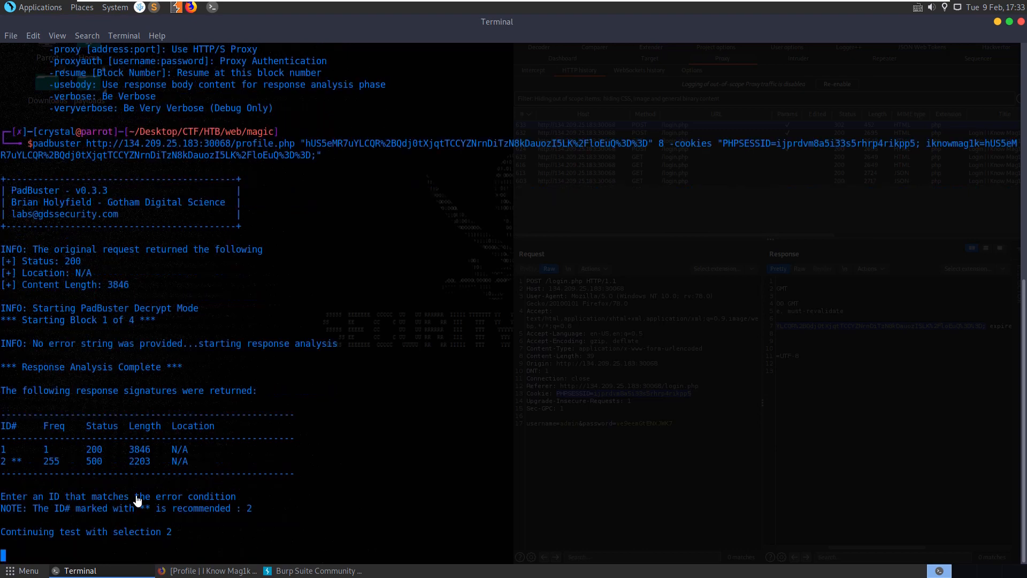
mouse_move(451, 366)
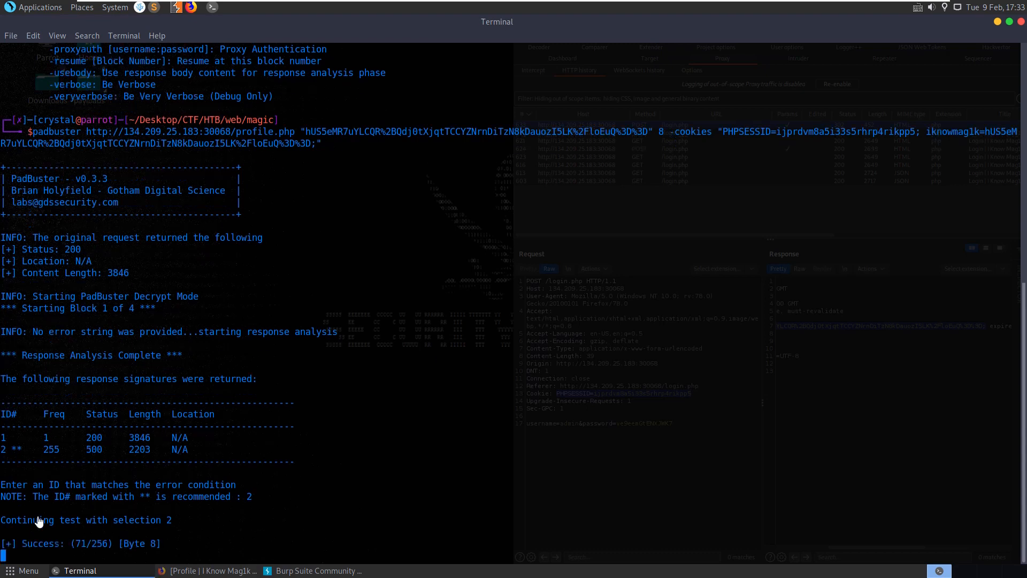
mouse_move(139, 543)
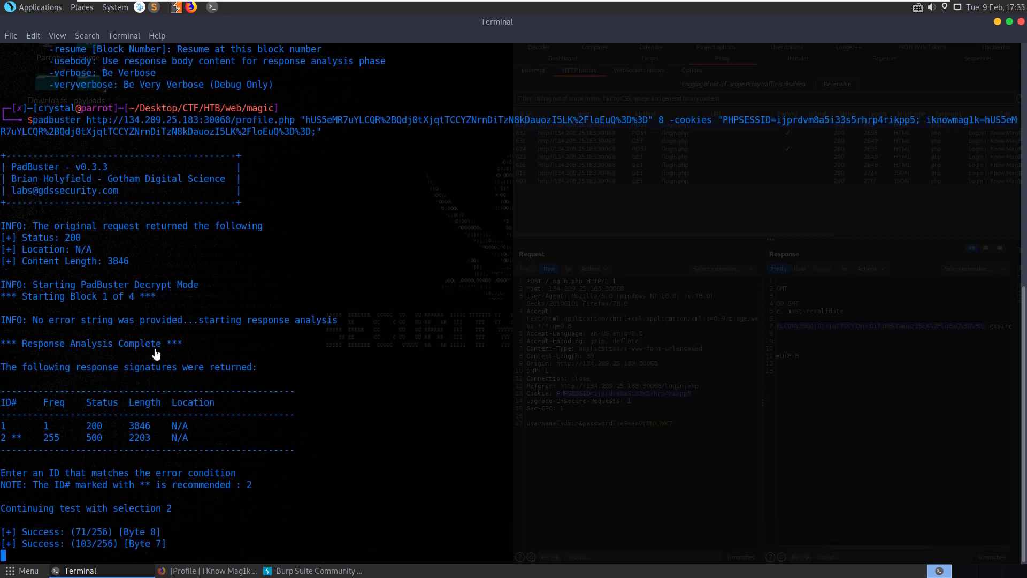
double_click(78, 296)
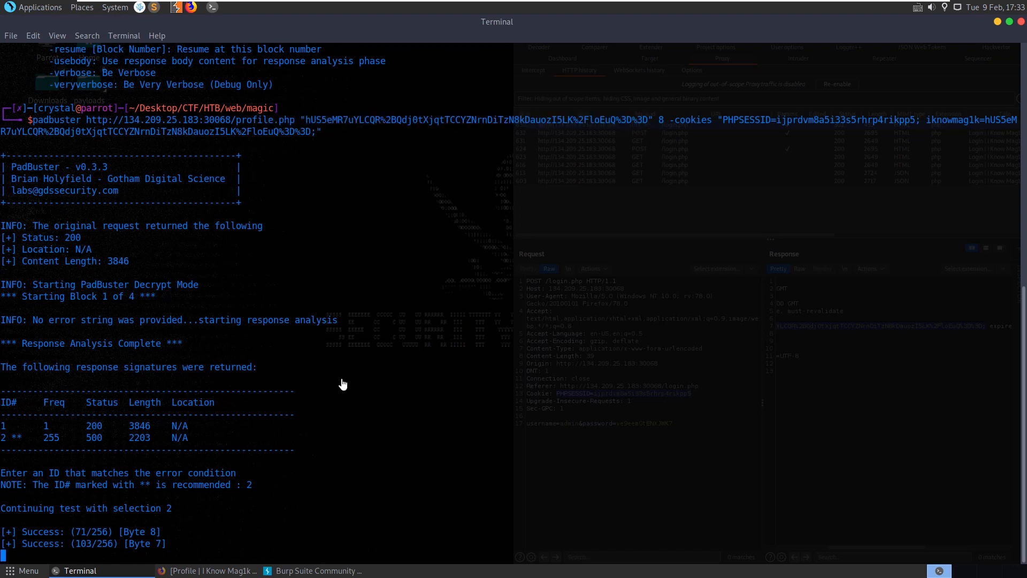
mouse_move(395, 329)
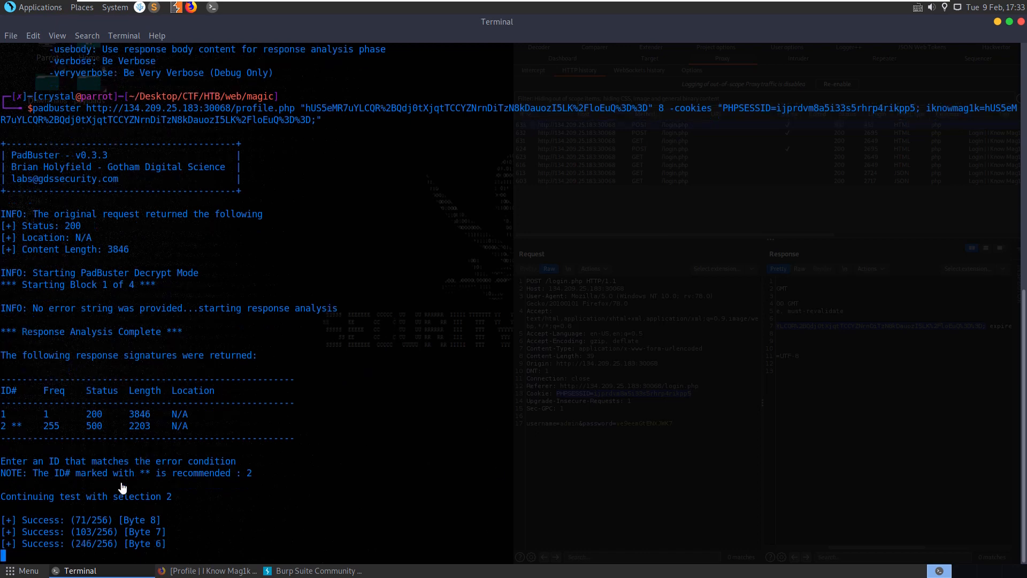
mouse_move(405, 485)
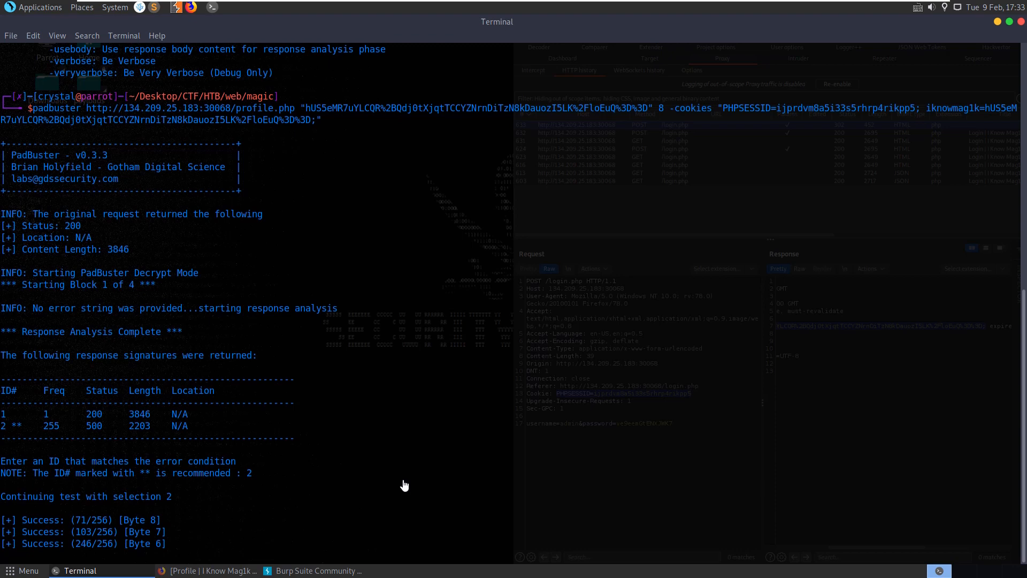
mouse_move(342, 488)
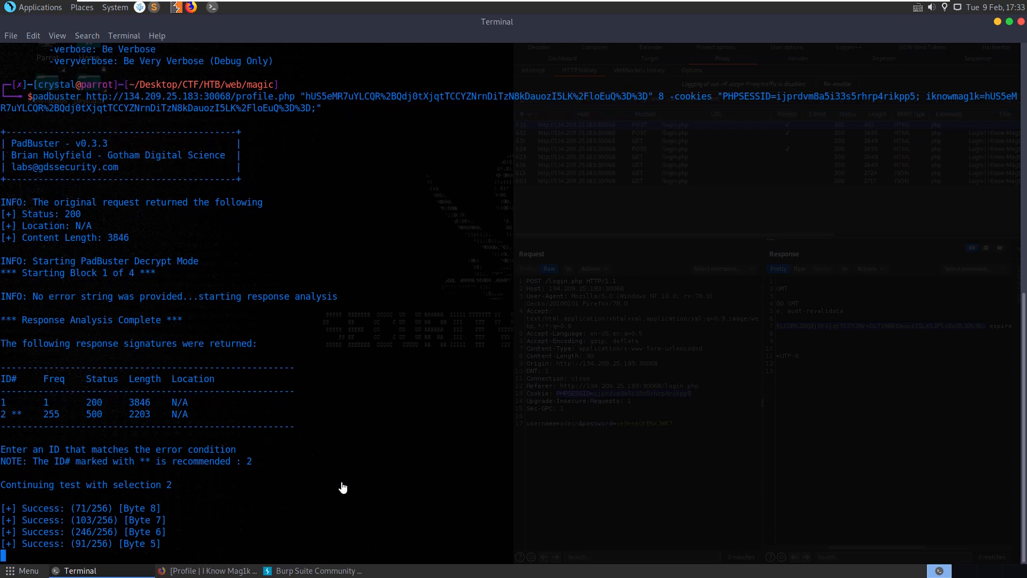
mouse_move(157, 472)
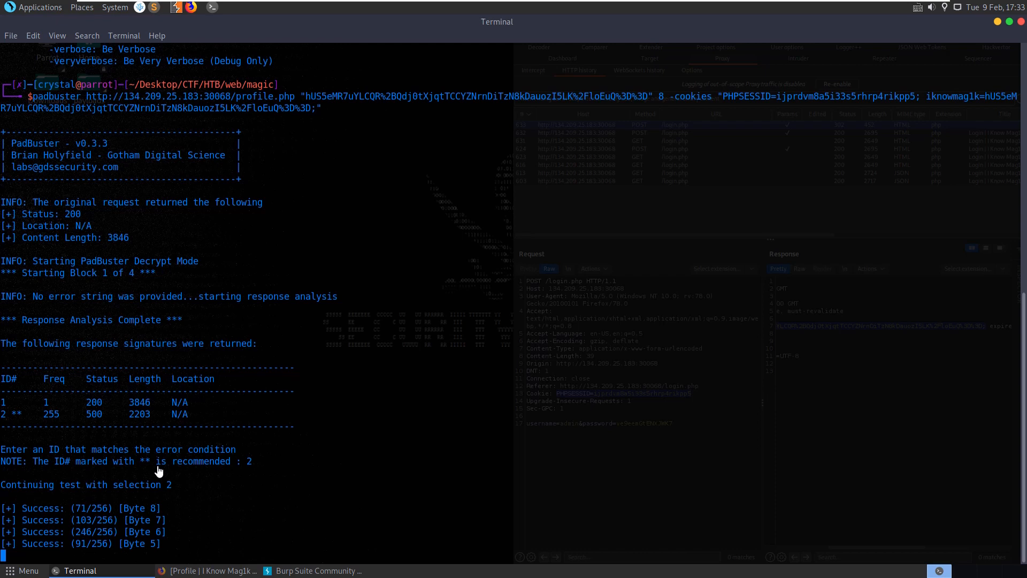
scroll("down", 3)
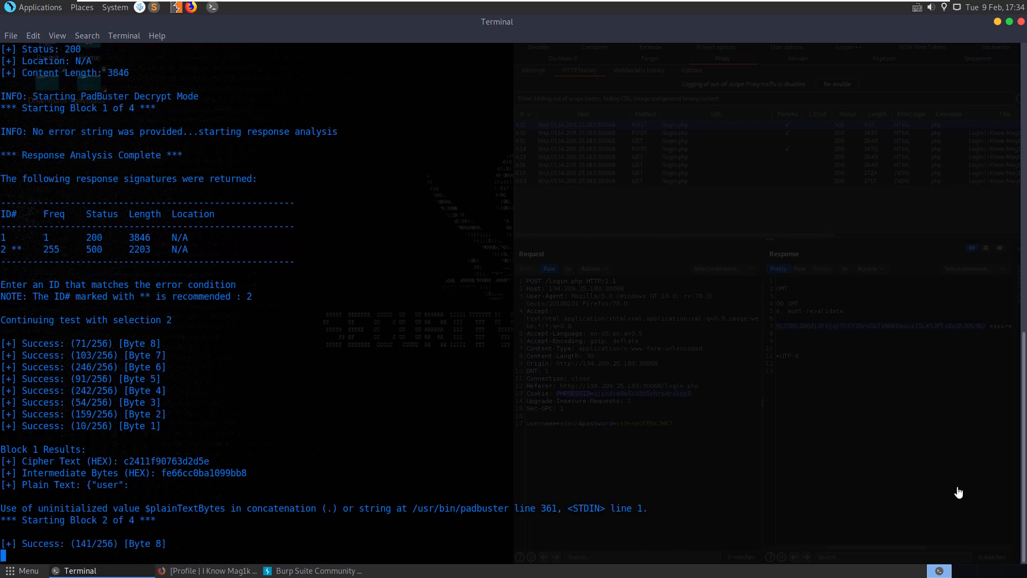
mouse_move(137, 492)
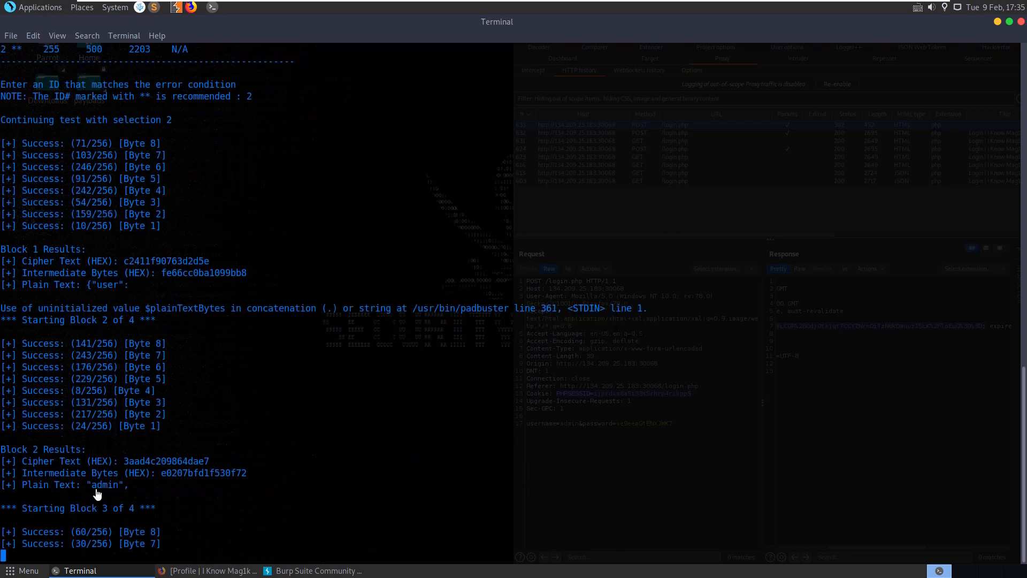
scroll("down", 3)
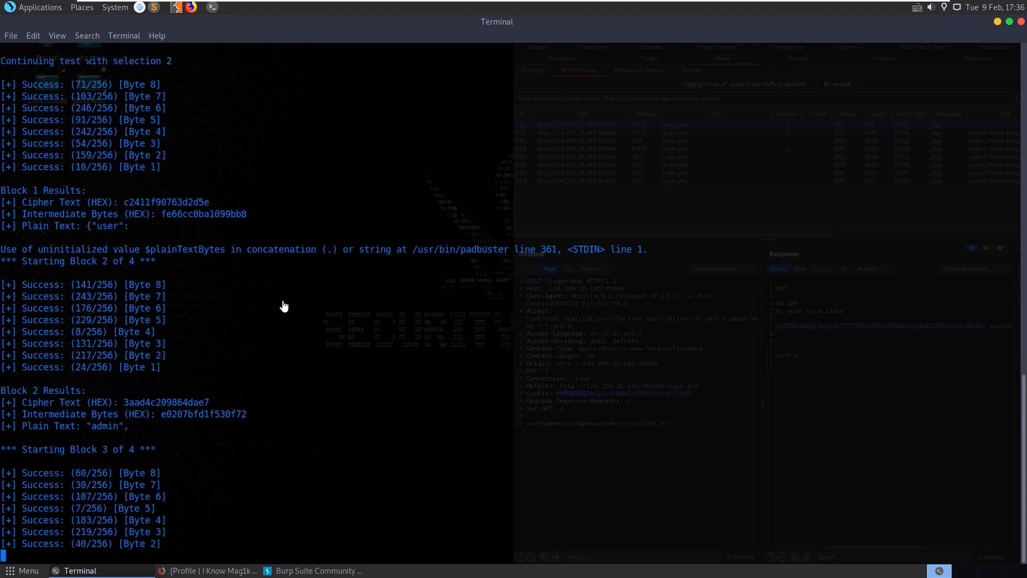
scroll("down", 3)
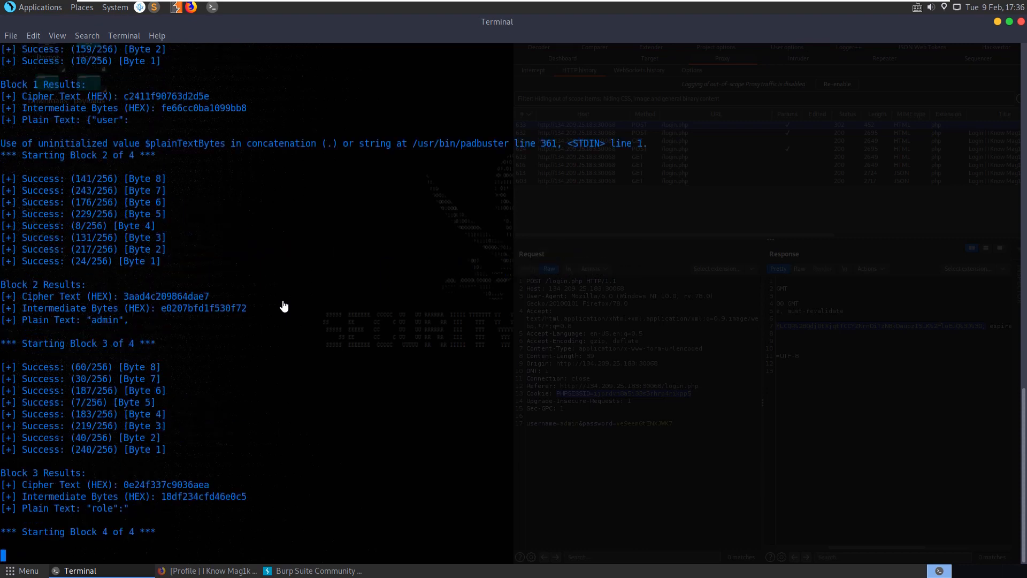
scroll("down", 3)
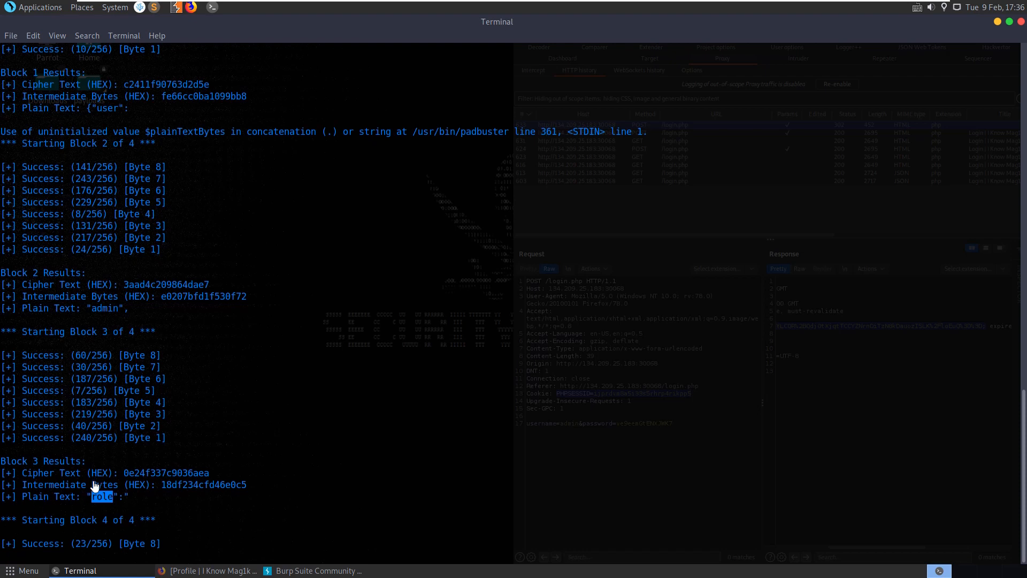
scroll("down", 3)
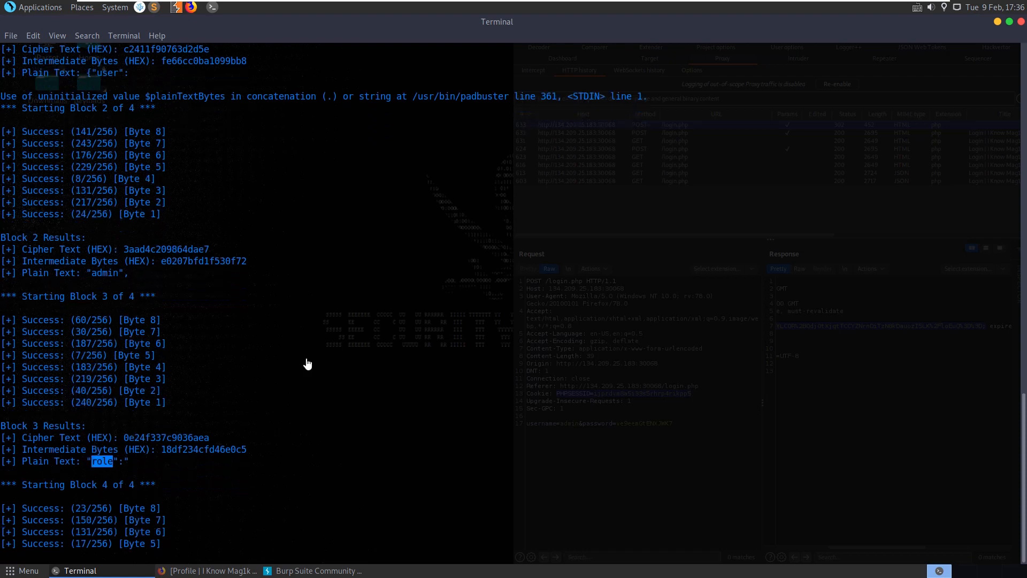
mouse_move(340, 396)
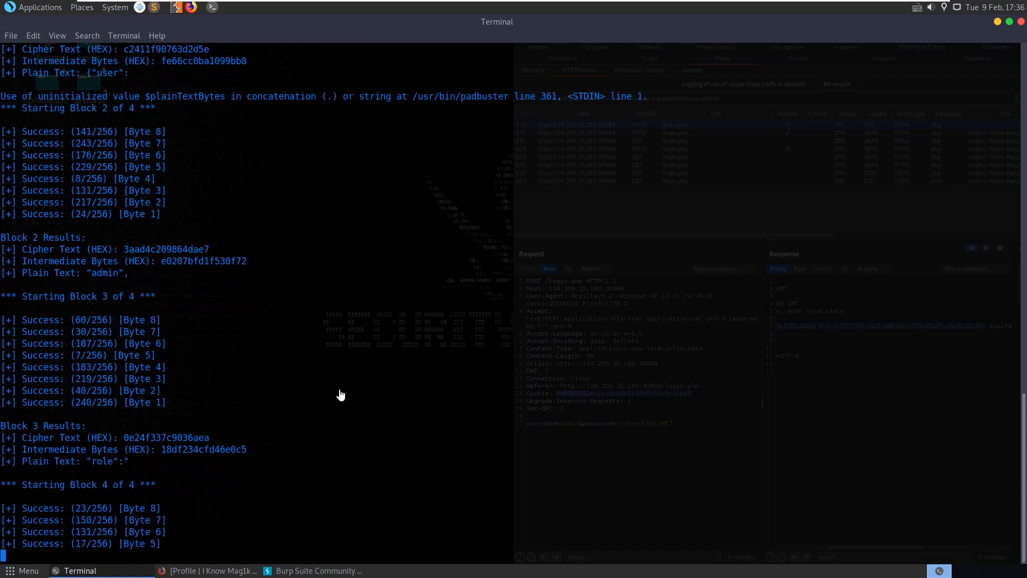
scroll("down", 3)
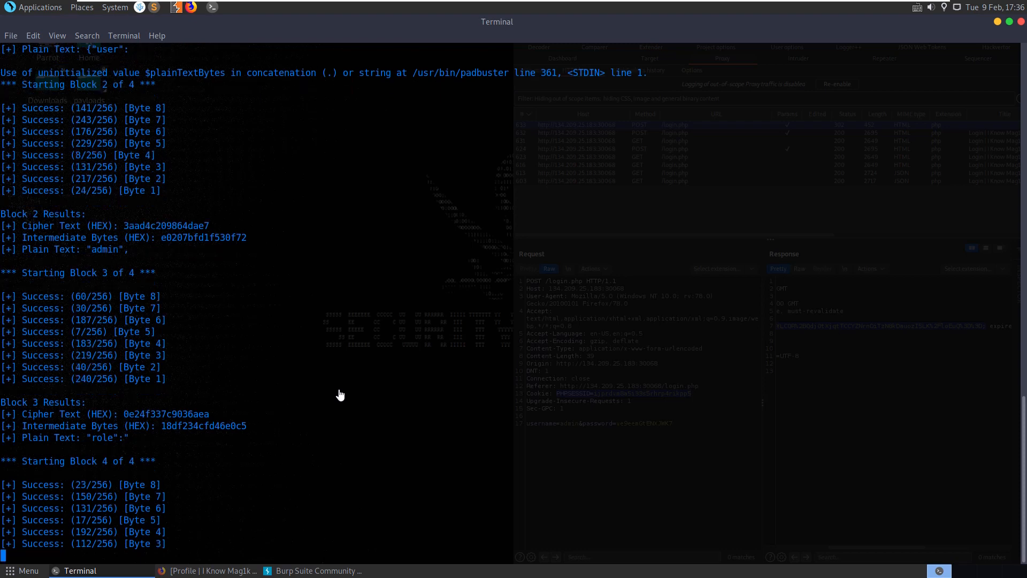
scroll("down", 3)
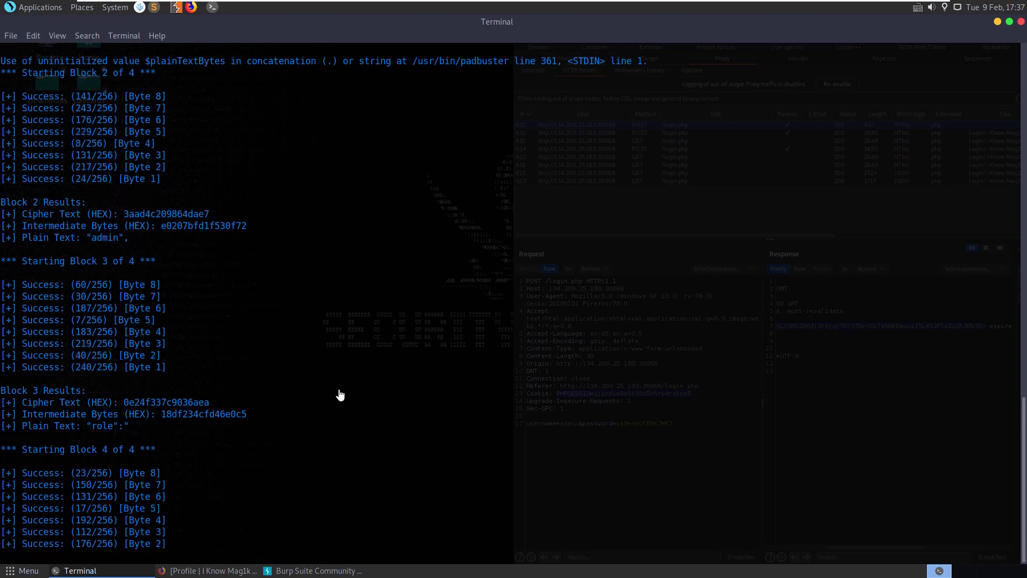
scroll("down", 3)
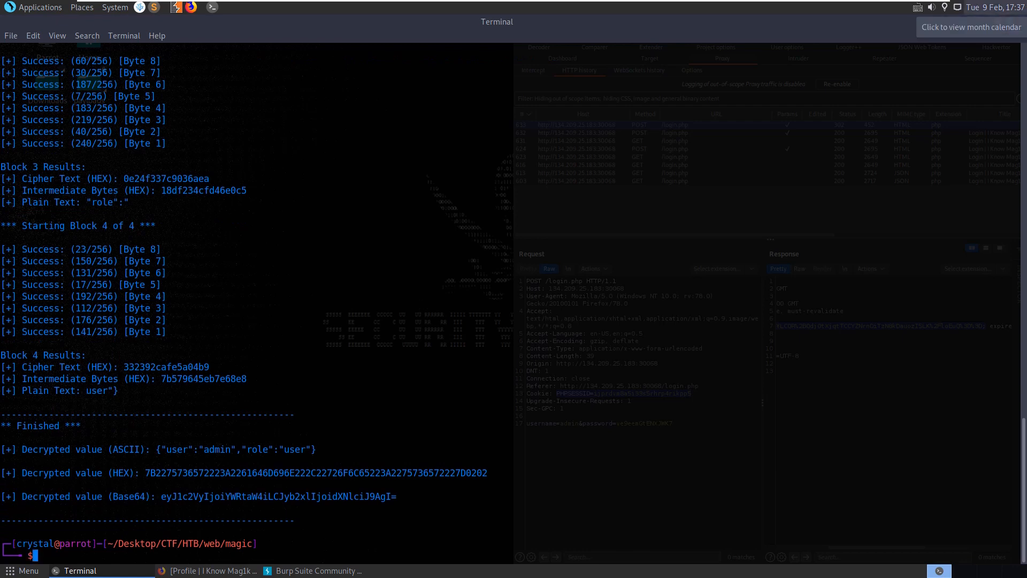
mouse_move(138, 457)
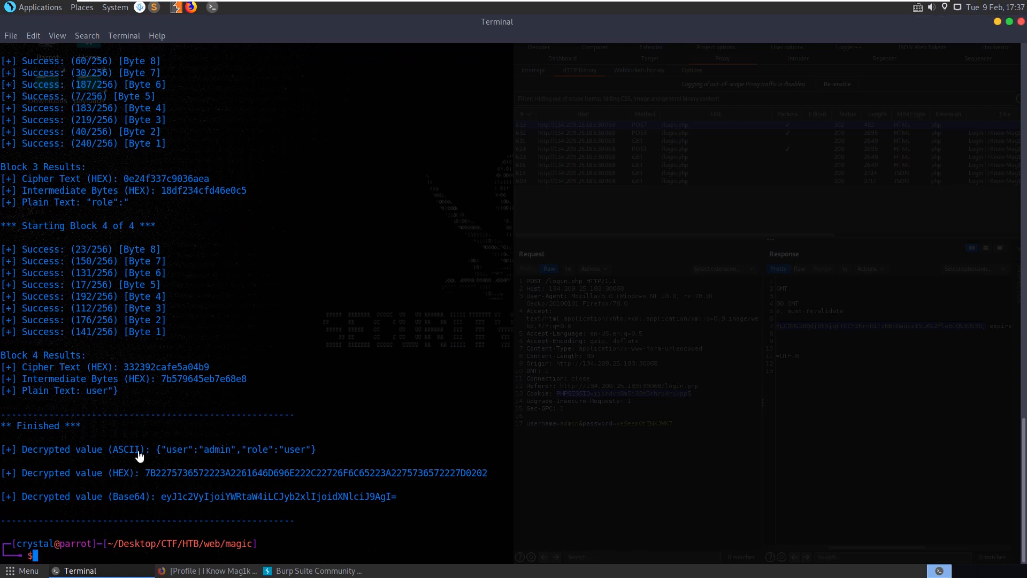
mouse_move(118, 398)
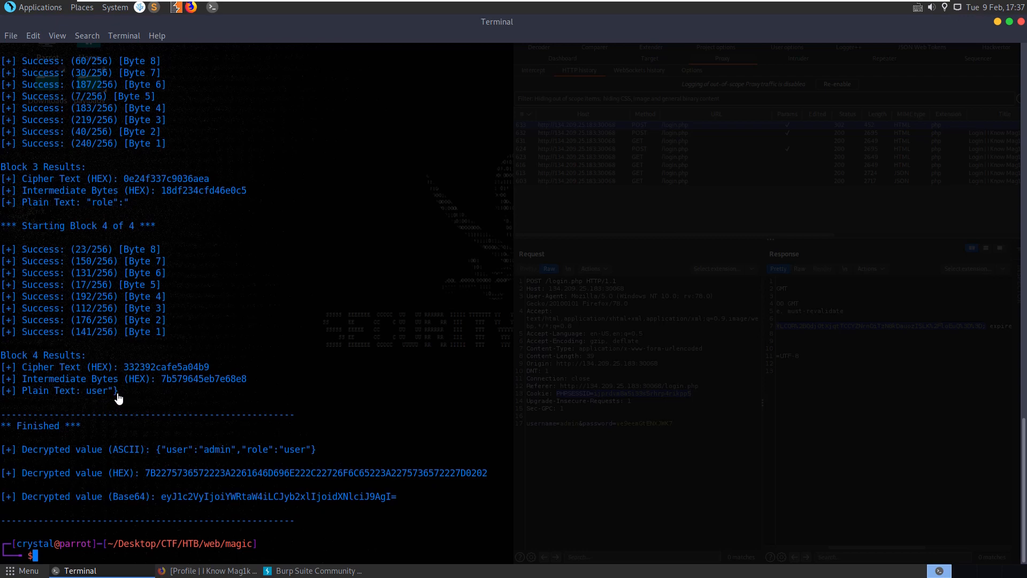
mouse_move(147, 428)
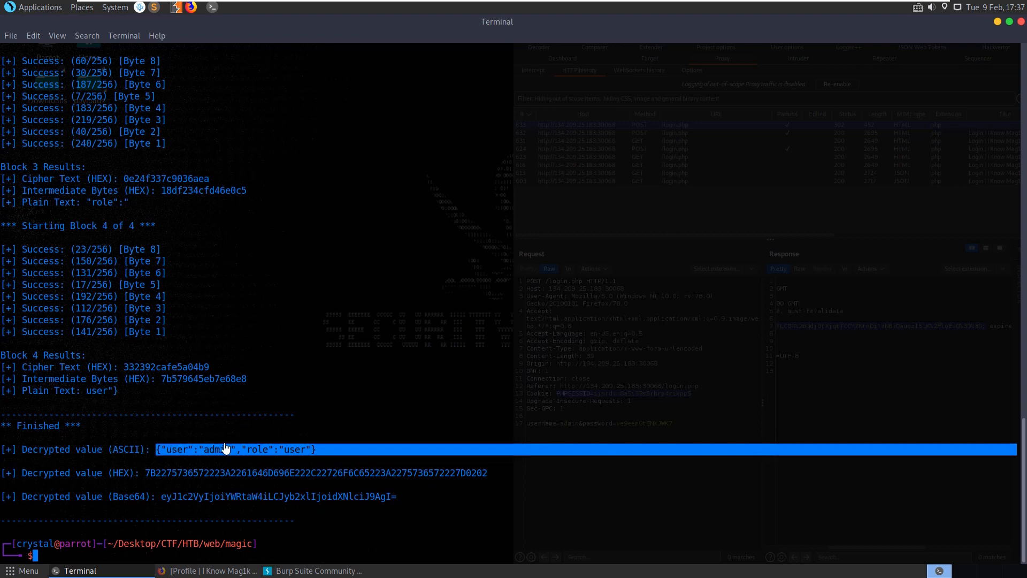
- Highlight the decrypted ASCII value in the padbuster output for copying
left_click(248, 452)
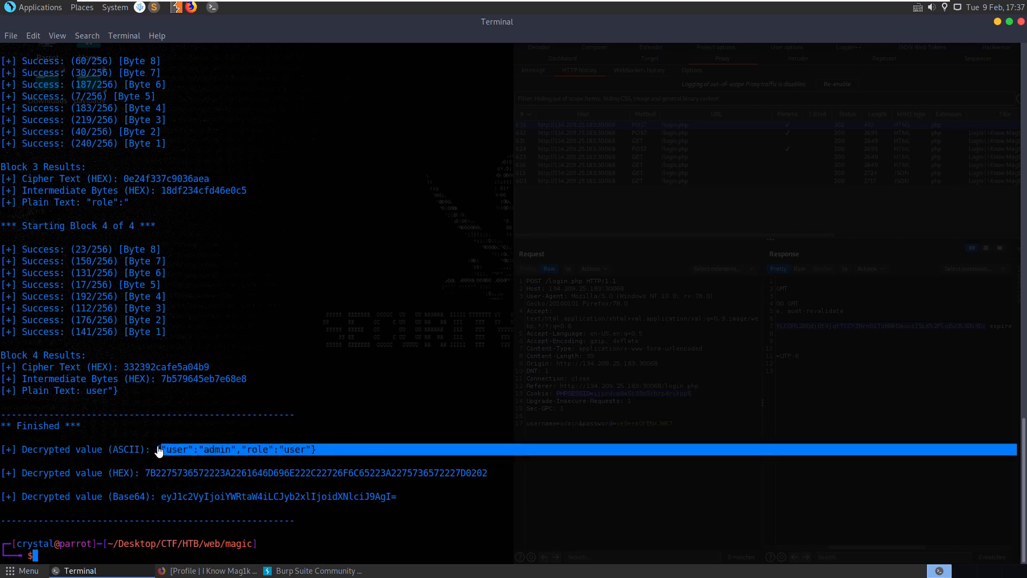
mouse_move(170, 421)
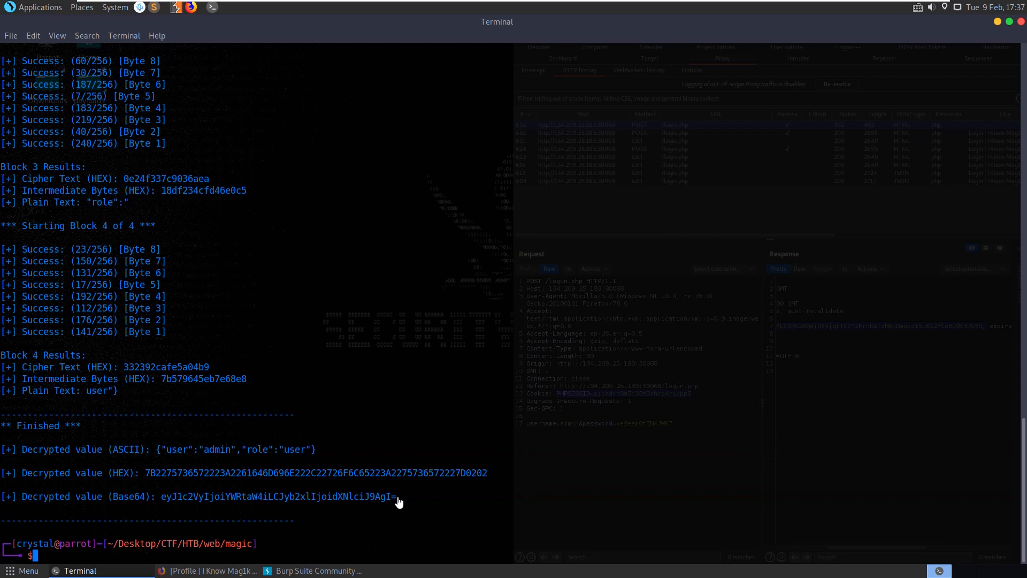
mouse_move(511, 506)
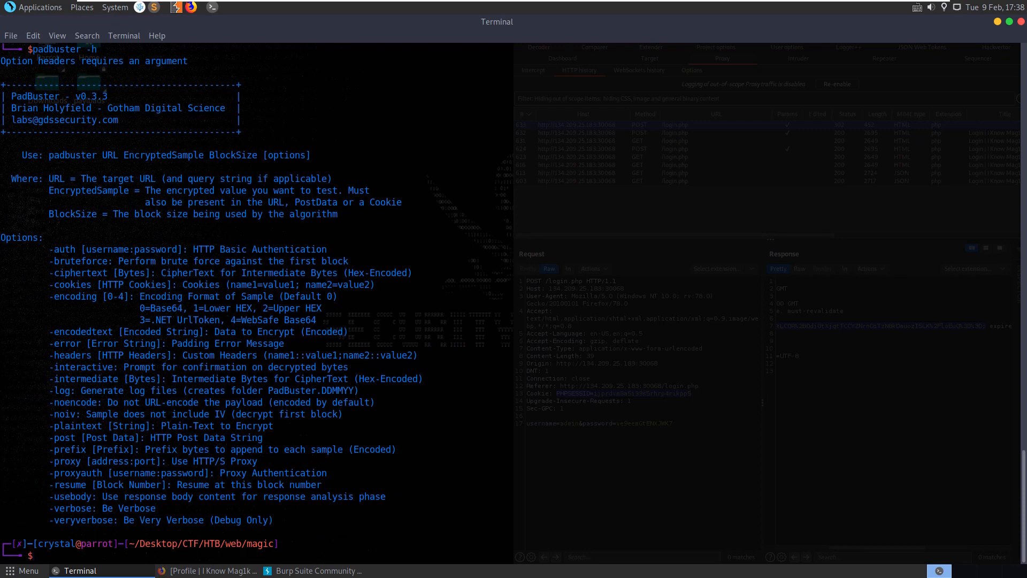
- Rerun padbuster in encrypt mode against profile.php with the copied JSON as the -plaintext argument
double_click(160, 426)
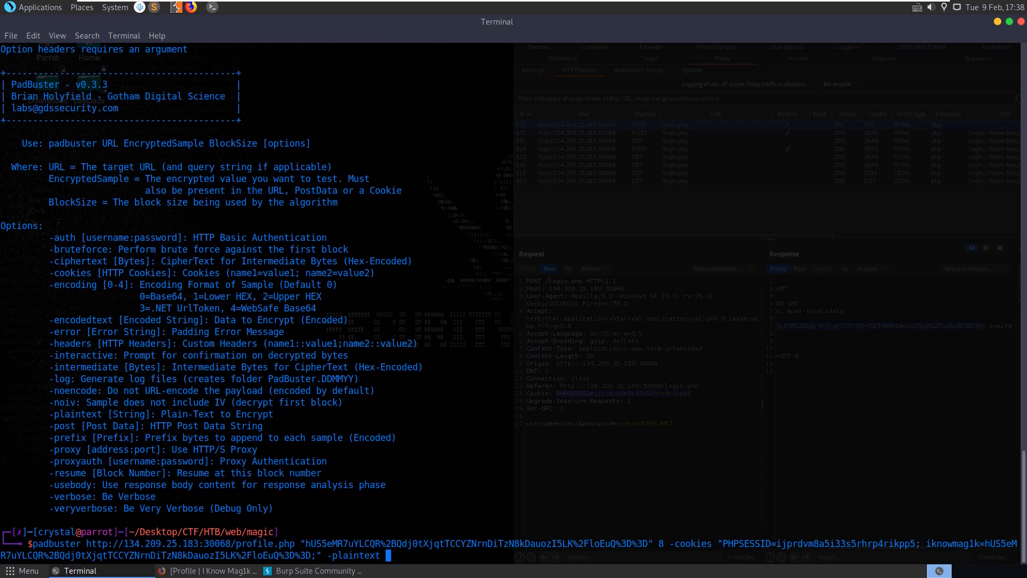
type("\"\"")
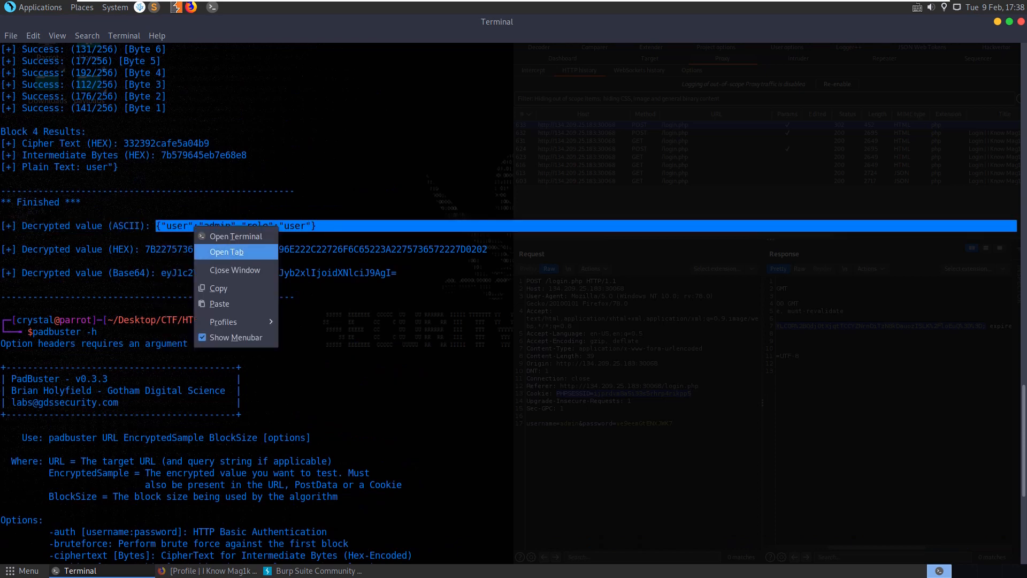
left_click(219, 302)
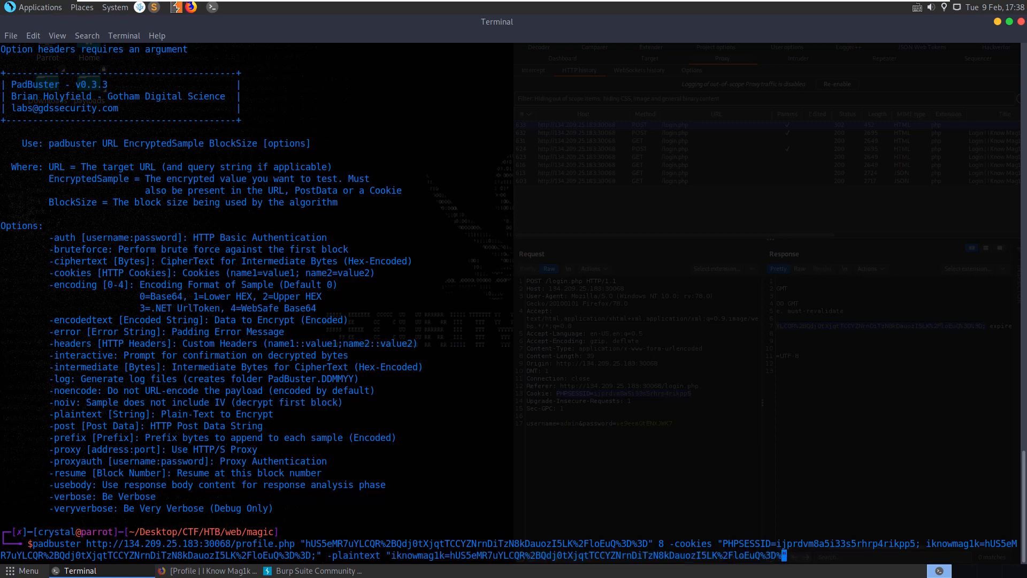
key("BackSpace")
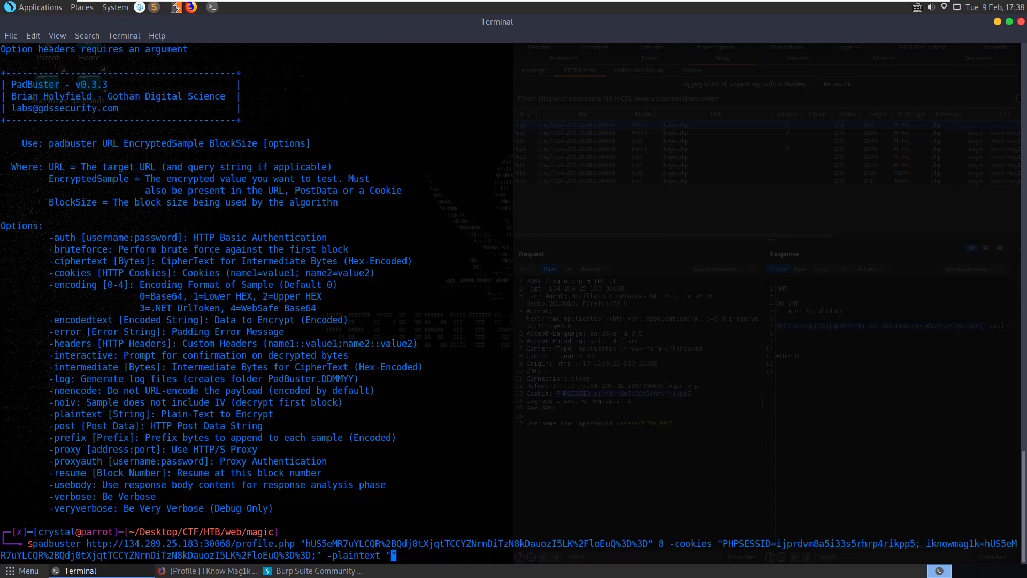
type("{\"user\":\"admin\",\"role\":\"user\"}")
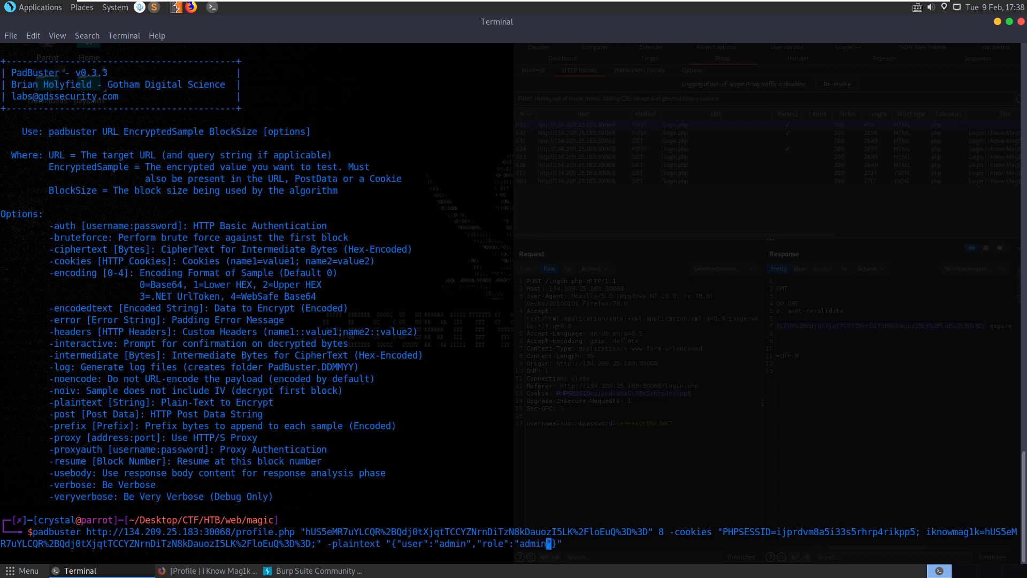
key("Return")
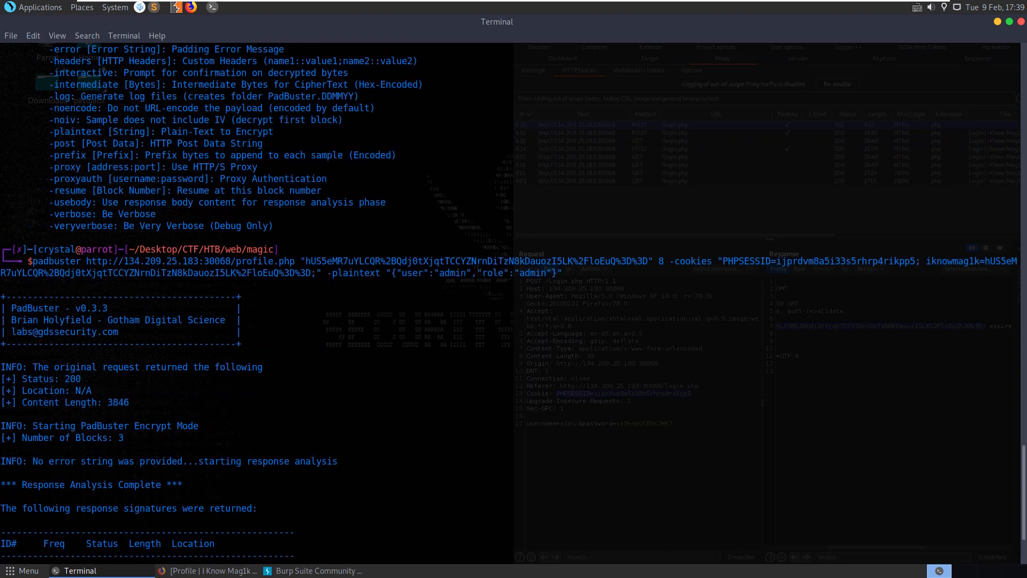
- Scroll through the three-block encrypt run to its printed Encrypted value string
scroll("up", 3)
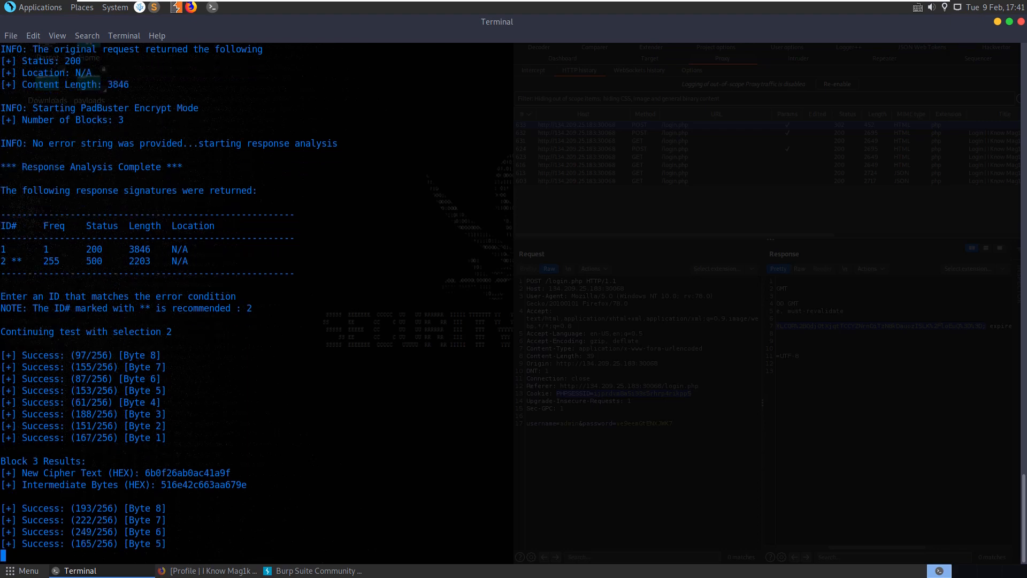
scroll("down", 3)
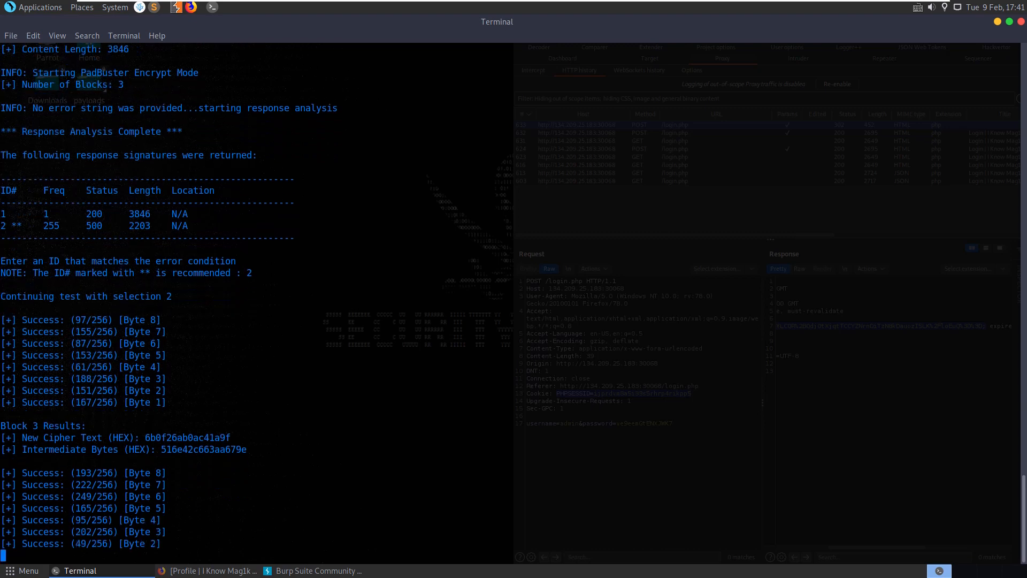
scroll("down", 3)
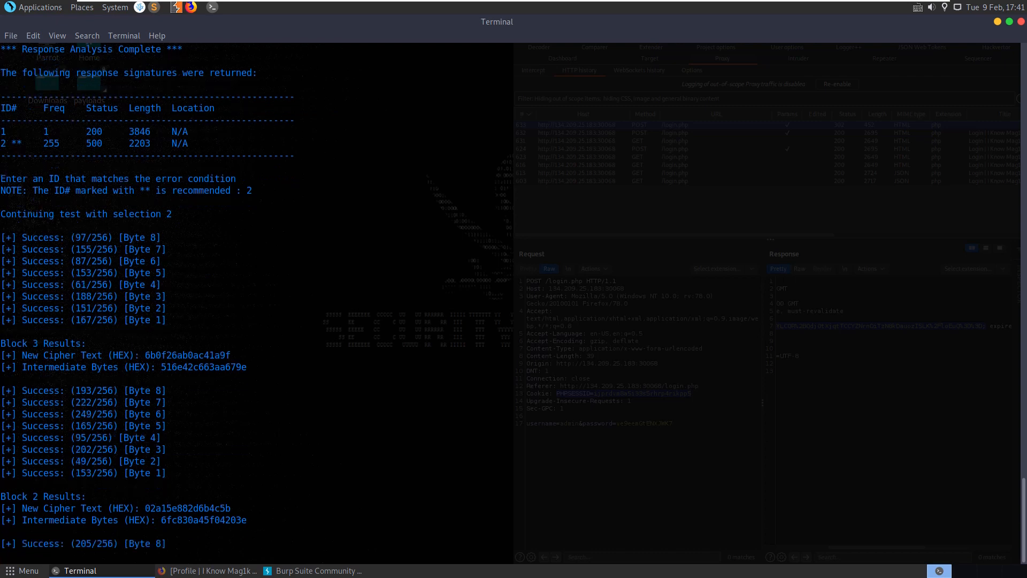
scroll("down", 3)
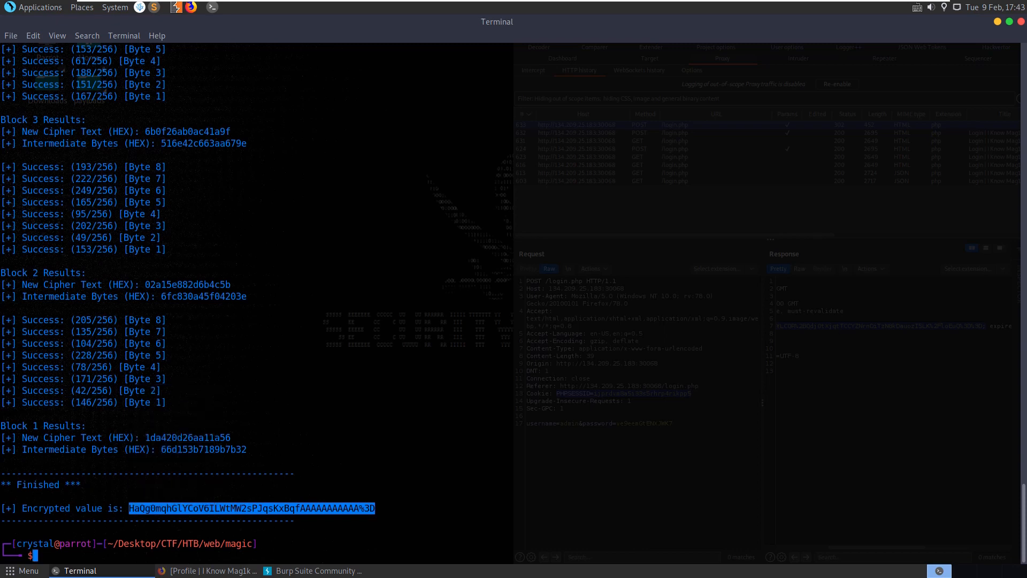
- In Firefox DevTools, place the forged value in the iknowmag1k cookie and reload the profile
left_click(206, 570)
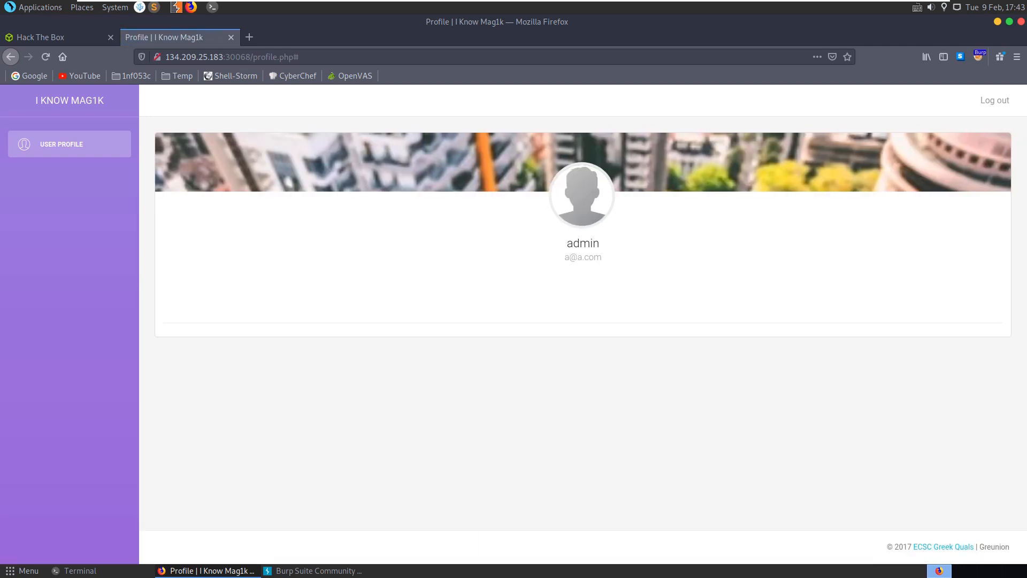
key("F12")
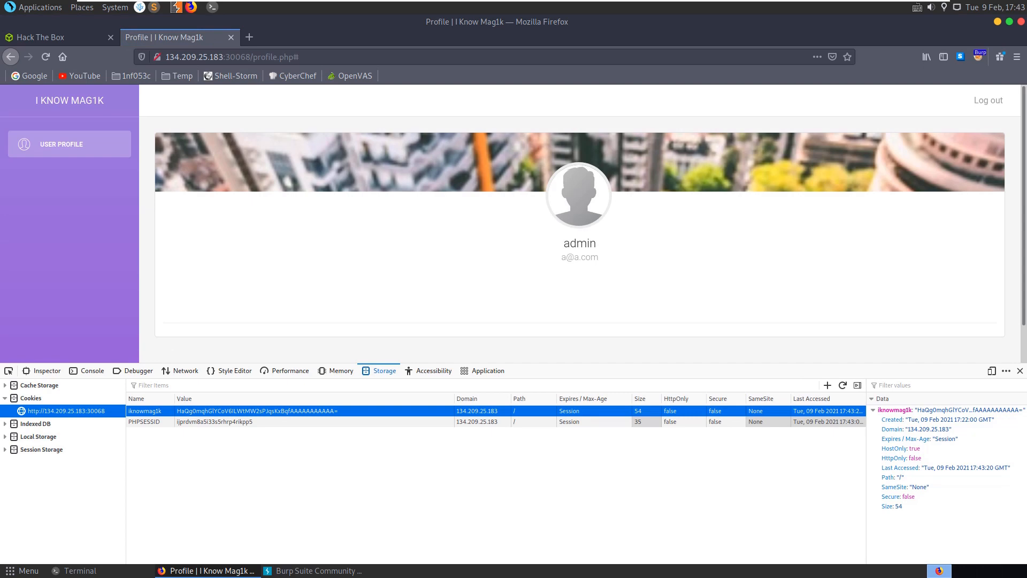
mouse_move(926, 150)
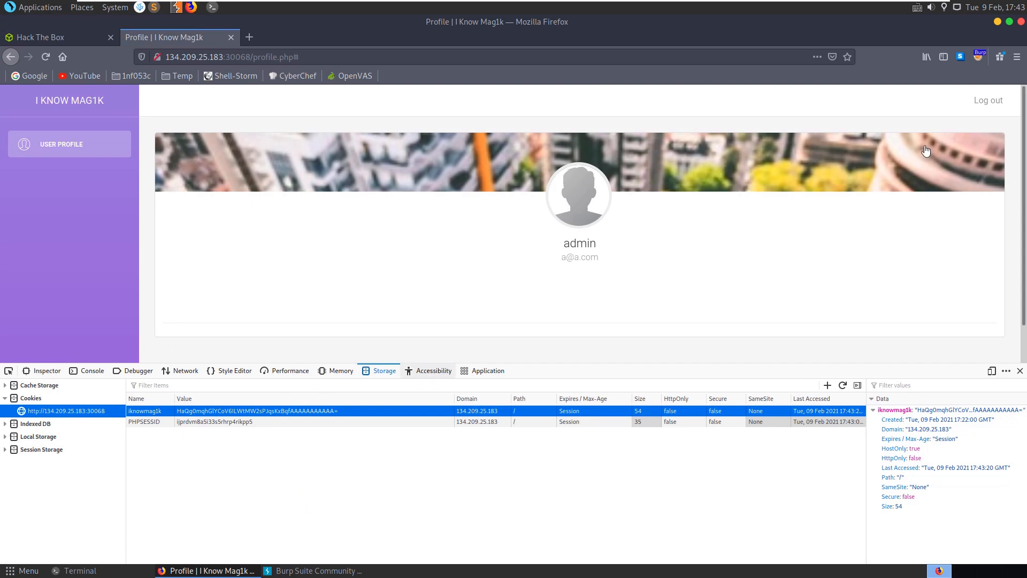
left_click(80, 570)
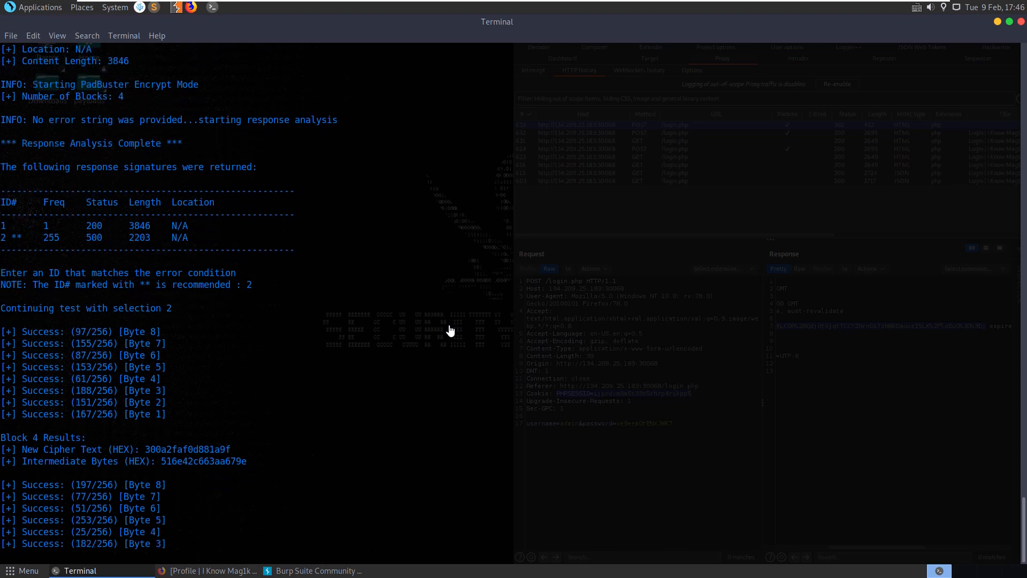
- Scroll down as the four-block encrypt run prints its new forged cookie value
scroll("down", 3)
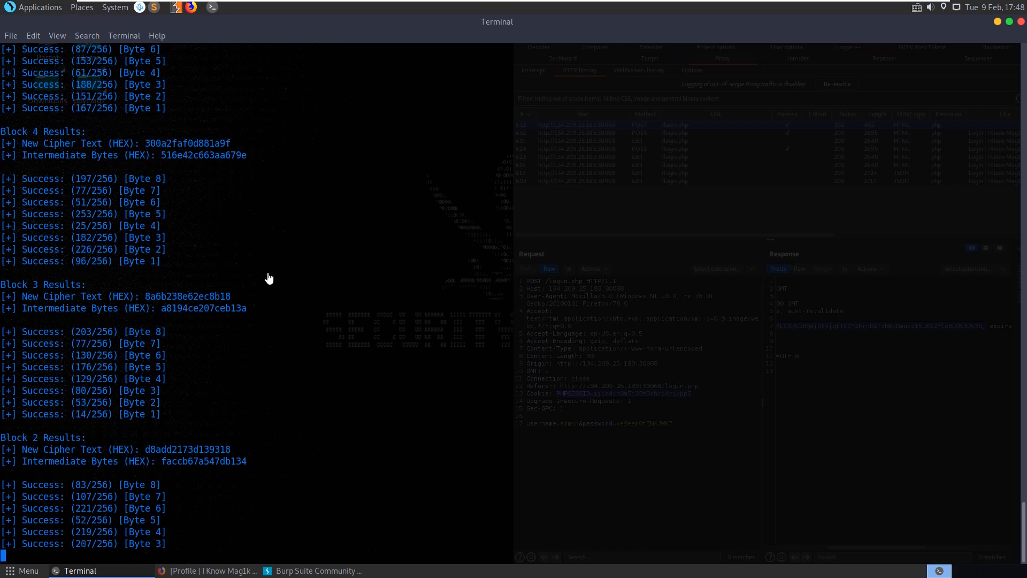
scroll("down", 3)
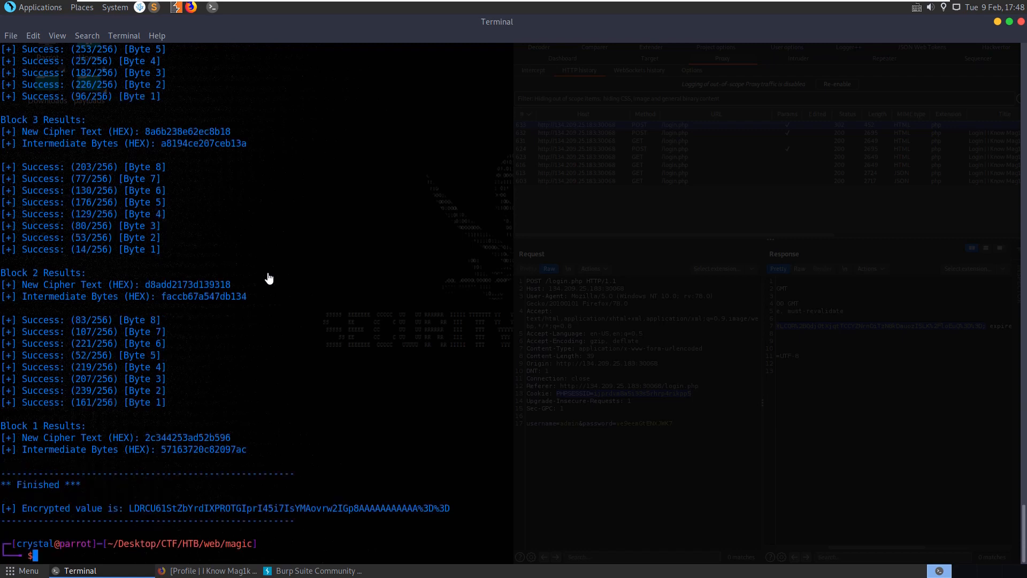
mouse_move(248, 544)
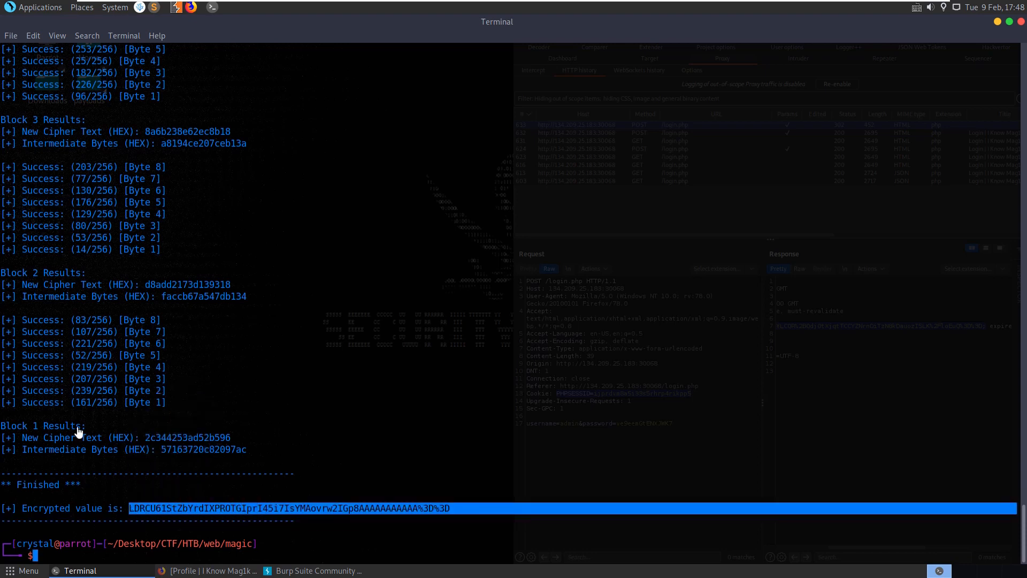
mouse_move(162, 173)
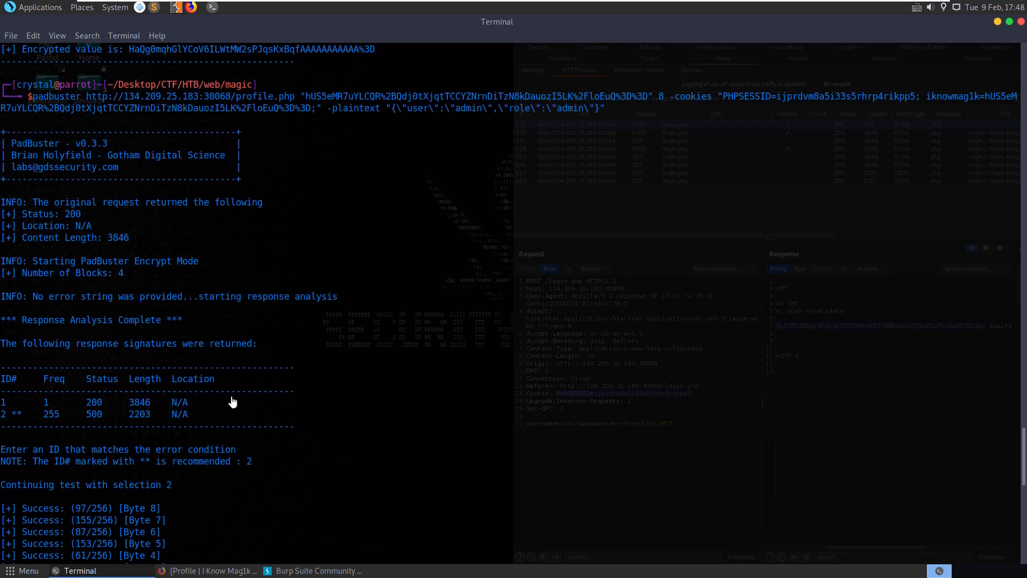
mouse_move(375, 174)
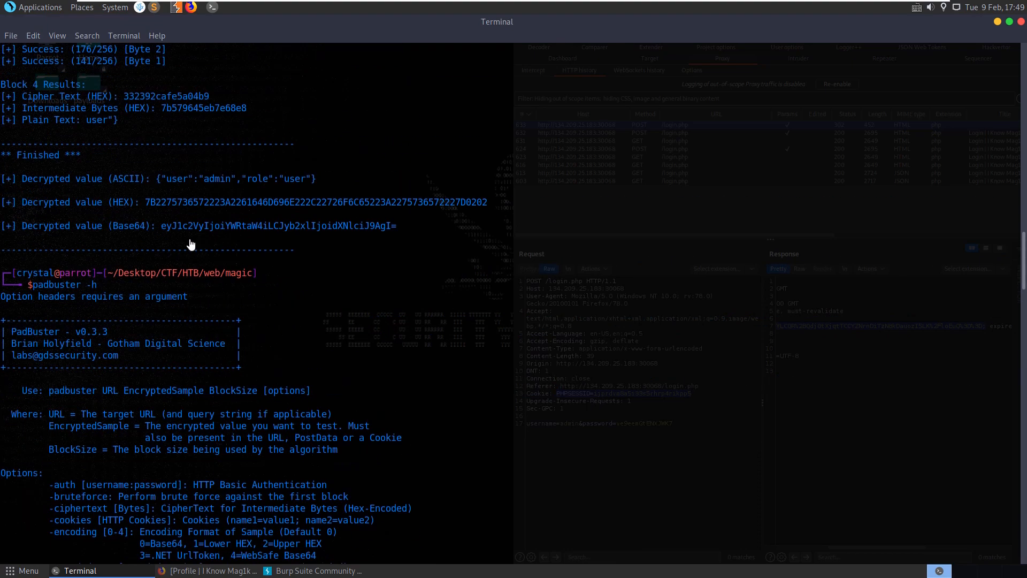
mouse_move(200, 232)
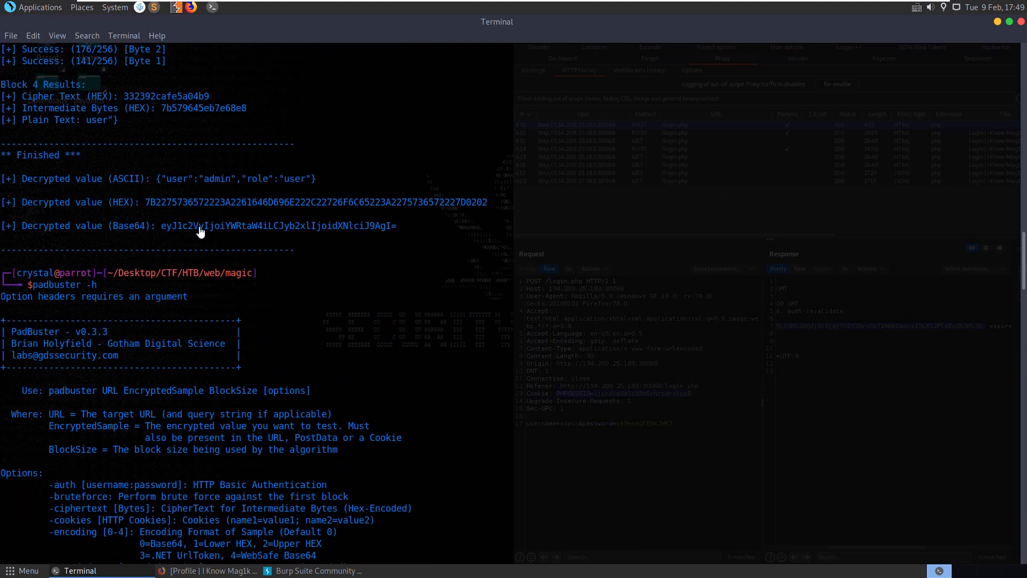
mouse_move(207, 243)
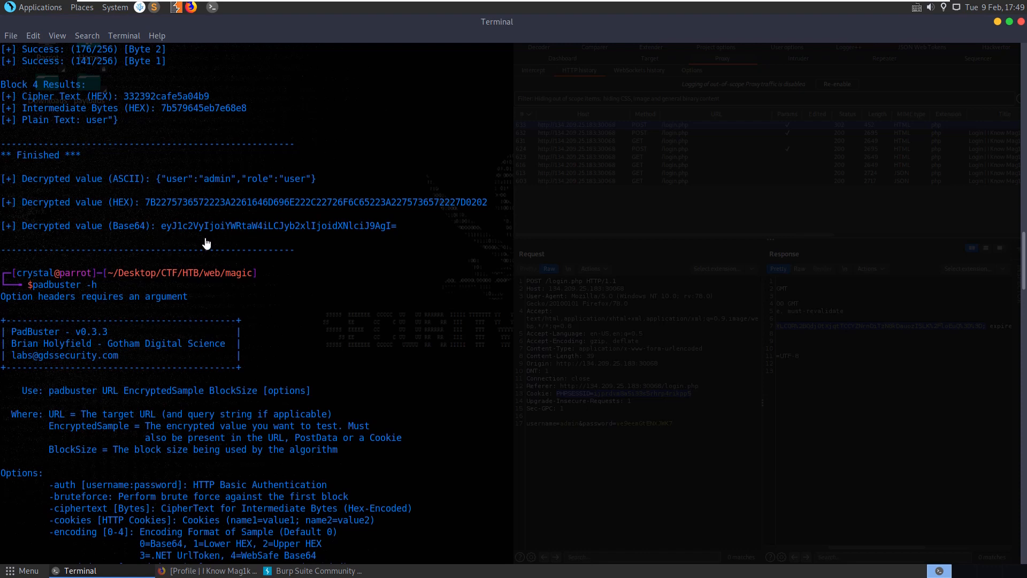
mouse_move(167, 186)
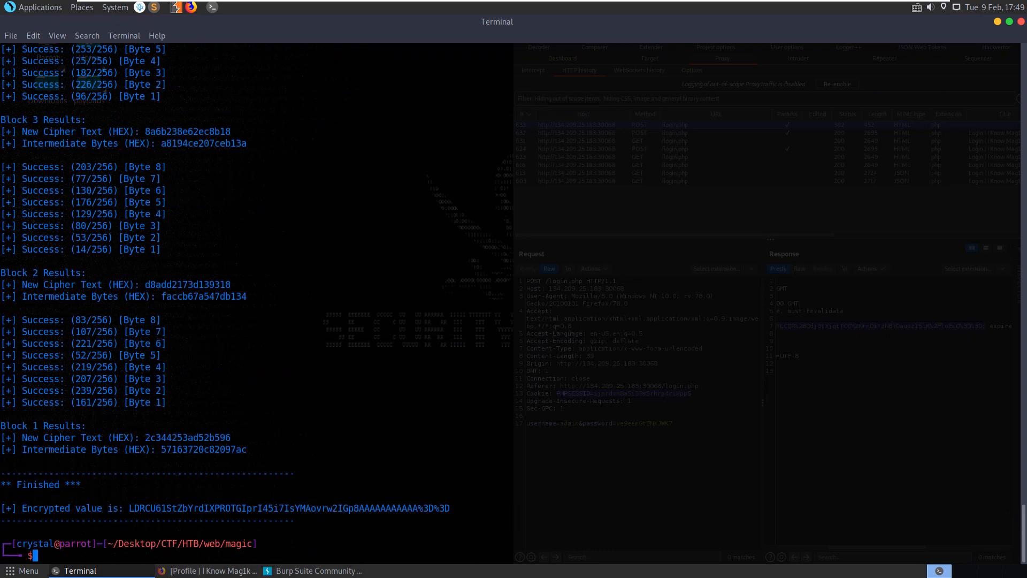
- Return to the Firefox profile page, which now shows Admin with the HTB flag
left_click(206, 570)
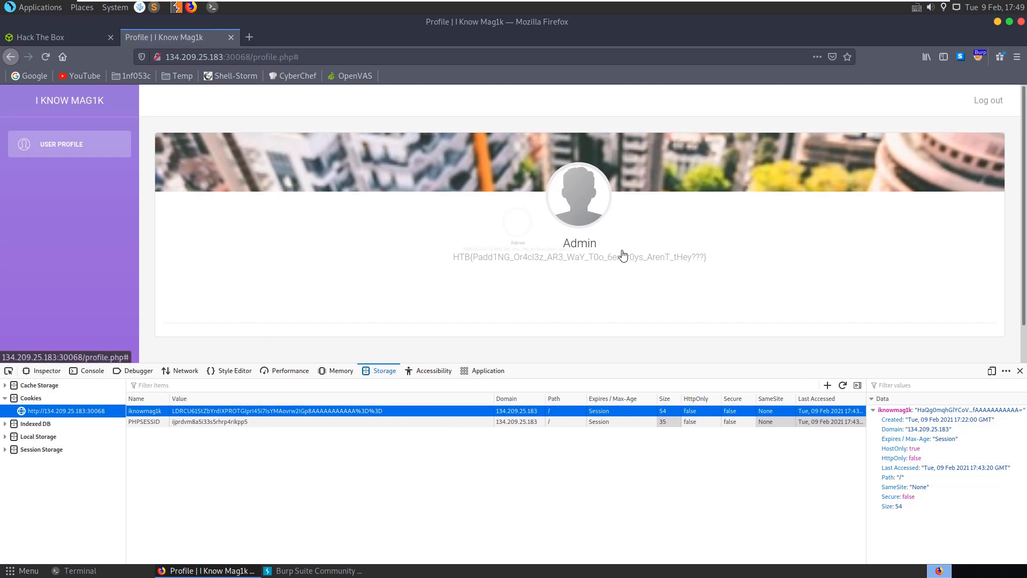
mouse_move(661, 265)
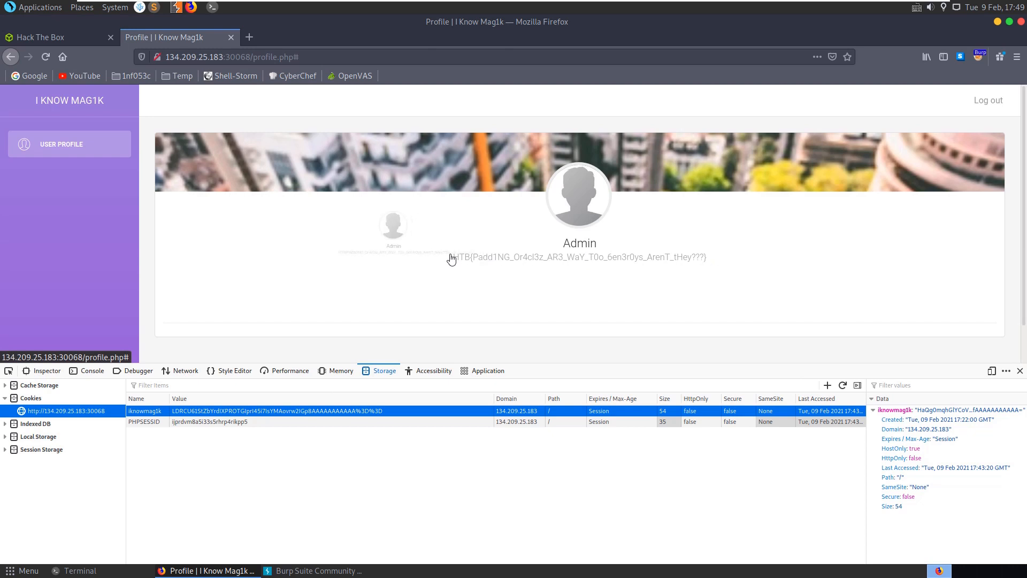
mouse_move(249, 37)
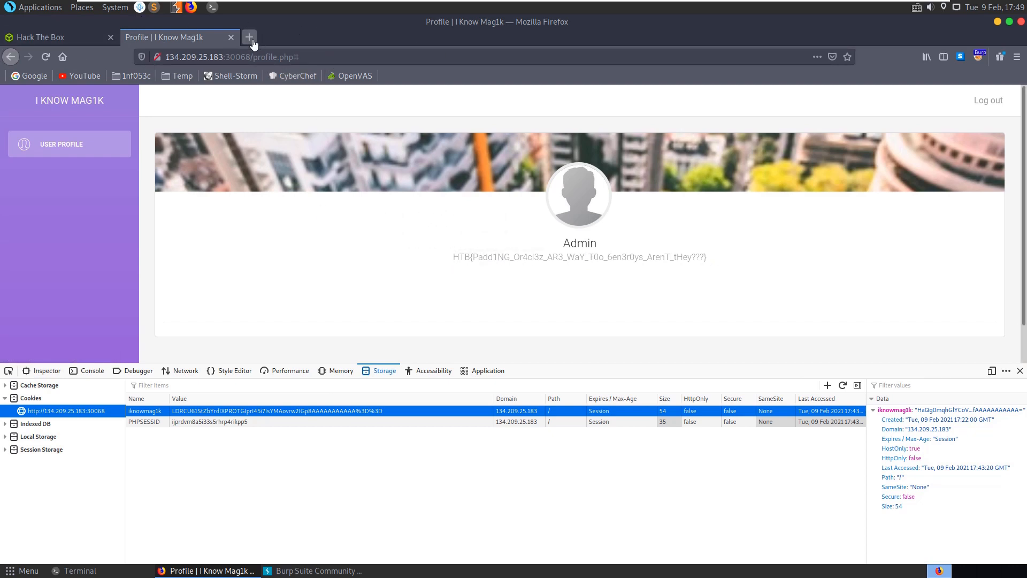
mouse_move(923, 351)
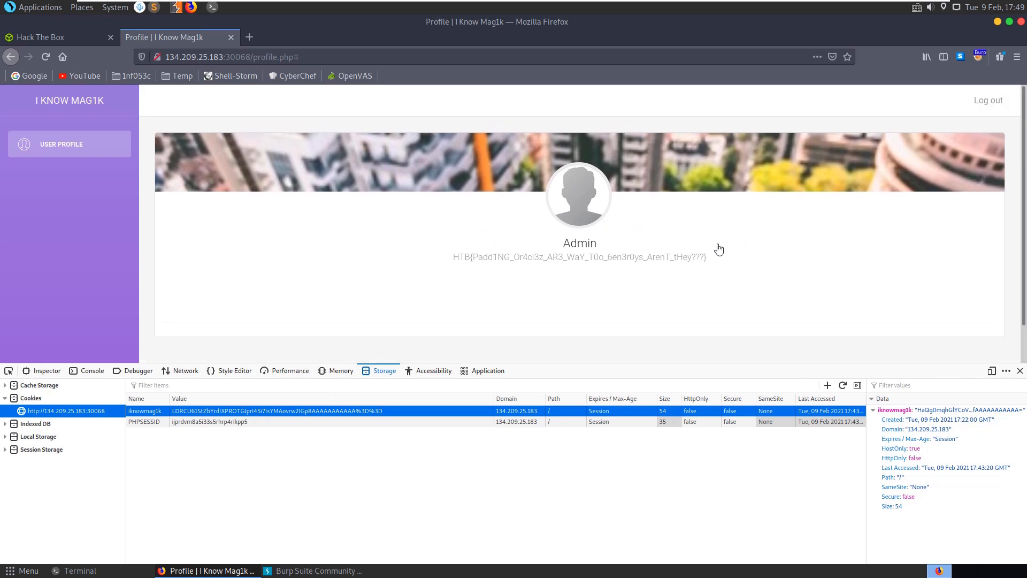
mouse_move(852, 268)
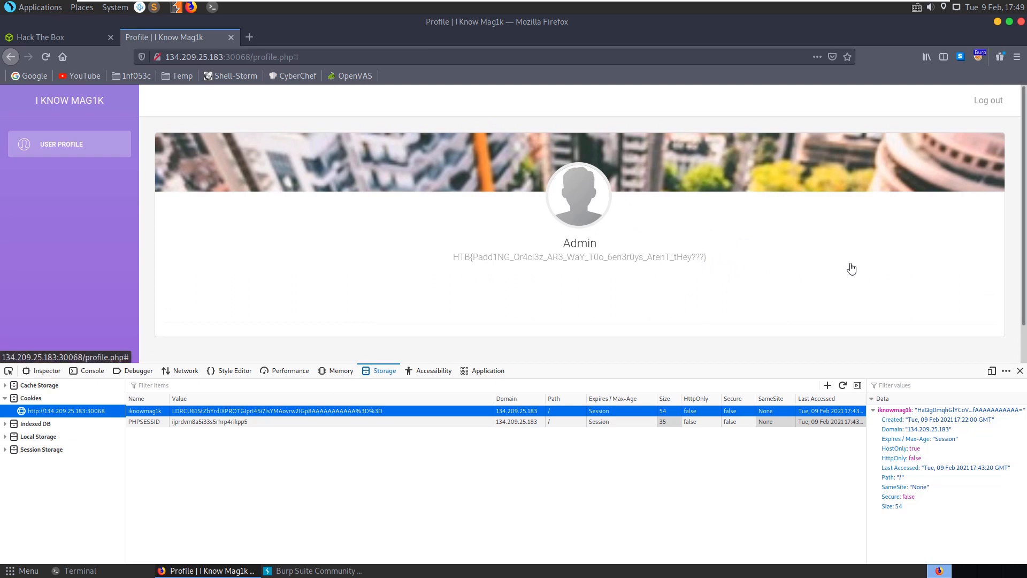
mouse_move(829, 255)
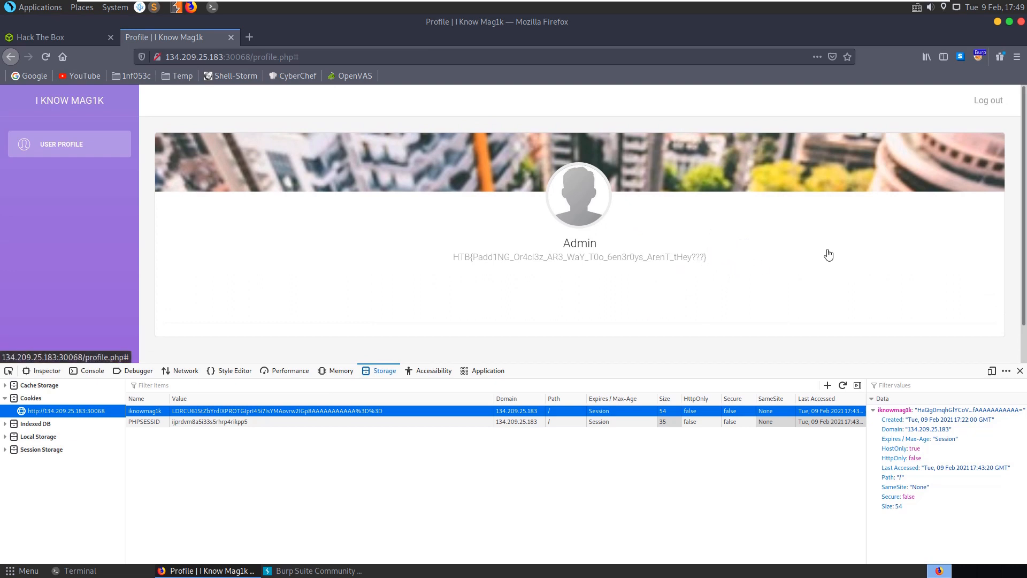